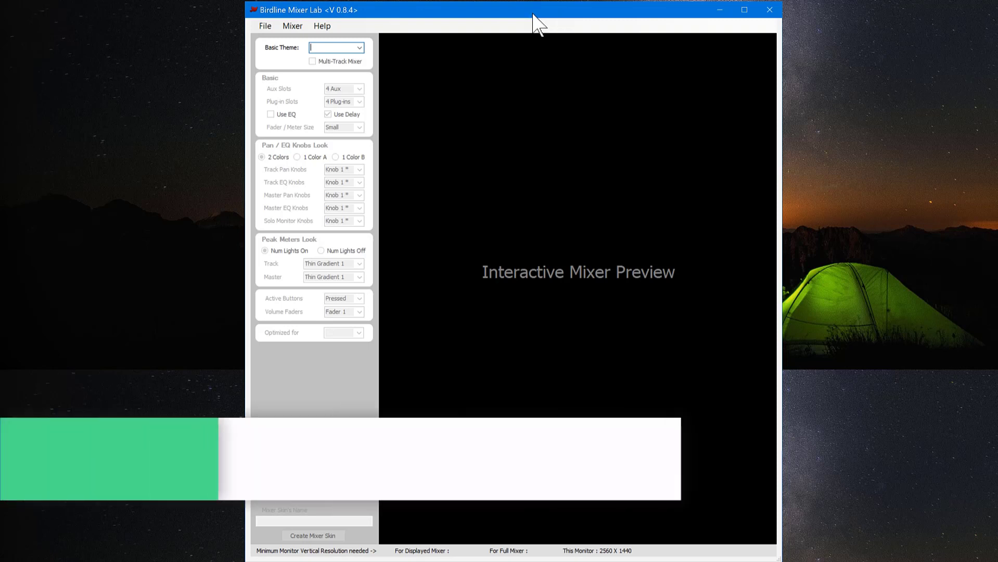
# Set the mixer's target Samplitude version to Samplitude Pro X5 Suite.
pyautogui.click(292, 25)
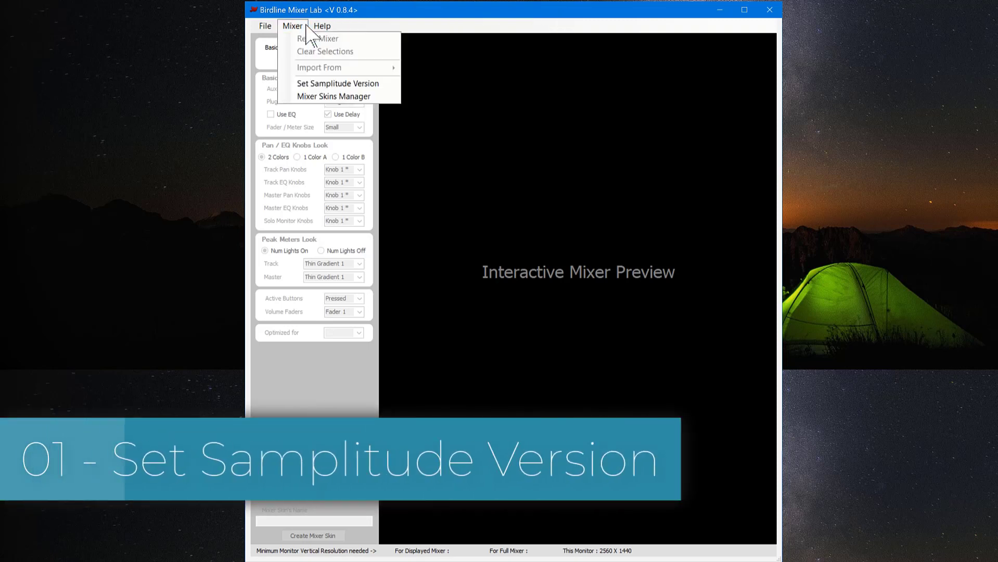
pyautogui.moveTo(325, 83)
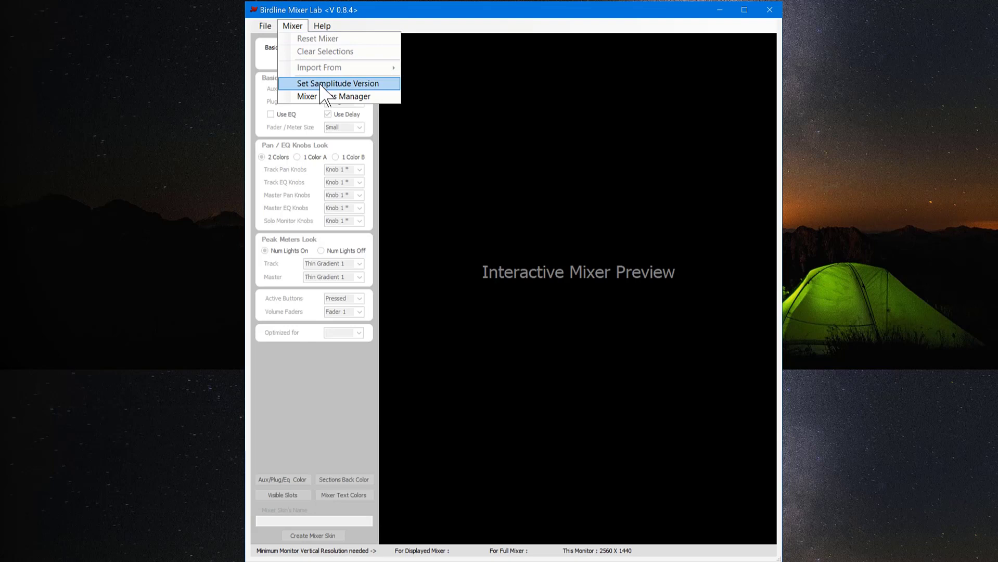
pyautogui.click(339, 83)
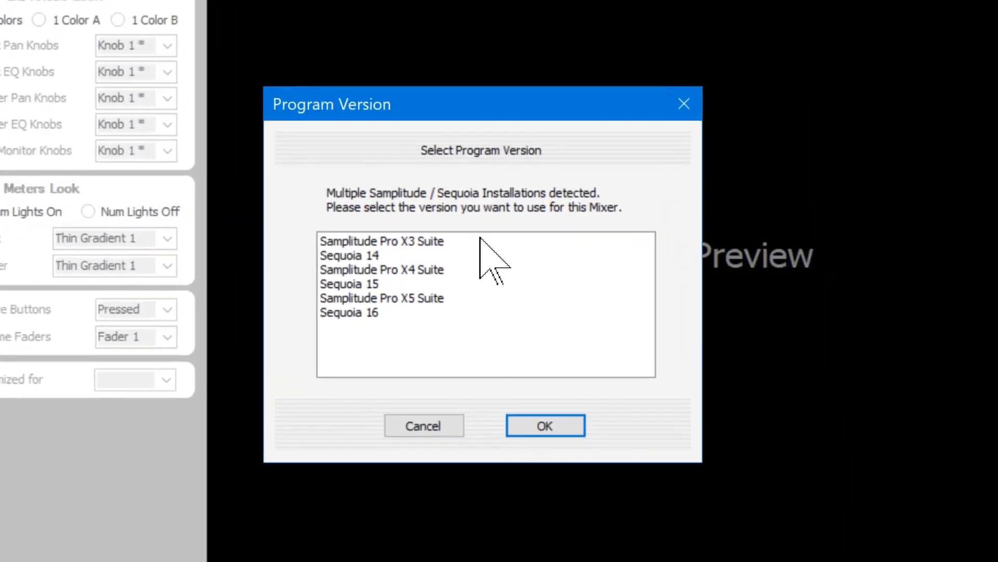
pyautogui.moveTo(430, 334)
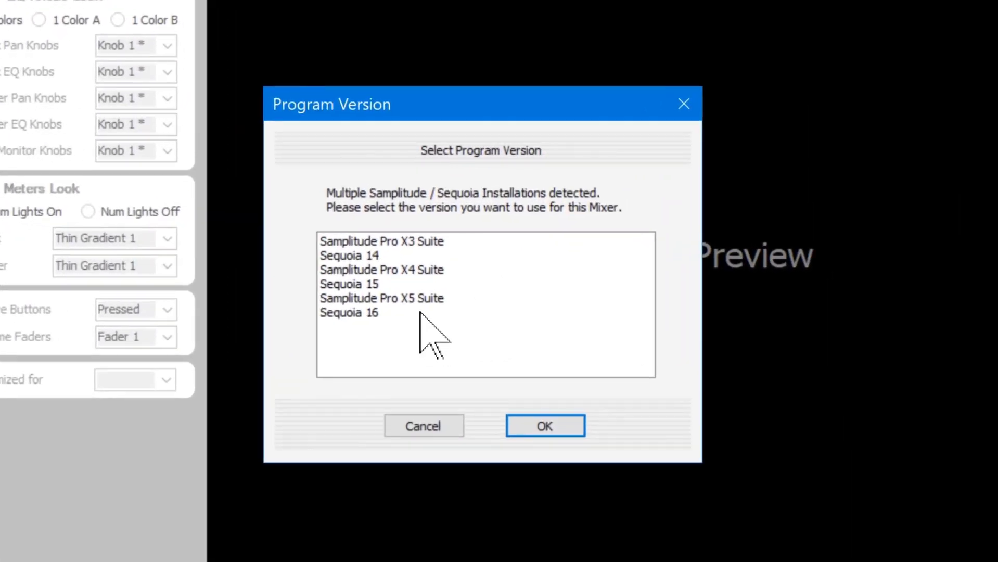
pyautogui.moveTo(398, 273)
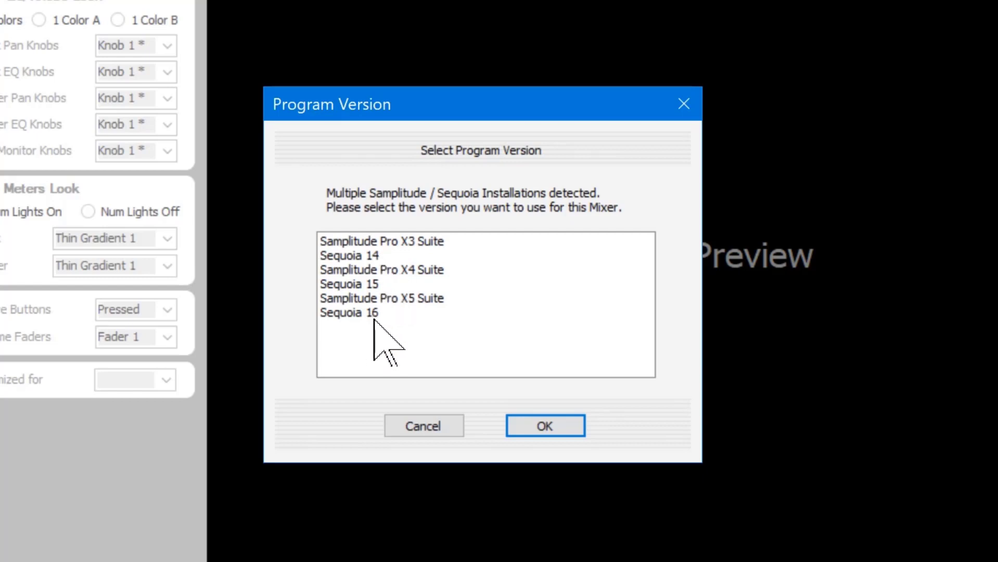
pyautogui.click(382, 297)
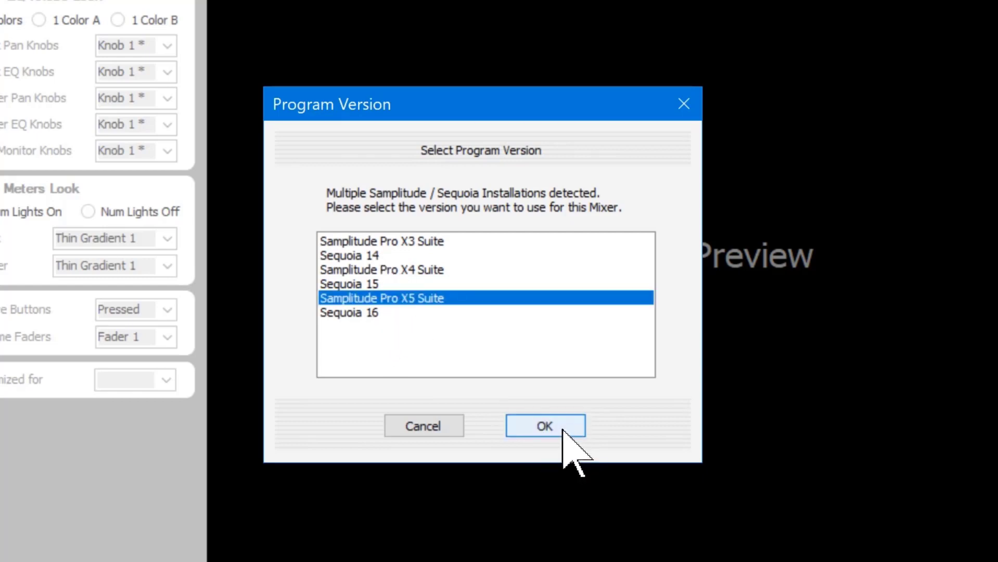
pyautogui.click(544, 425)
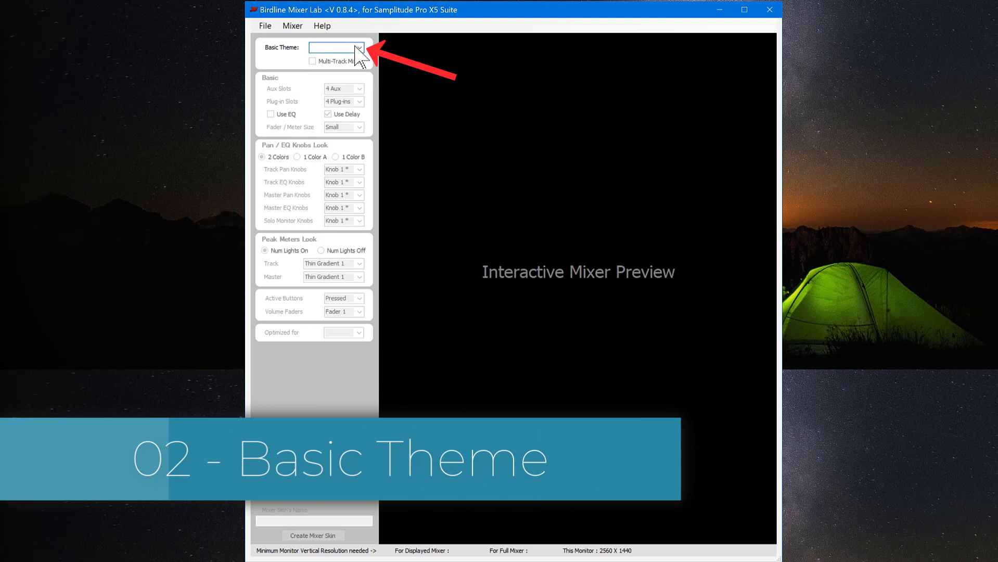
# Preview the Black and White, Classic, Dark Blue and Default basic themes.
pyautogui.click(359, 48)
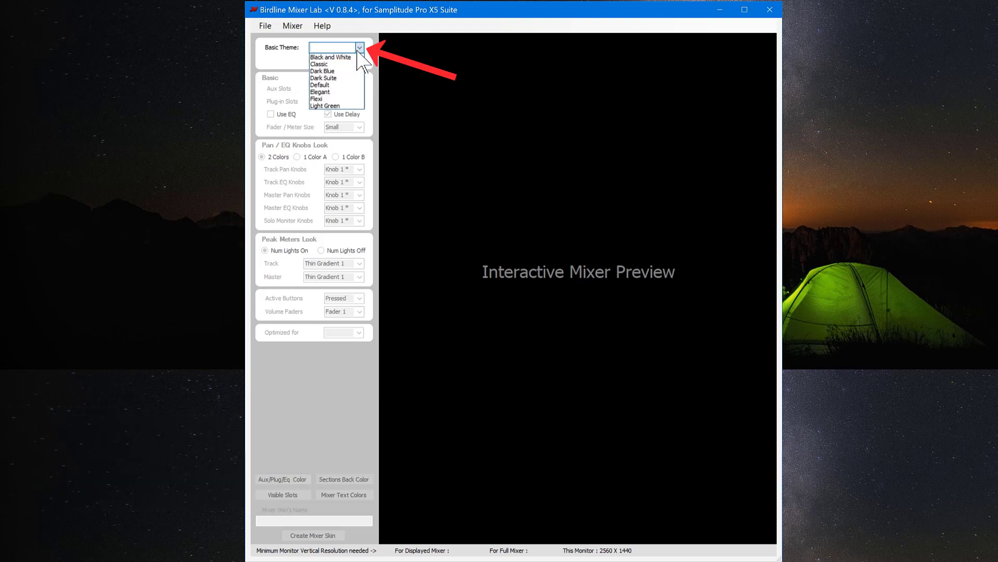
pyautogui.click(330, 57)
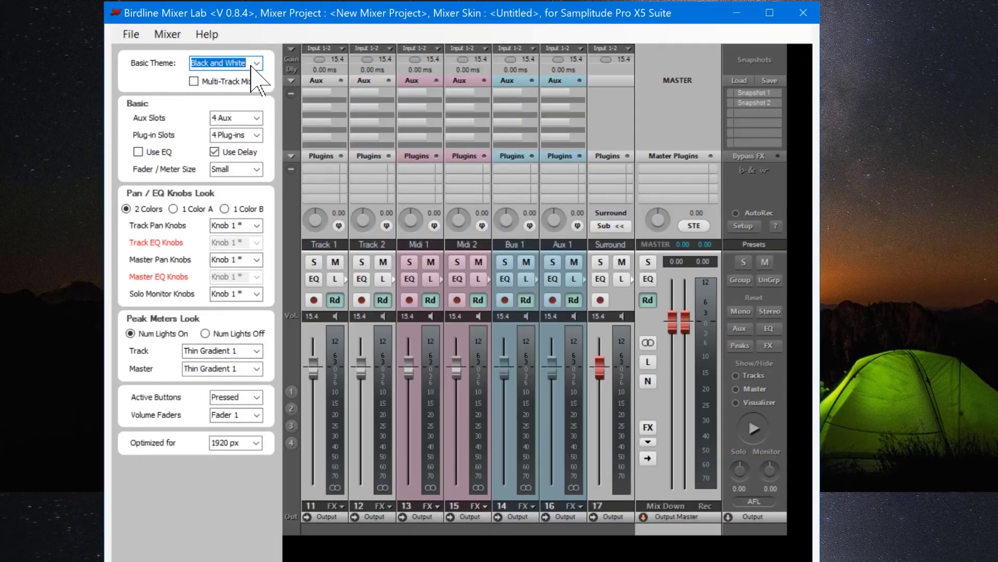
pyautogui.click(224, 63)
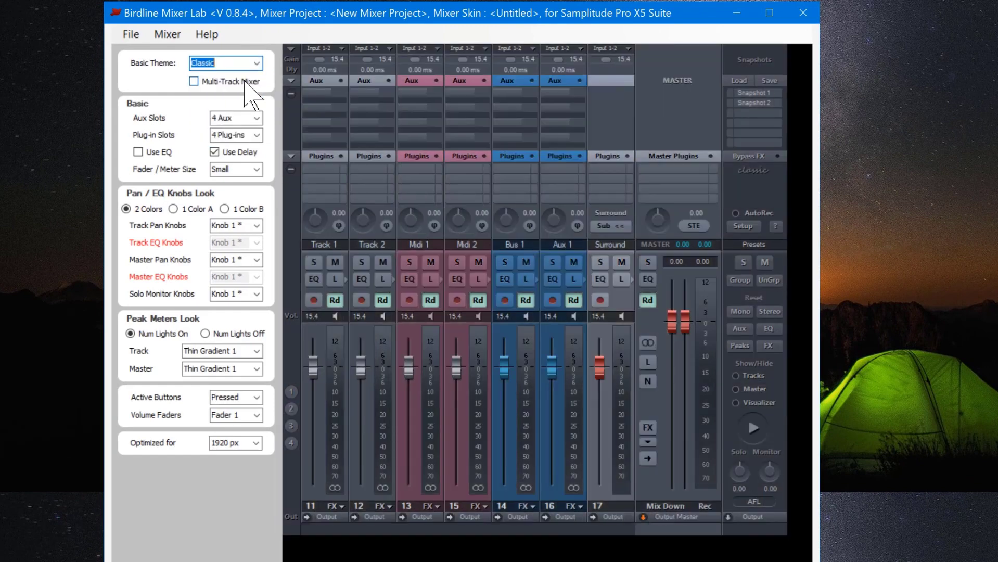
pyautogui.click(255, 63)
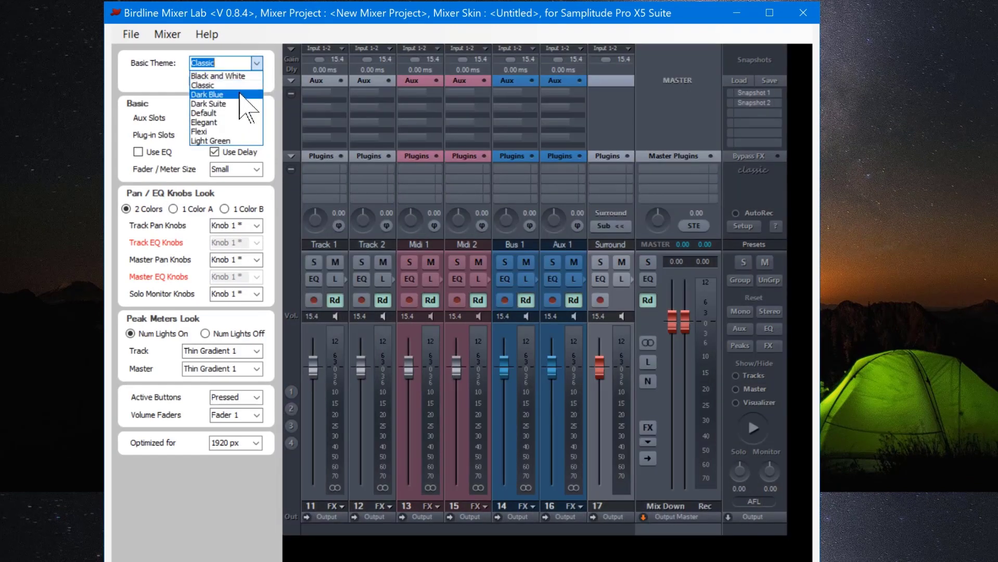
pyautogui.click(208, 94)
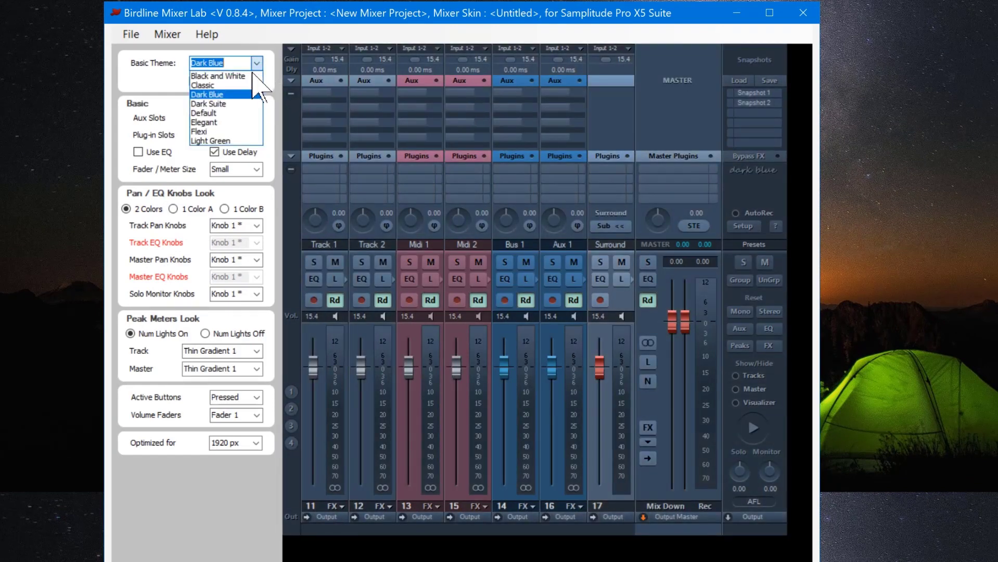
pyautogui.click(208, 103)
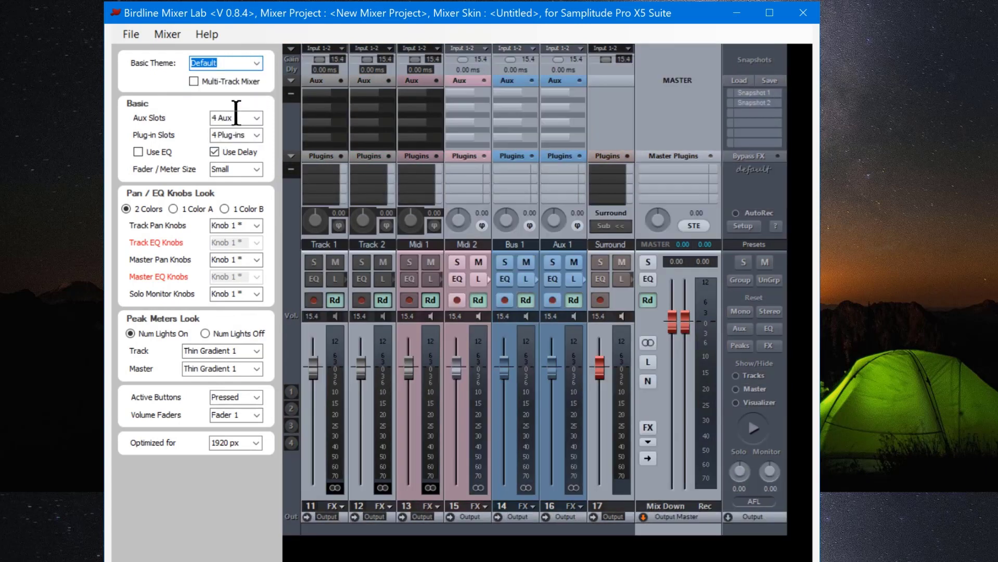
# Preview Elegant and Flexi, apply Light Green, and toggle Multi-Track Mixer on then off.
pyautogui.click(255, 62)
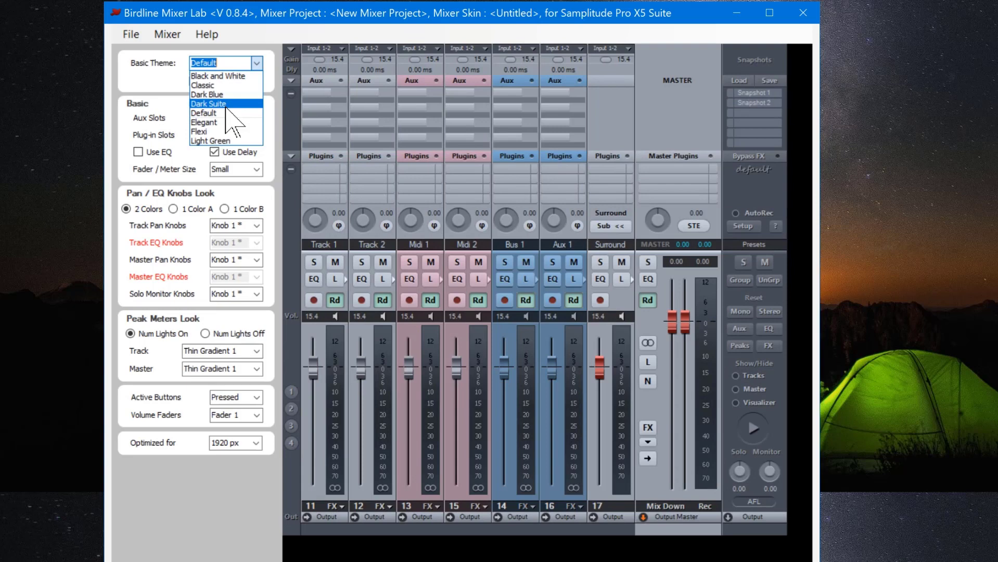
pyautogui.click(204, 122)
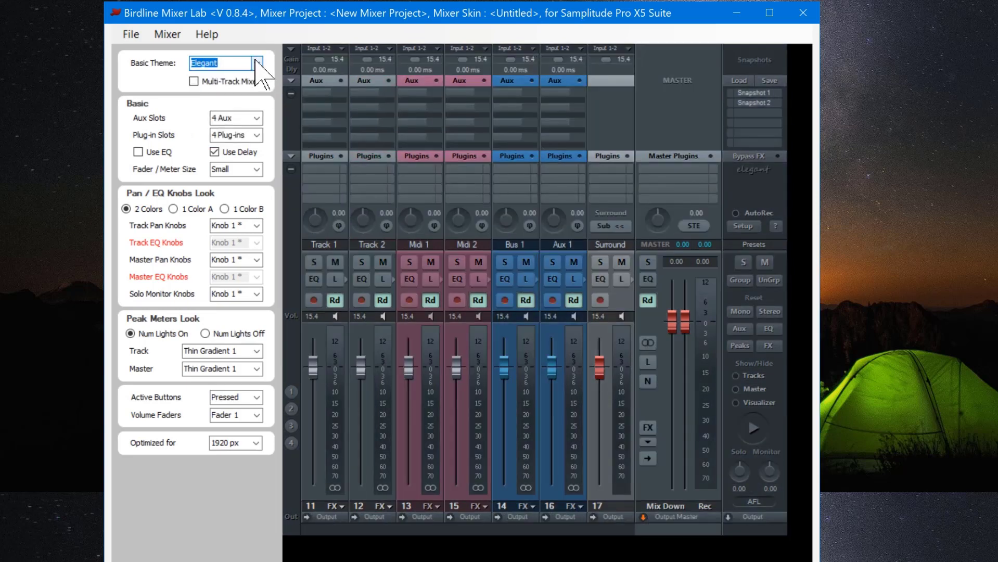
pyautogui.click(256, 63)
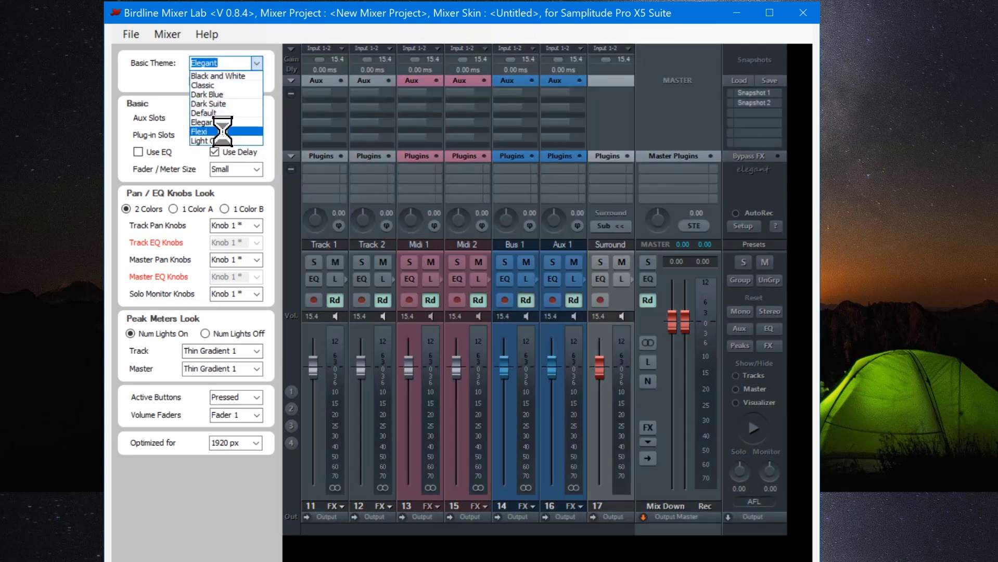
pyautogui.click(199, 131)
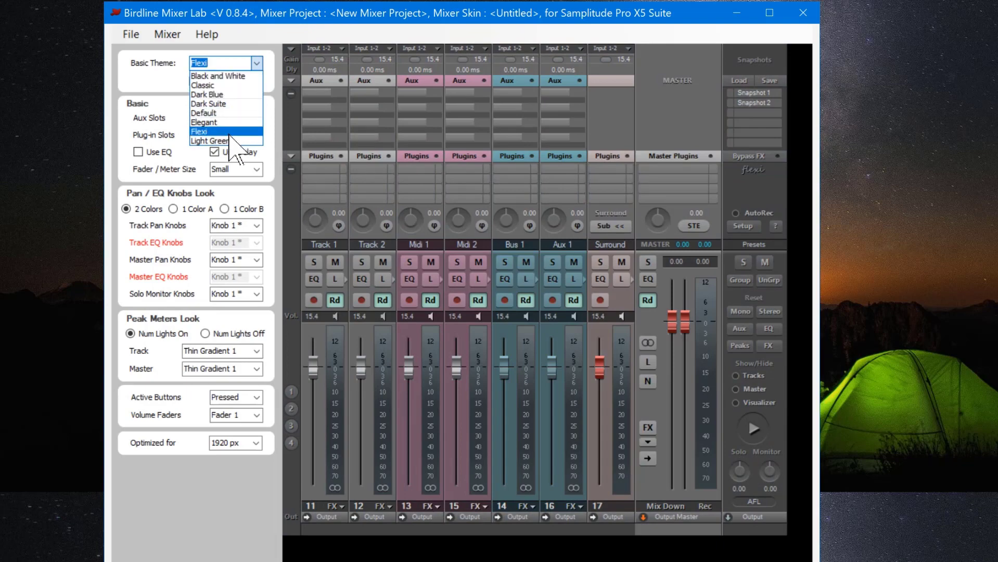
pyautogui.click(210, 141)
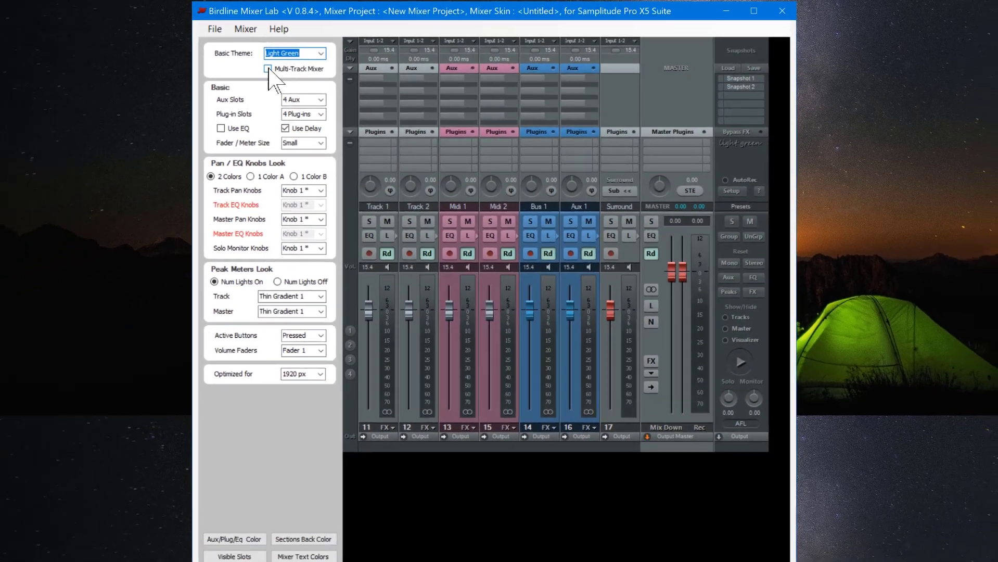
pyautogui.click(268, 69)
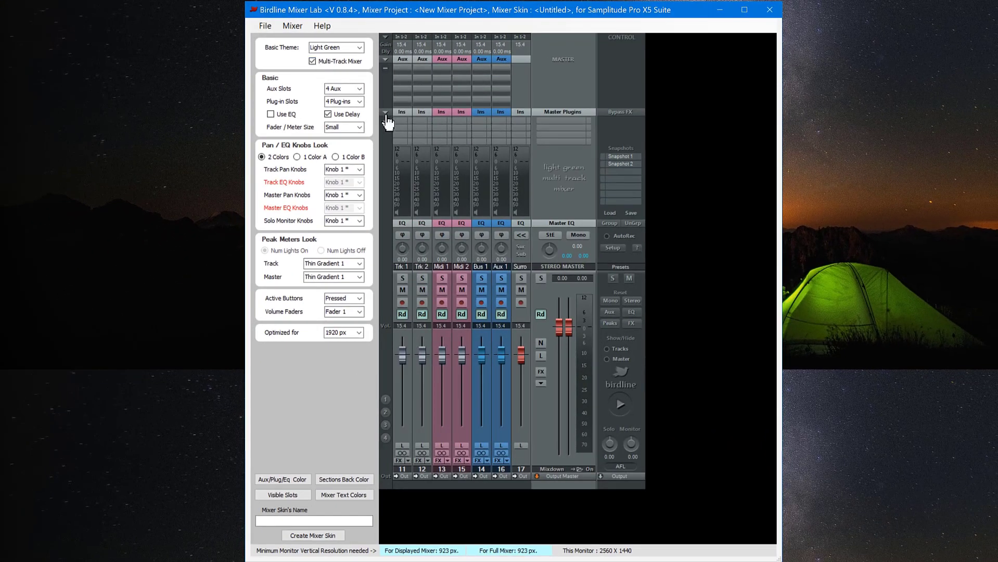
pyautogui.moveTo(390, 143)
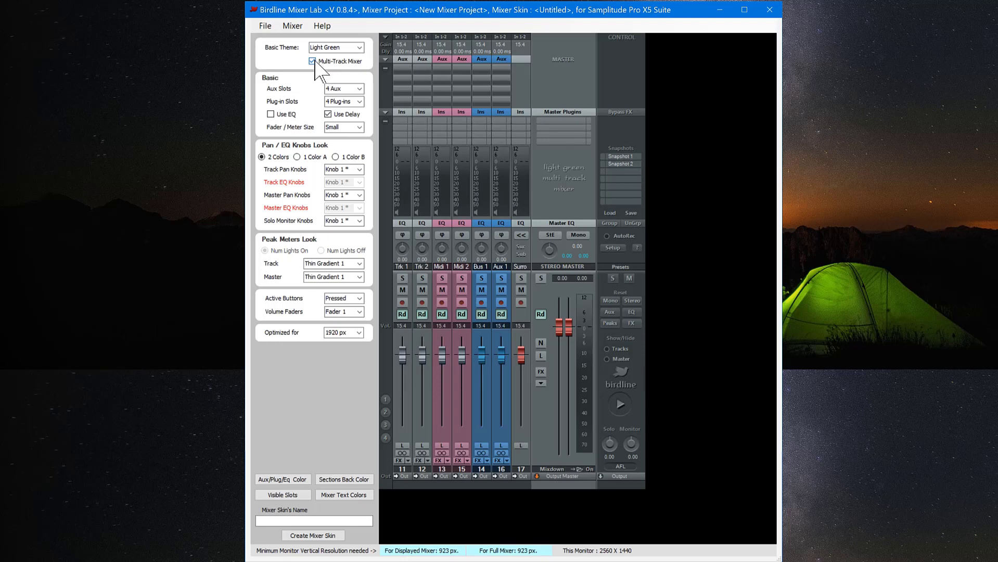
pyautogui.click(311, 61)
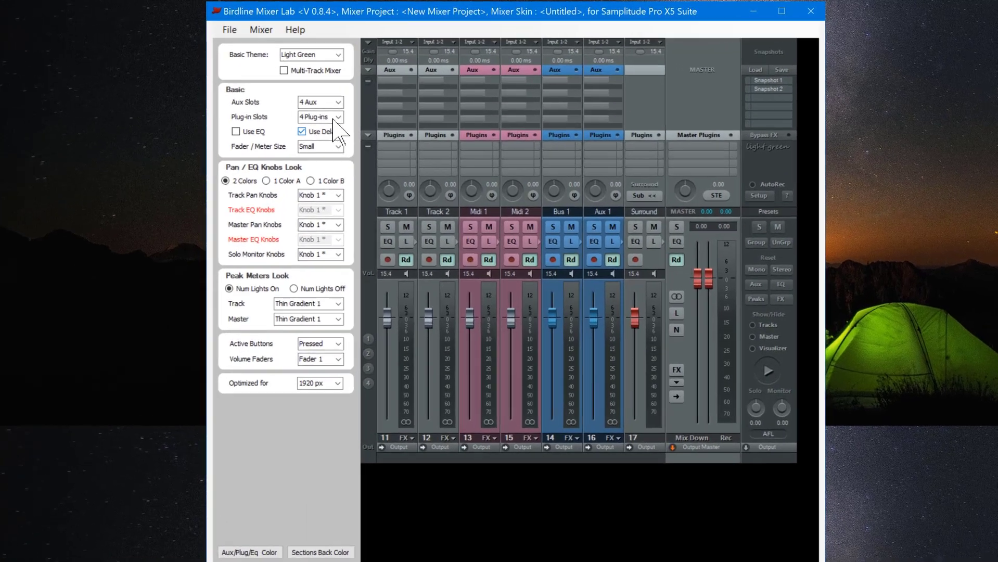
# Set channels to 6 Aux slots and 6 Plug-in slots, and enable Use EQ.
pyautogui.click(318, 102)
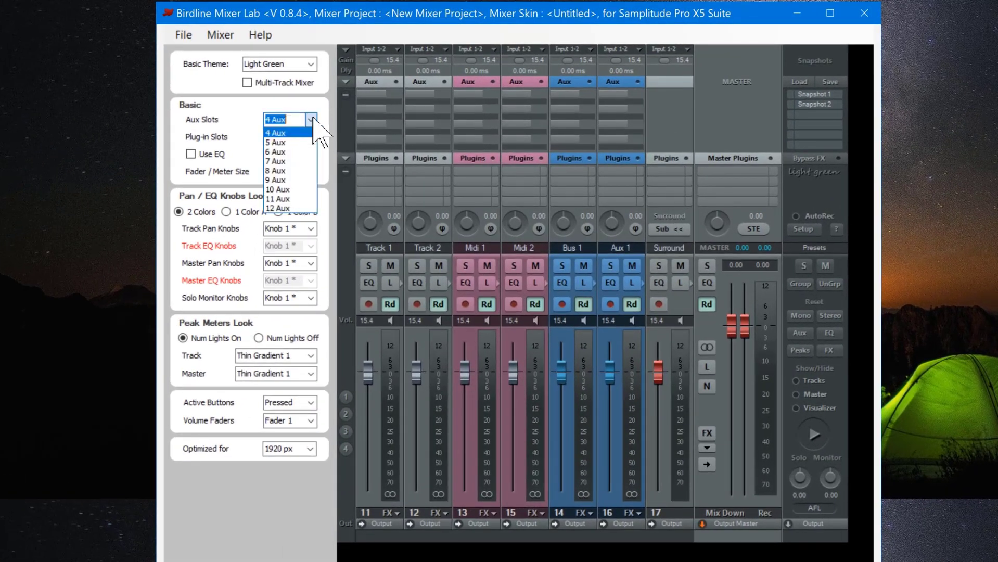
pyautogui.moveTo(319, 108)
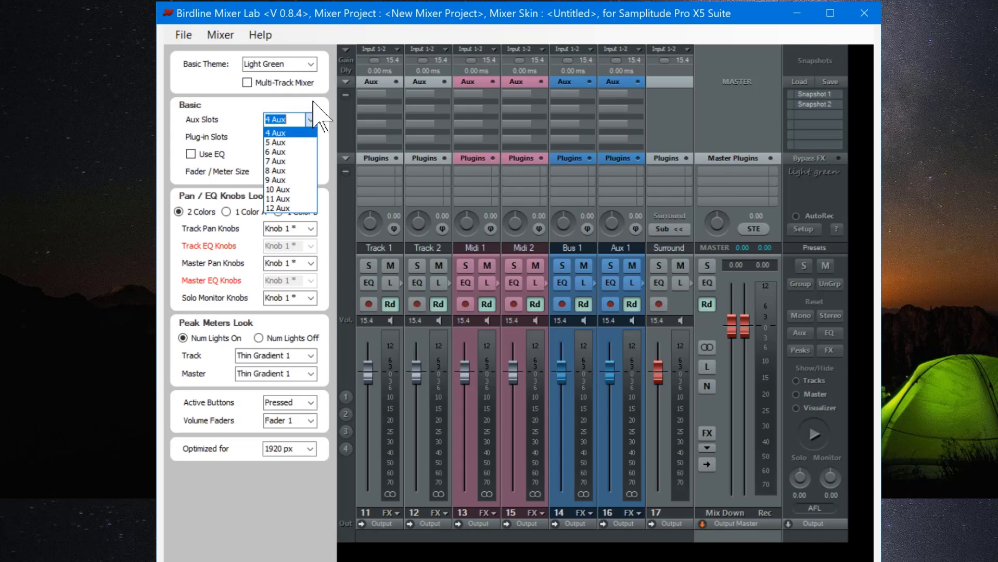
pyautogui.click(311, 136)
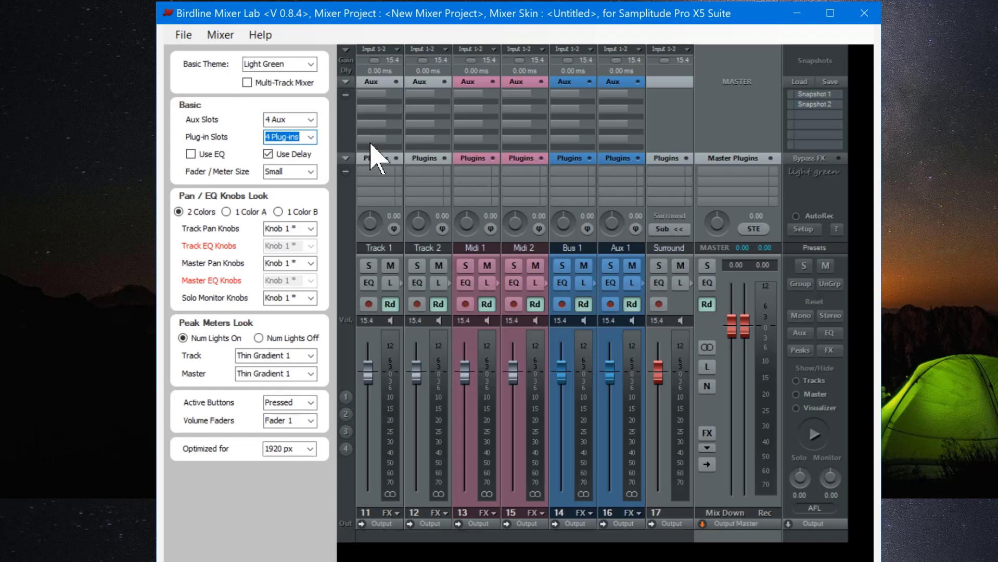
pyautogui.moveTo(381, 214)
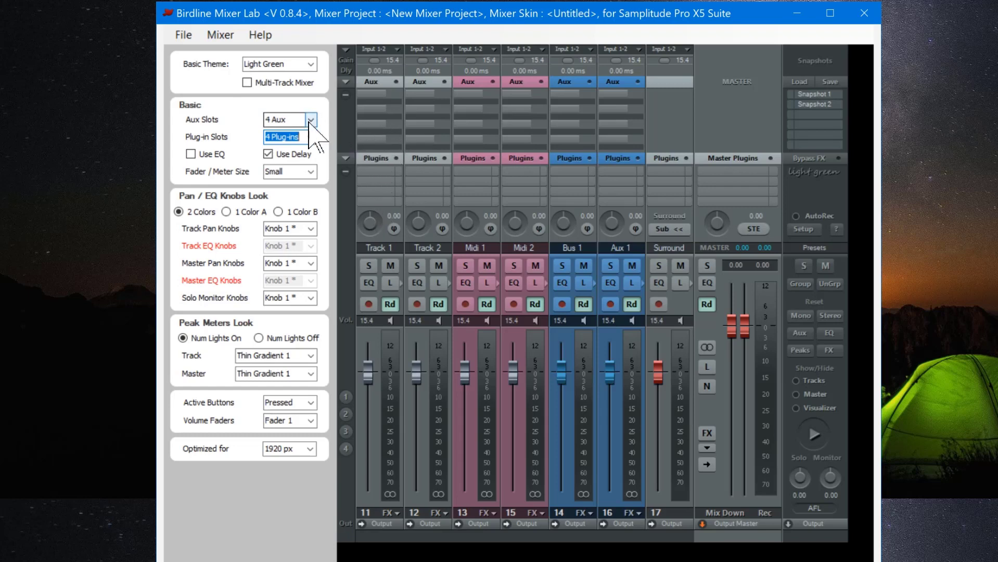
pyautogui.click(311, 119)
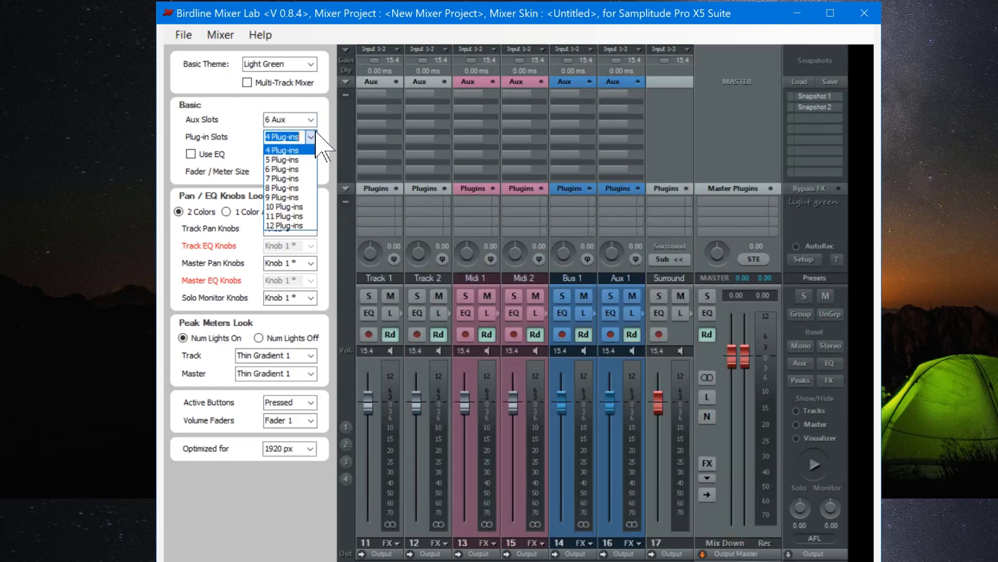
pyautogui.click(282, 169)
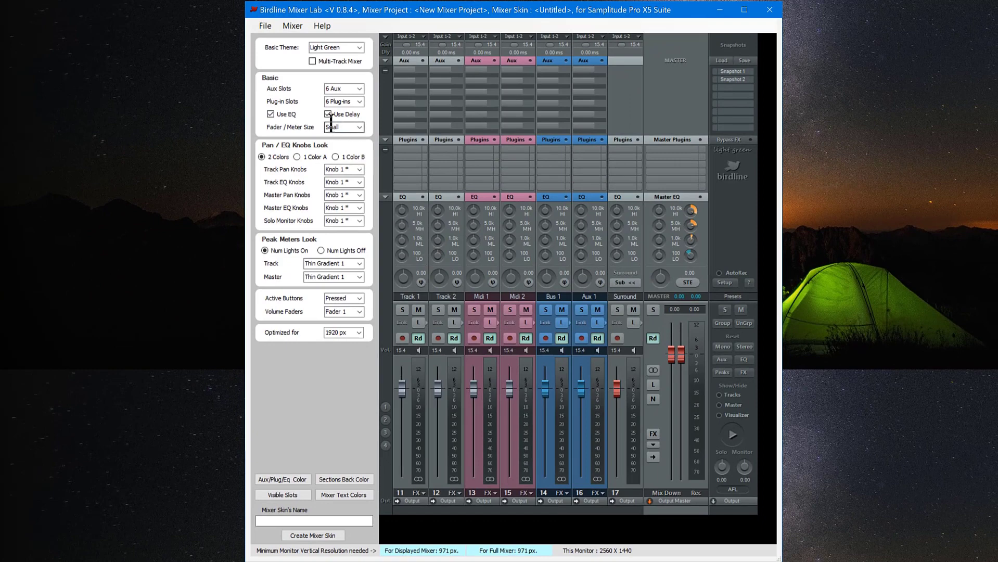
pyautogui.click(328, 114)
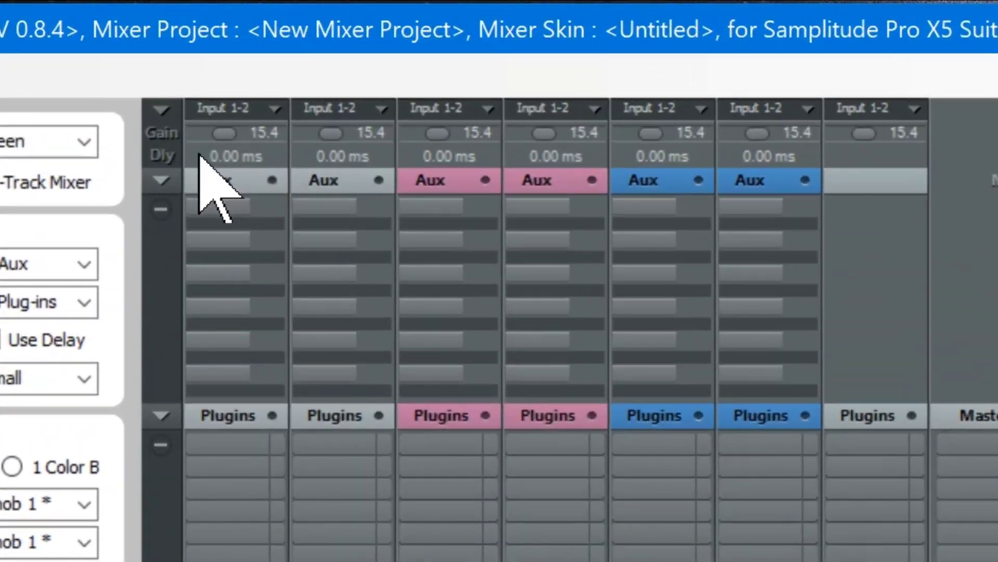
pyautogui.moveTo(253, 207)
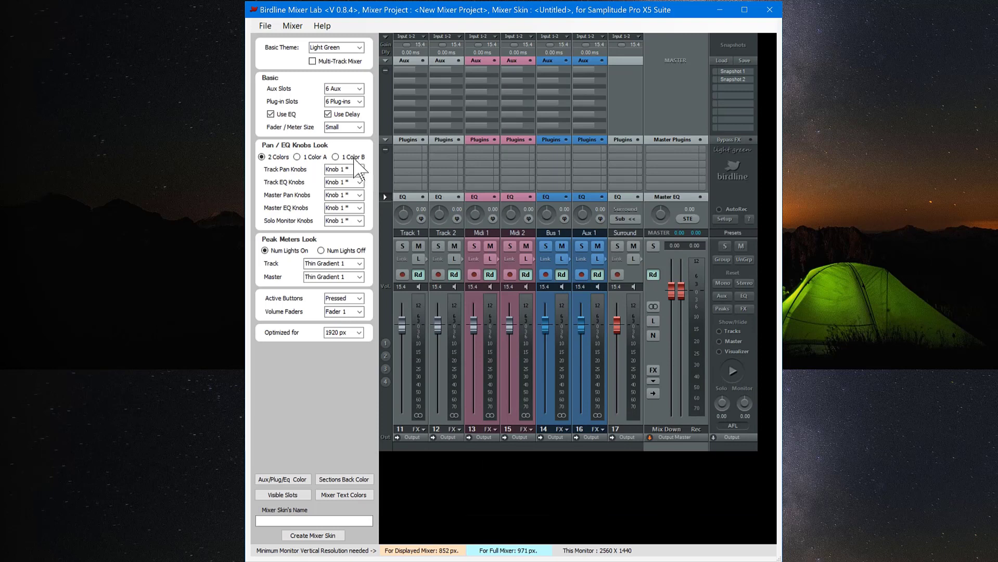
# Keep Fader / Meter Size at Medium and expand the preview's EQ section.
pyautogui.click(359, 126)
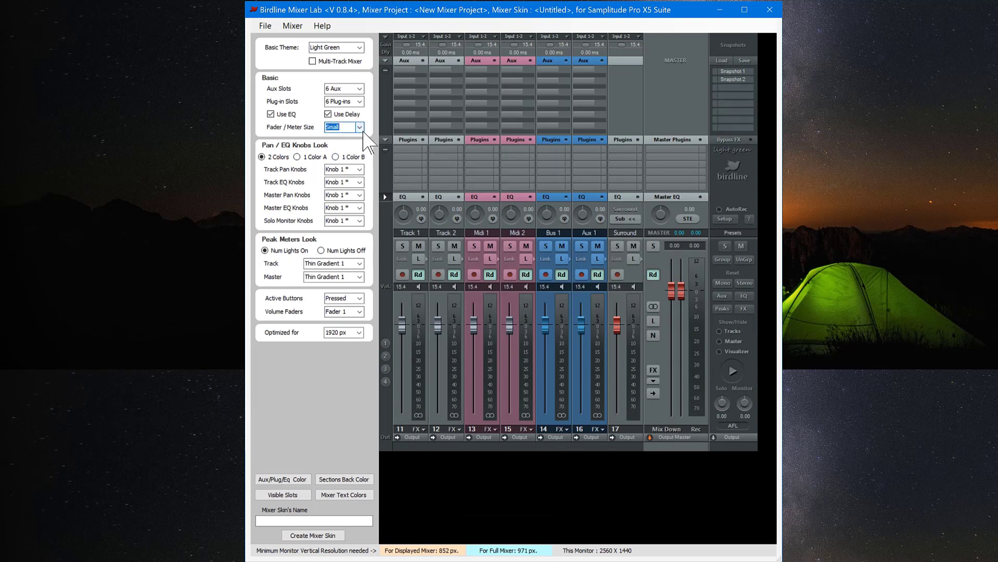
pyautogui.click(359, 126)
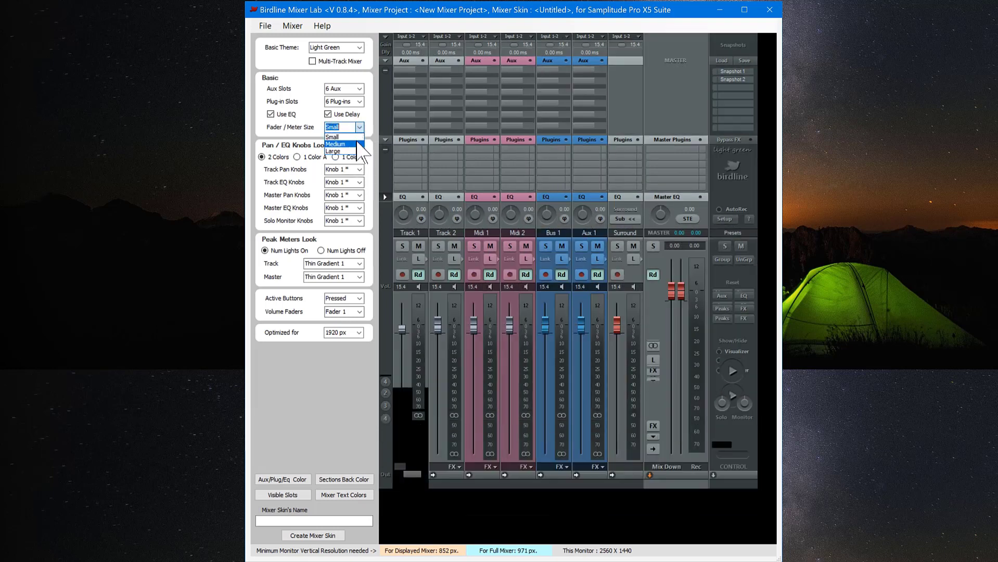
pyautogui.click(334, 143)
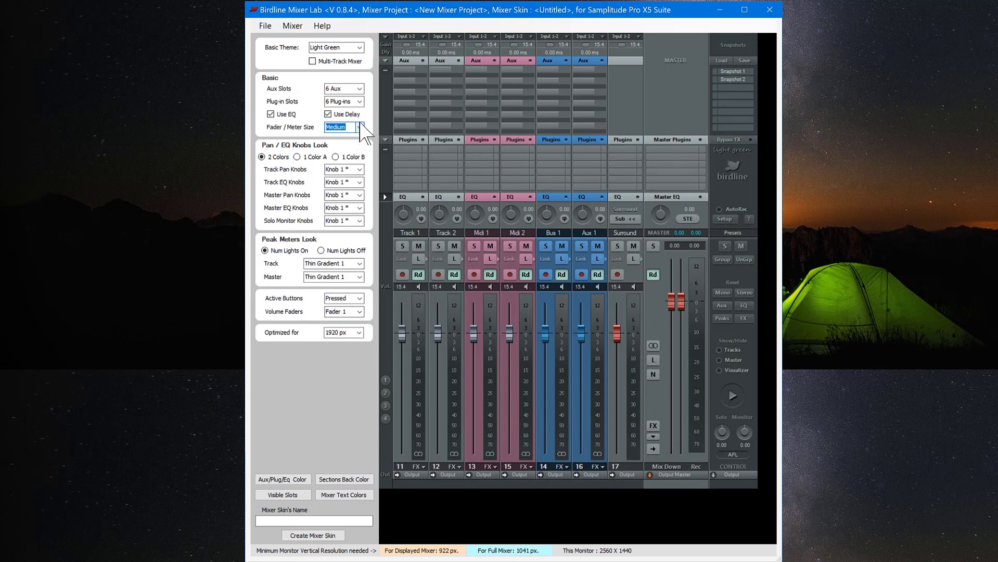
pyautogui.click(361, 126)
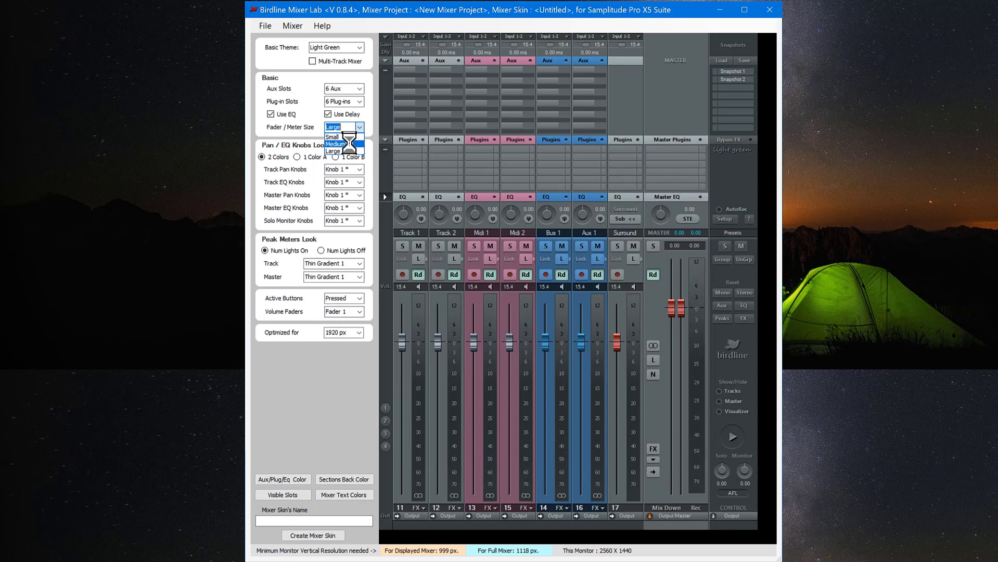
pyautogui.click(333, 143)
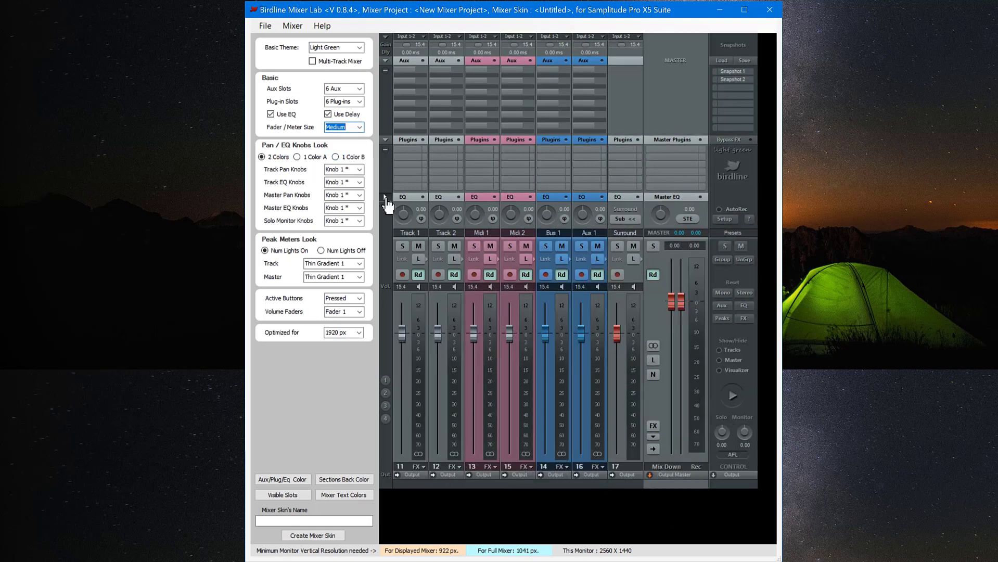
pyautogui.click(386, 199)
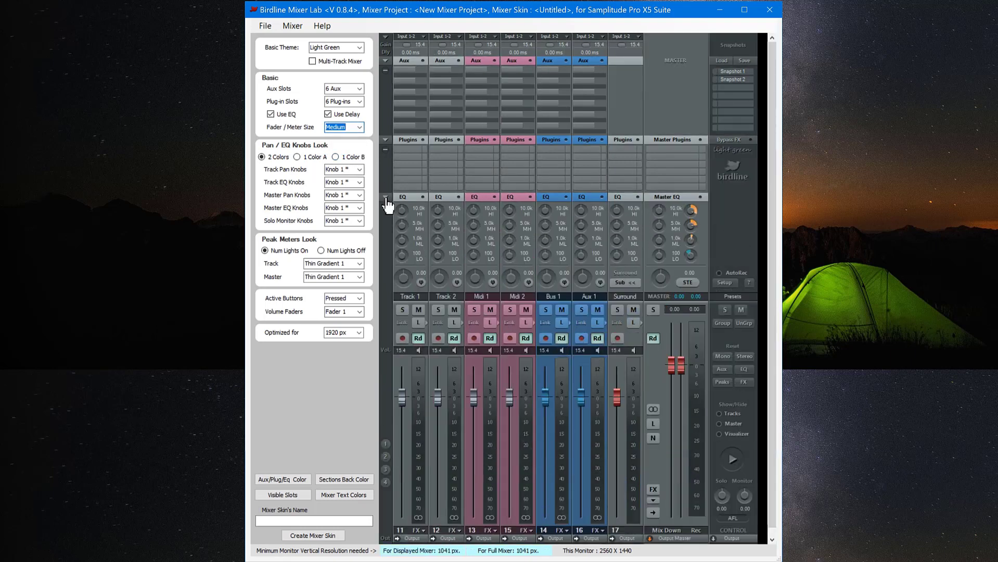
pyautogui.moveTo(975, 157)
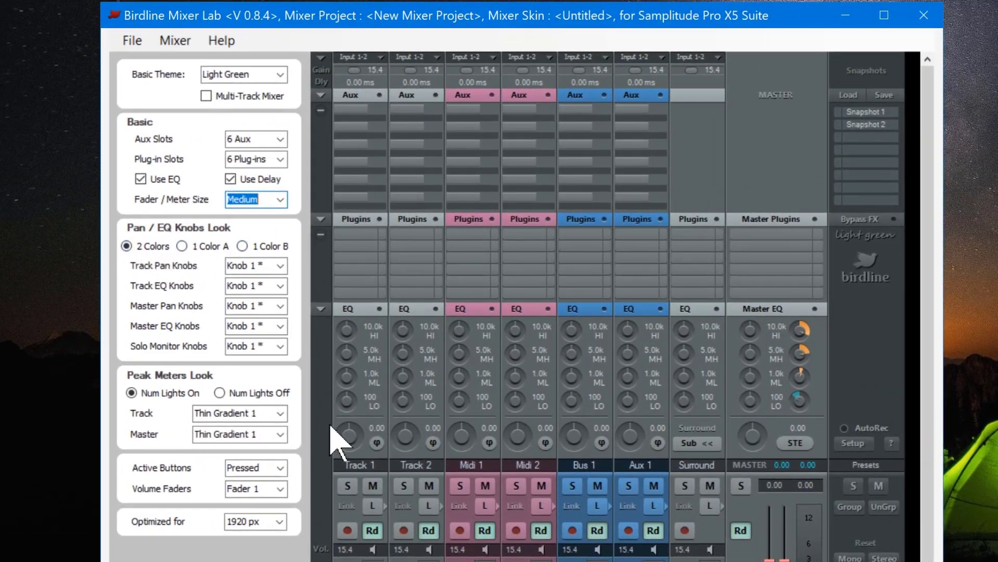
pyautogui.moveTo(517, 442)
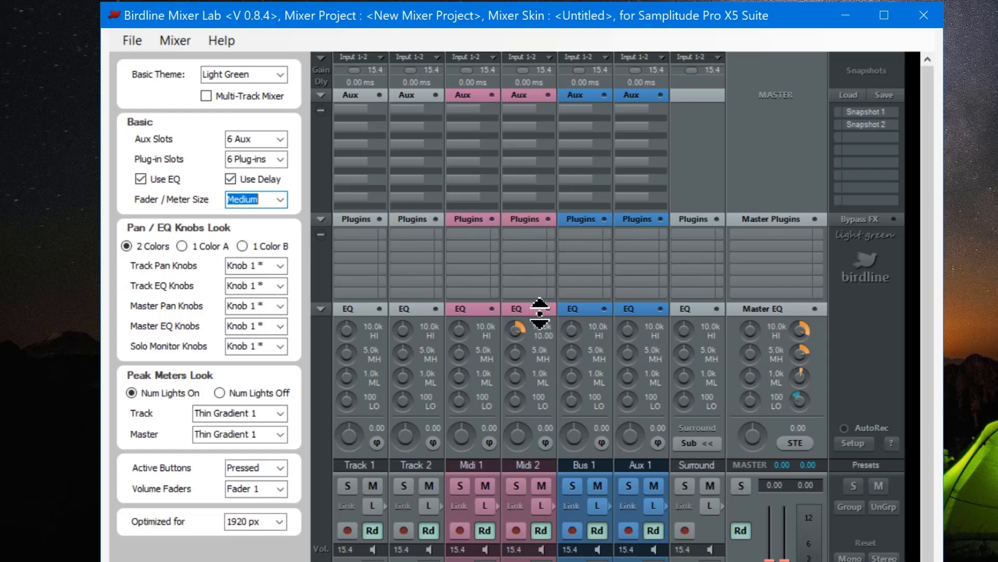
pyautogui.moveTo(531, 322)
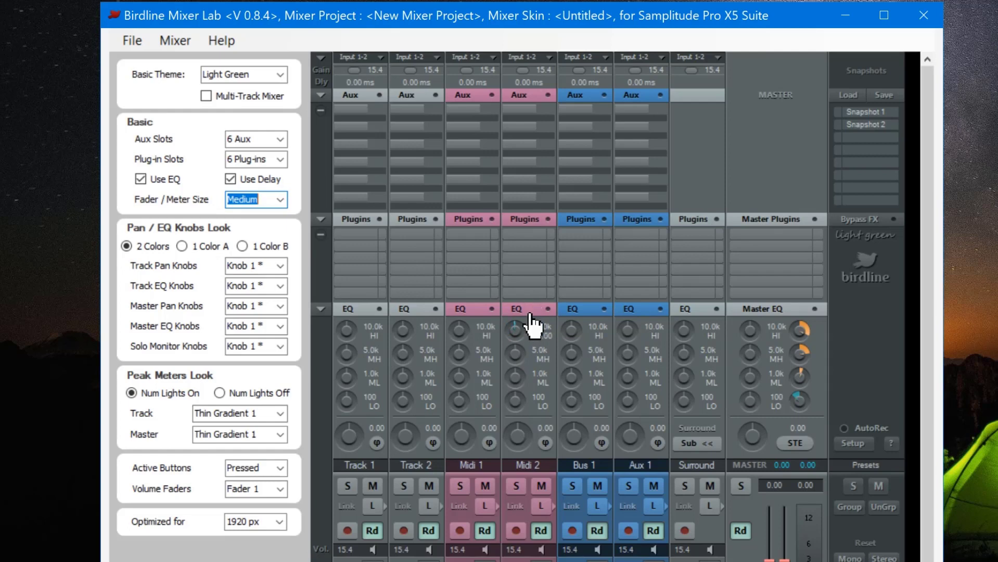
pyautogui.moveTo(185, 260)
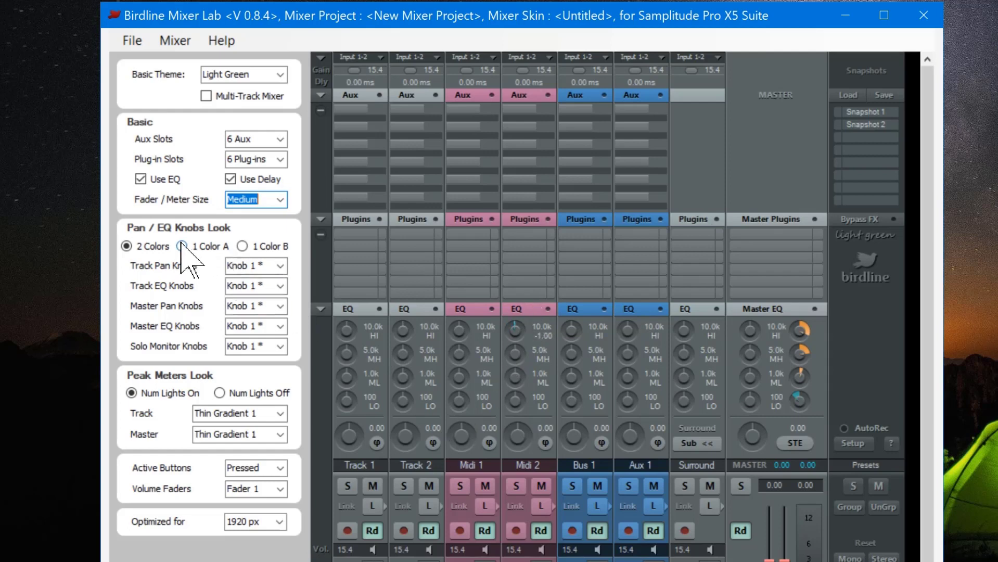
# Try the 1 Color A knob scheme, then settle on 1 Color B.
pyautogui.click(184, 246)
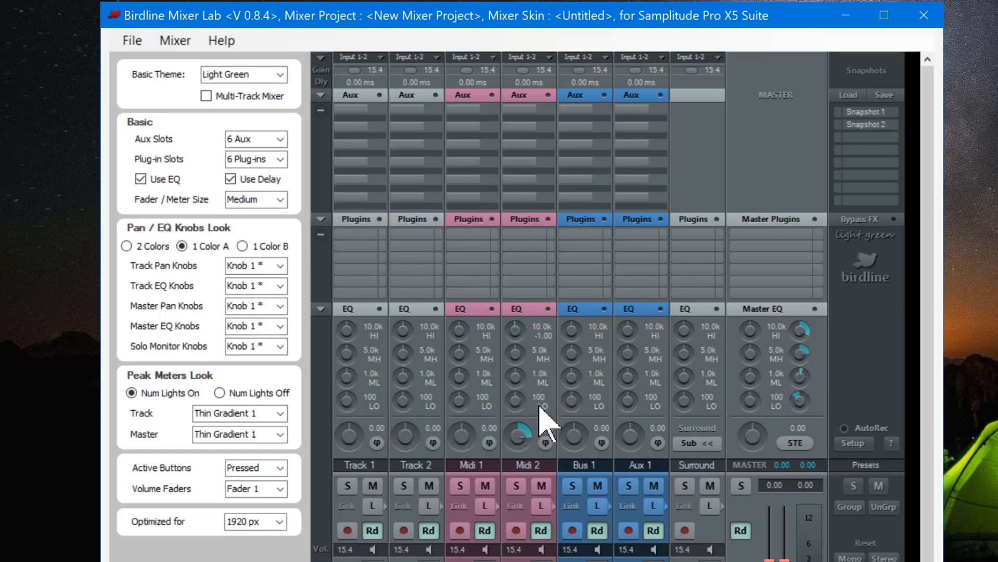
pyautogui.click(243, 247)
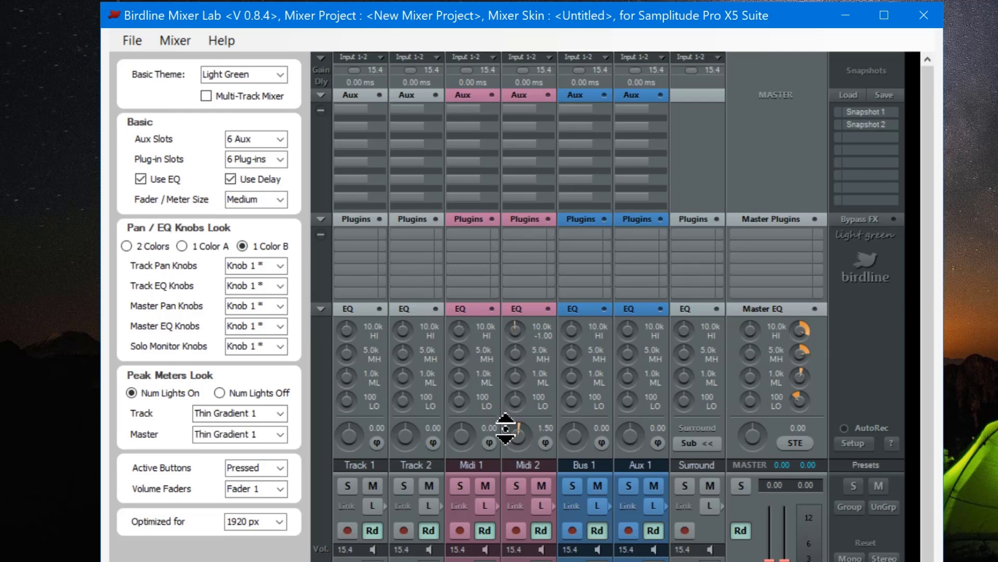
pyautogui.moveTo(267, 322)
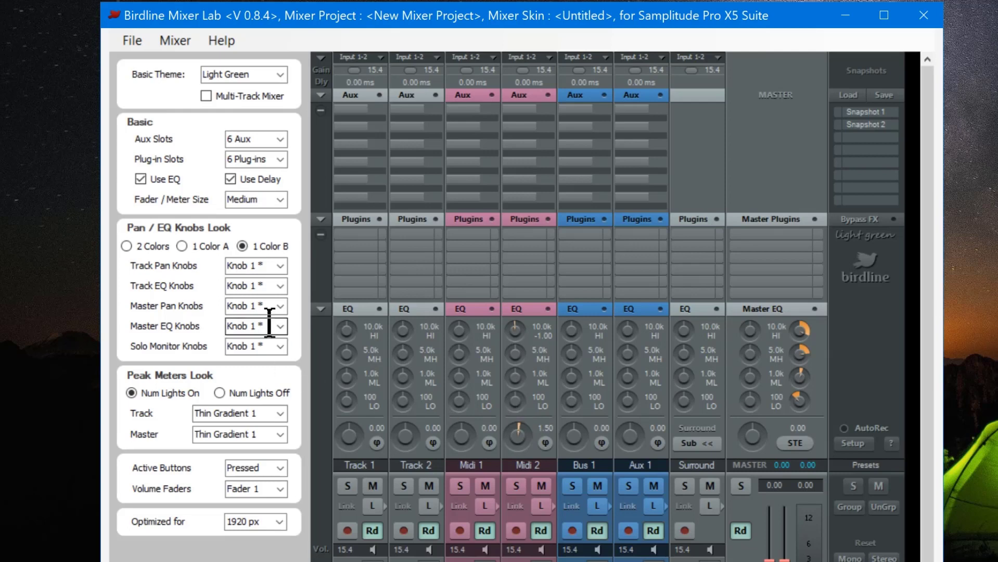
pyautogui.moveTo(279, 285)
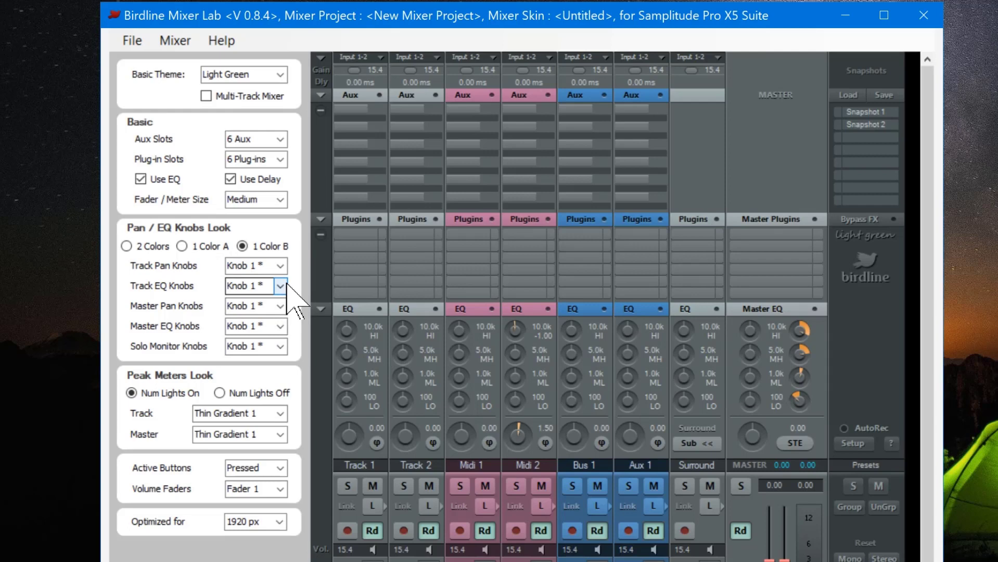
pyautogui.moveTo(178, 285)
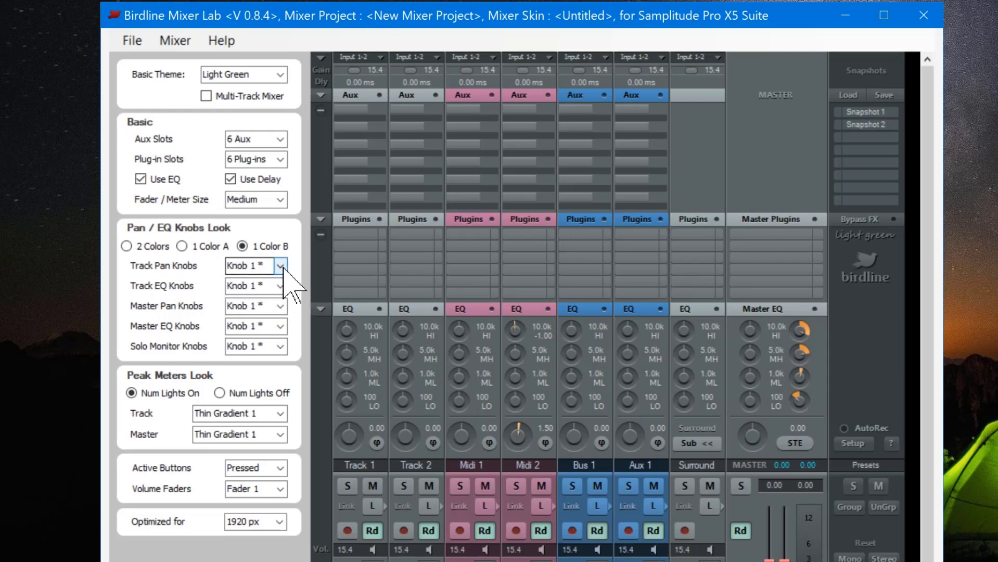
# Compare Knob 2, 3, 4 and 6 for track pan knobs, settling on Knob 5.
pyautogui.click(279, 266)
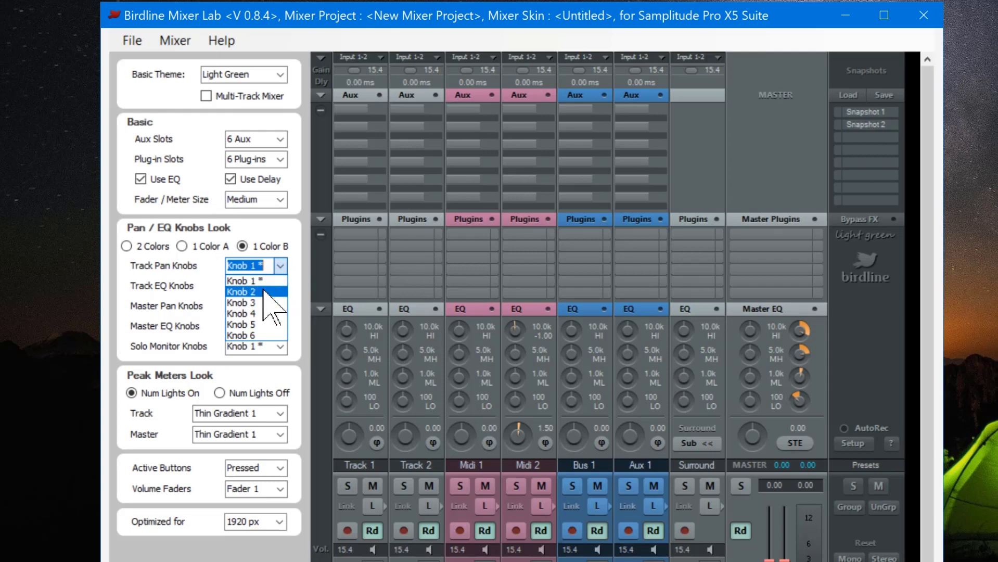
pyautogui.click(240, 291)
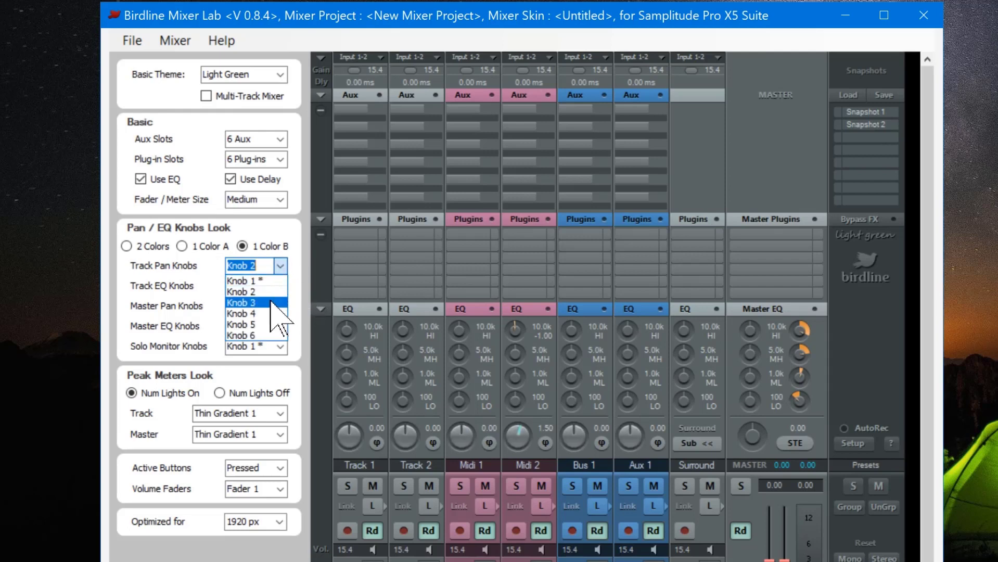
pyautogui.click(242, 302)
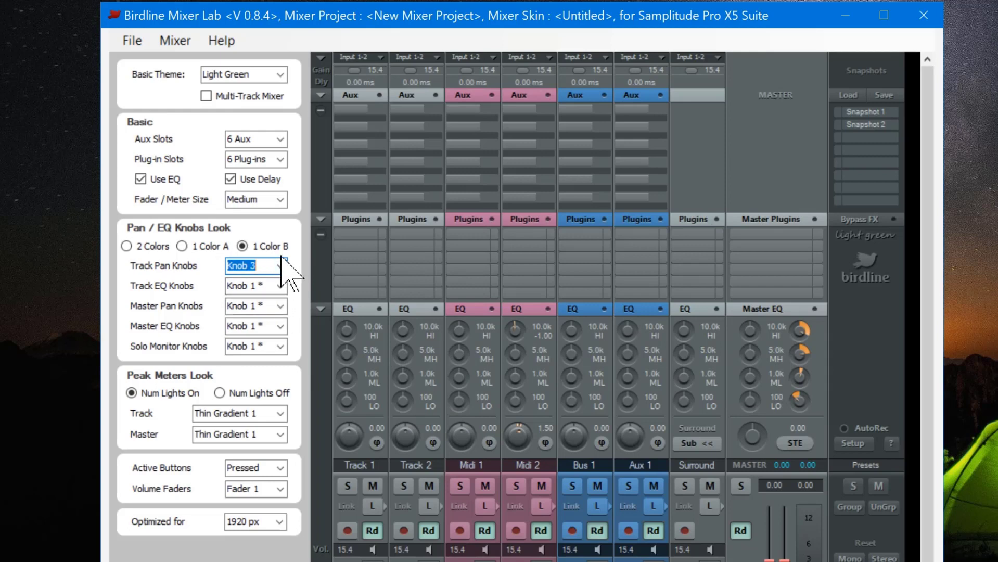
pyautogui.click(280, 266)
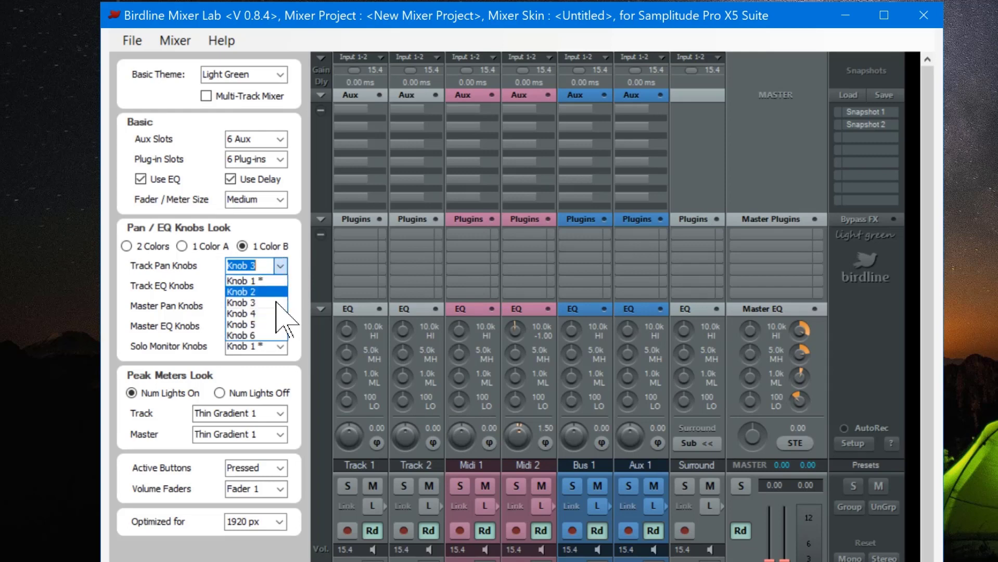
pyautogui.click(242, 314)
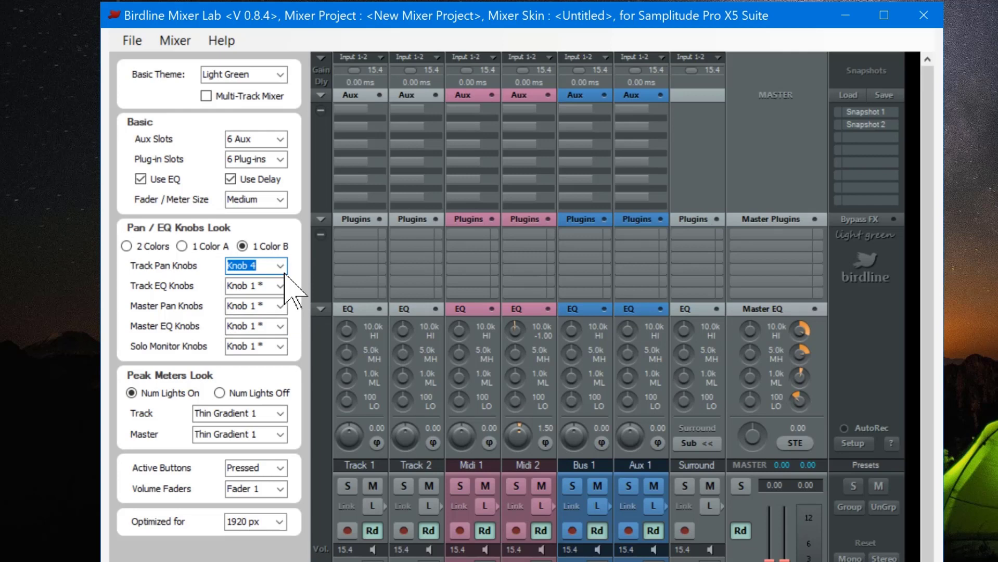
pyautogui.click(279, 265)
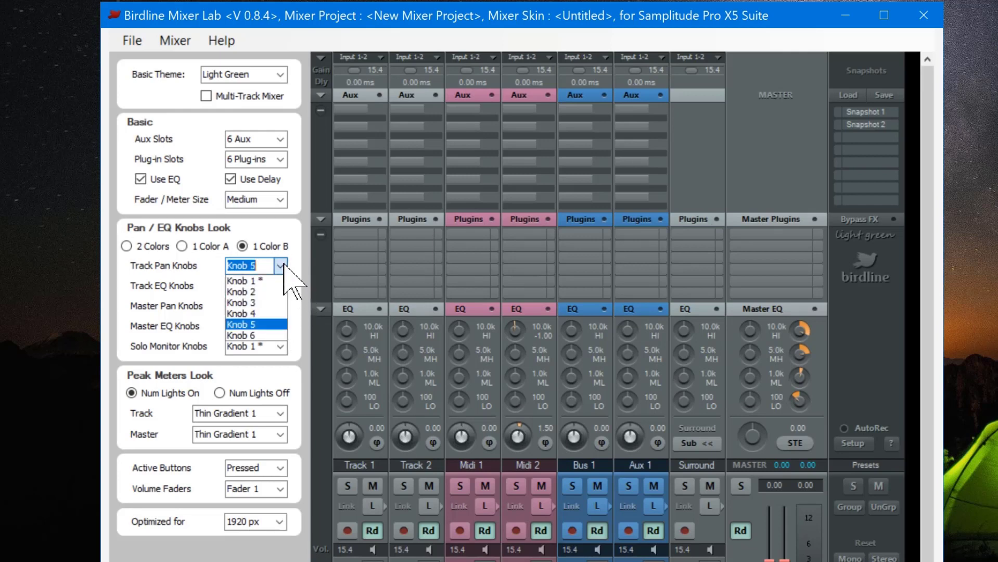
pyautogui.click(242, 335)
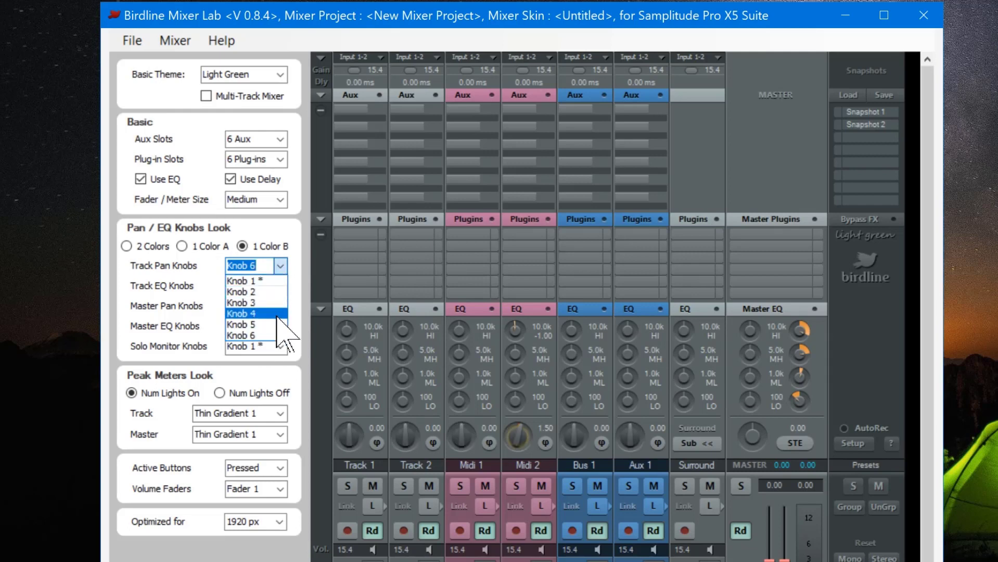
pyautogui.click(248, 324)
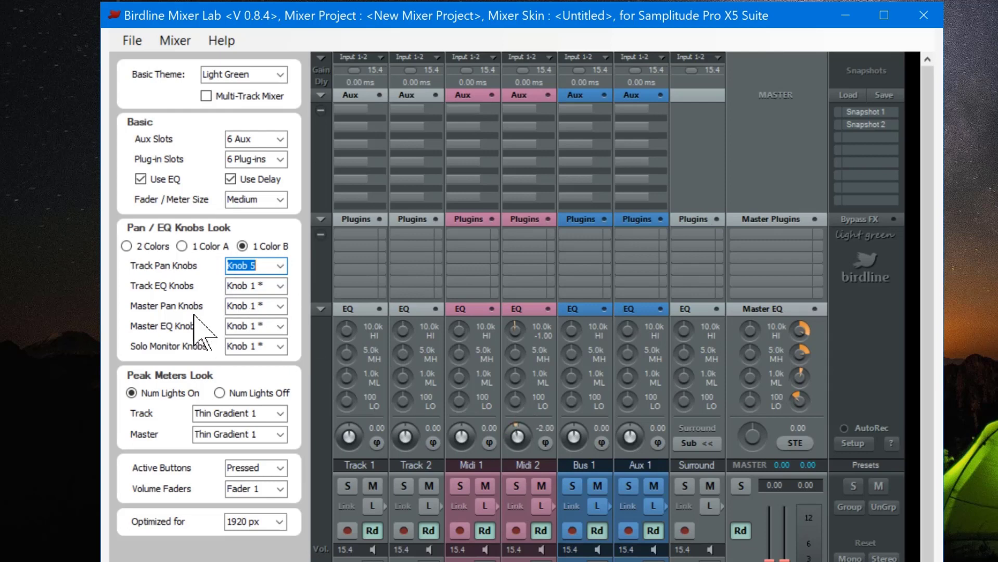
pyautogui.moveTo(204, 318)
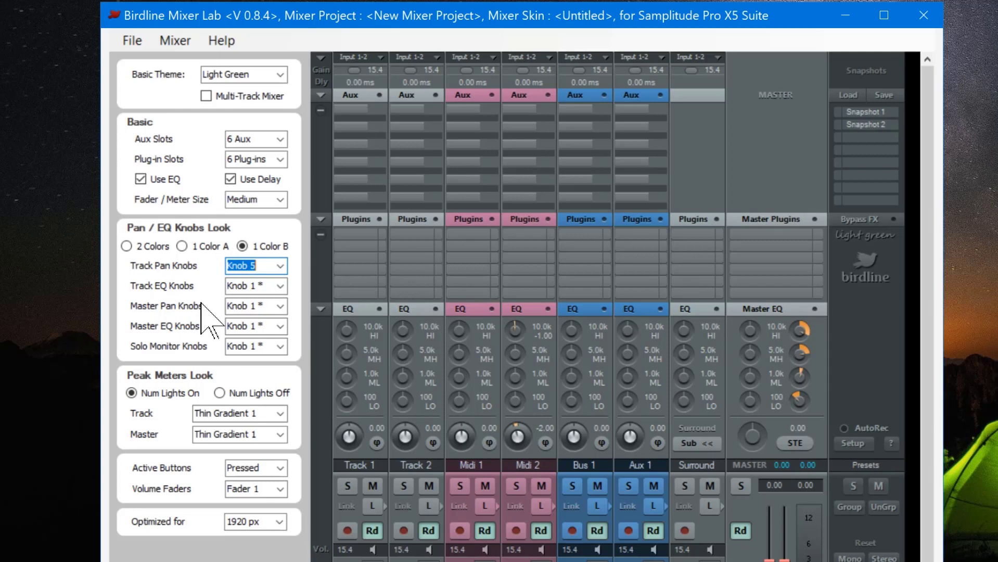
# Give the track EQ knobs and master pan knobs the Knob 5 style.
pyautogui.click(278, 285)
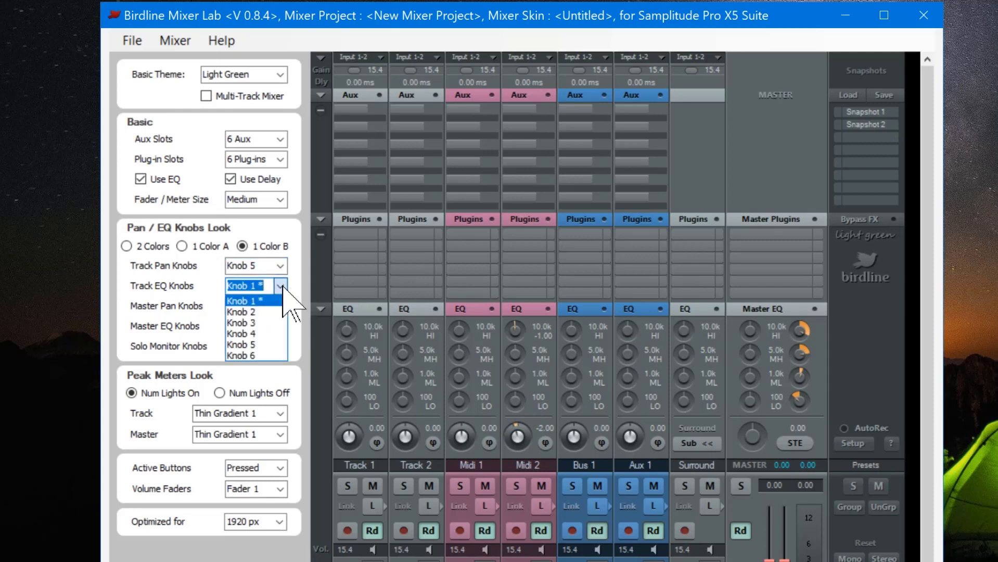
pyautogui.moveTo(241, 344)
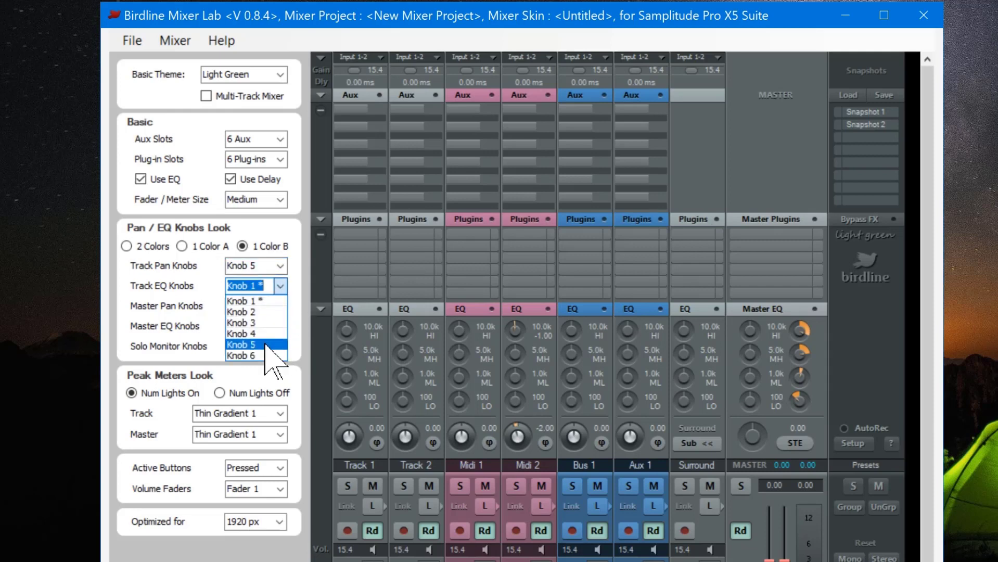
pyautogui.click(241, 344)
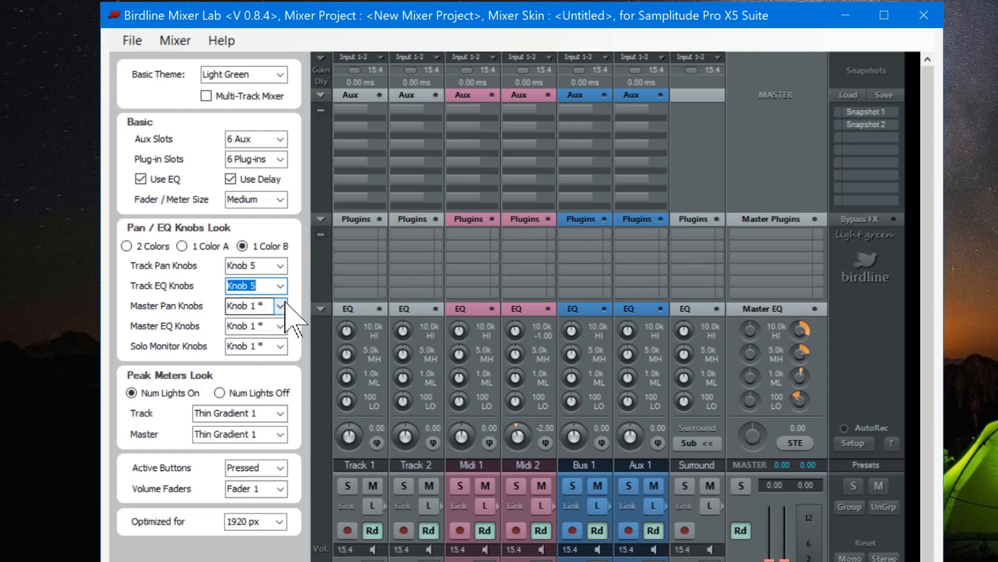
pyautogui.click(278, 306)
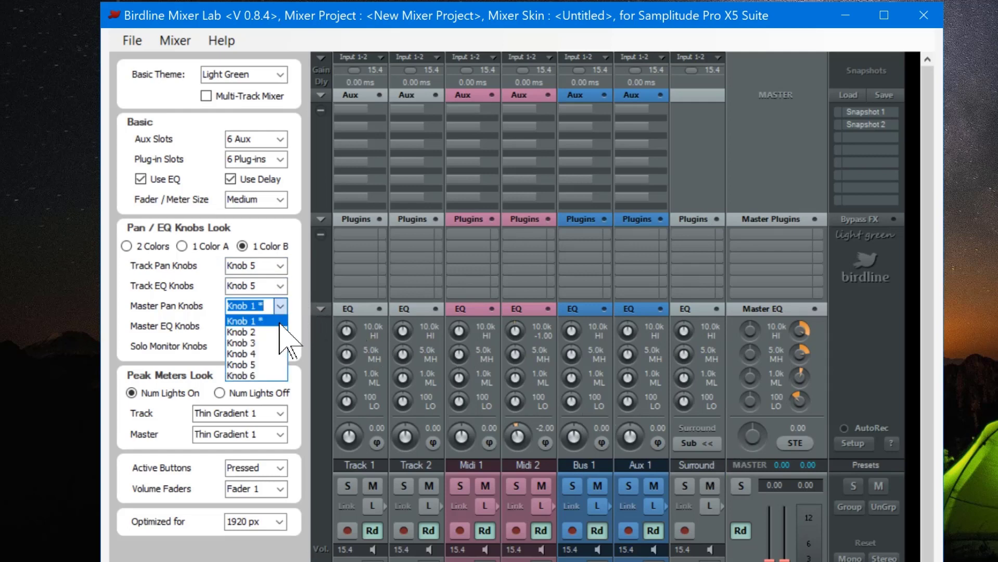
pyautogui.click(242, 366)
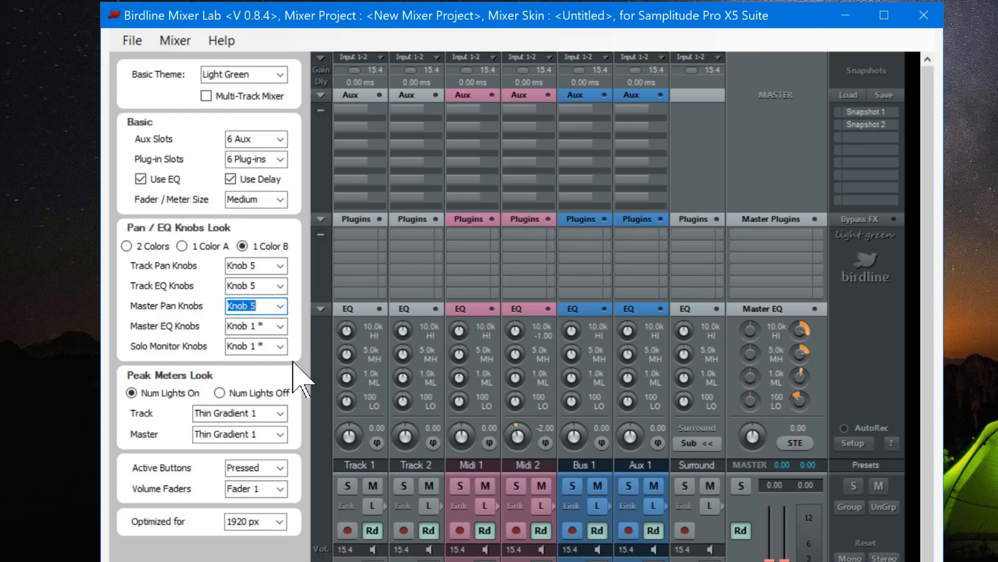
pyautogui.click(279, 326)
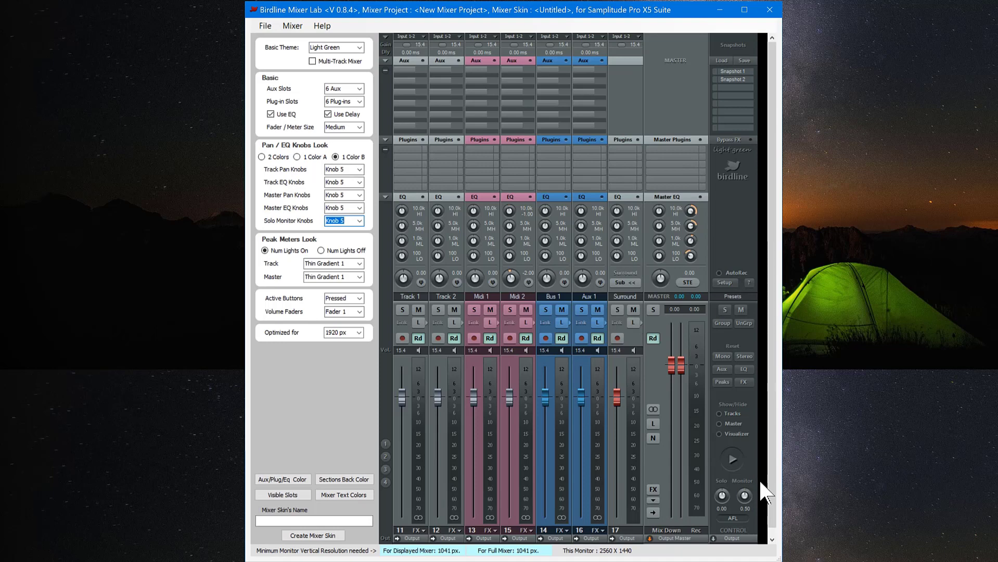
pyautogui.moveTo(283, 175)
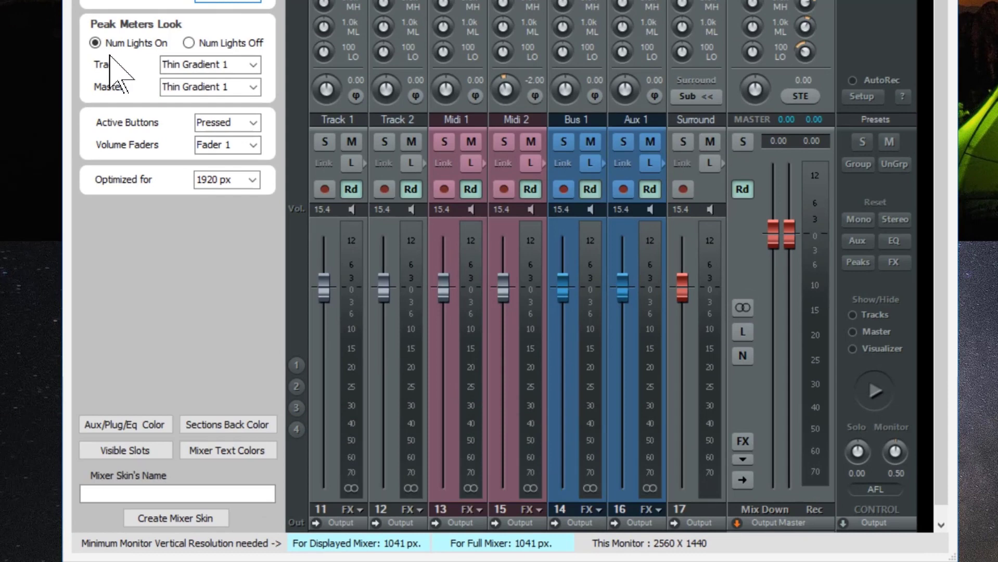
pyautogui.moveTo(875, 398)
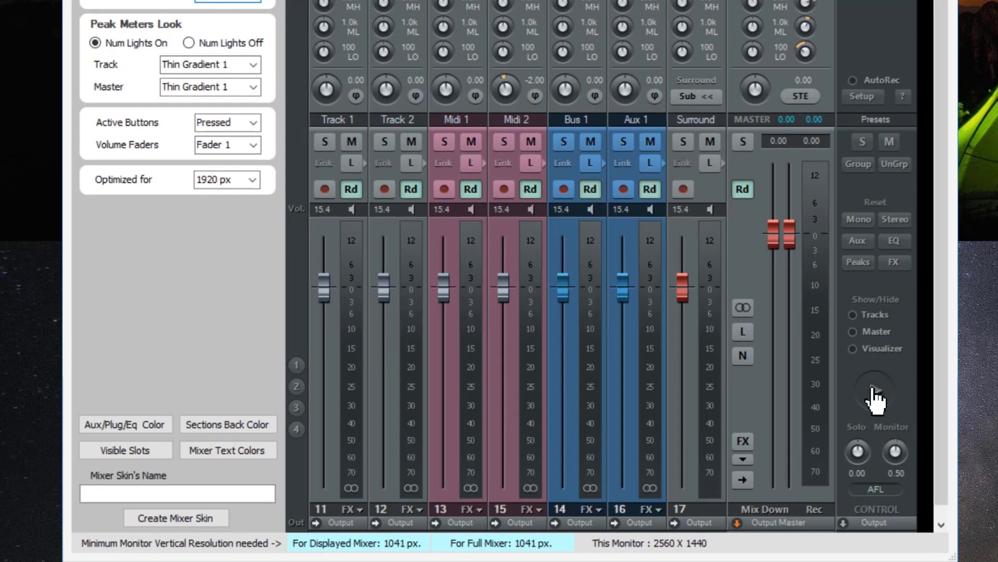
# Start preview playback and switch peak meter number lights off, then back on.
pyautogui.click(875, 390)
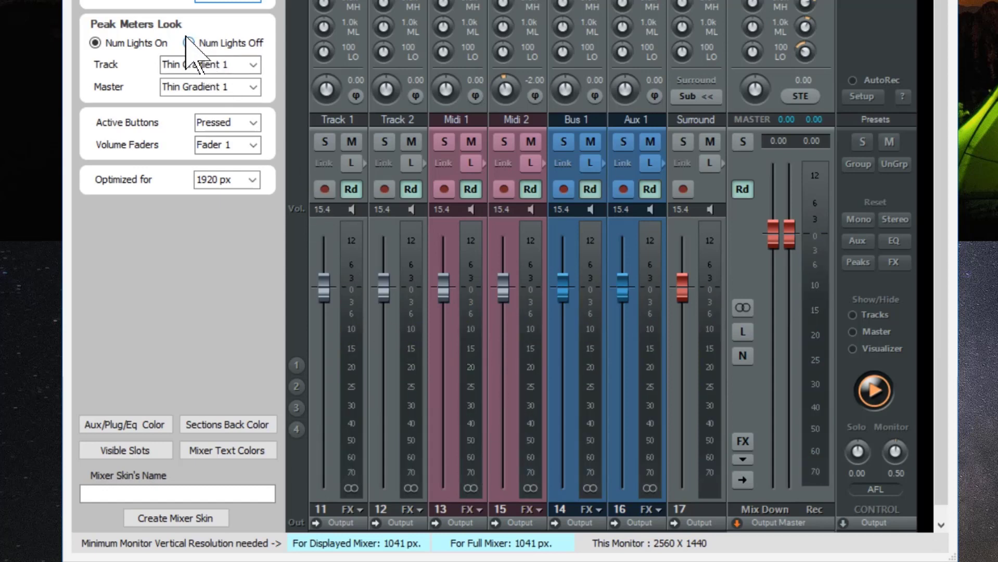
pyautogui.click(189, 42)
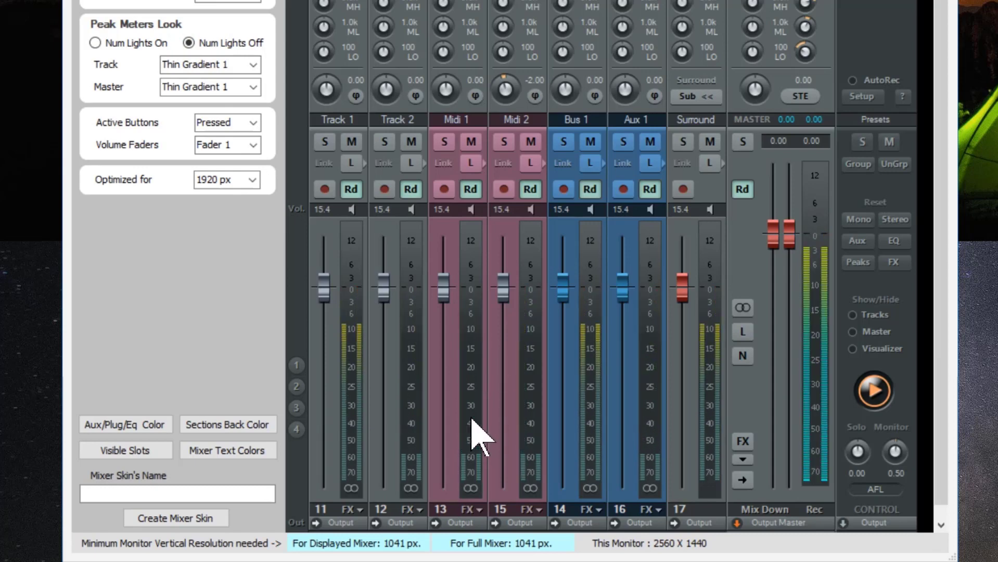
pyautogui.click(95, 43)
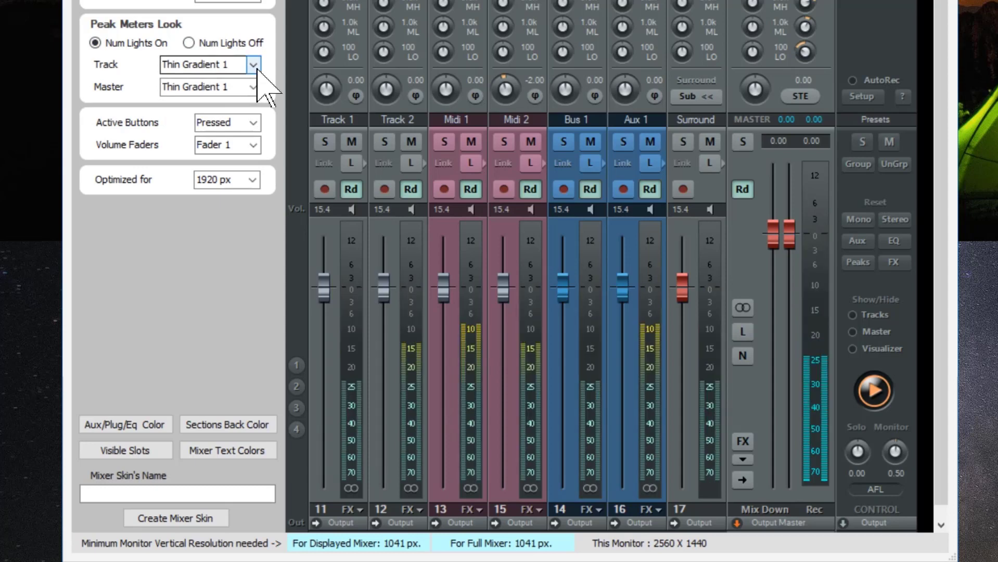
# Try Medium Gradient 1, Solid Gradient 1 and Thin Gradient 2 for track meters.
pyautogui.click(254, 65)
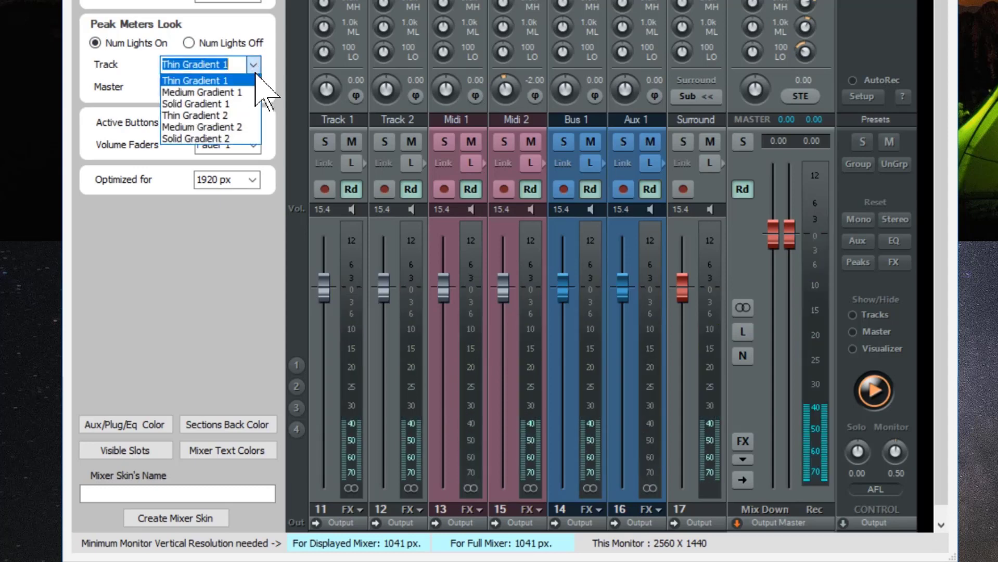
pyautogui.click(202, 91)
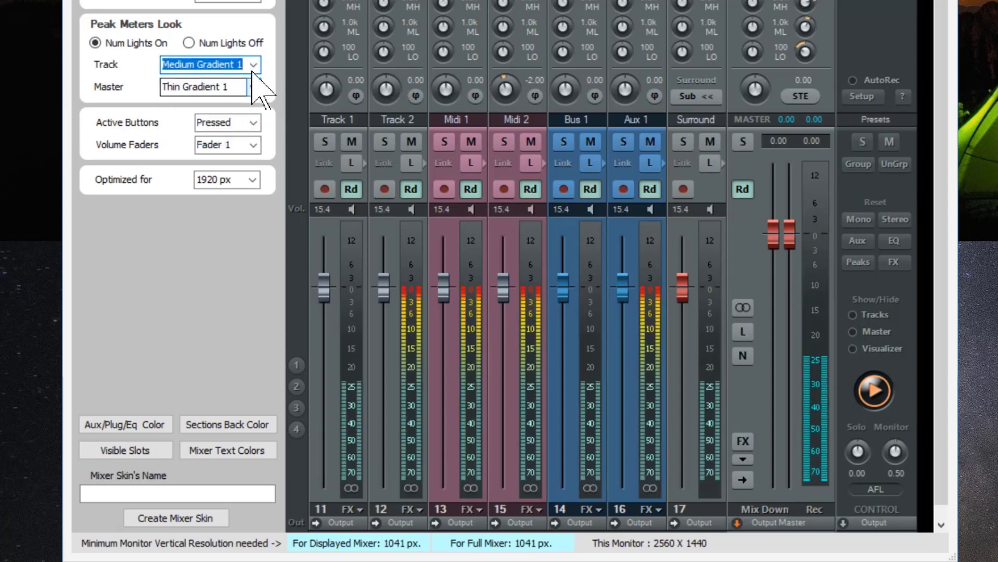
pyautogui.click(253, 65)
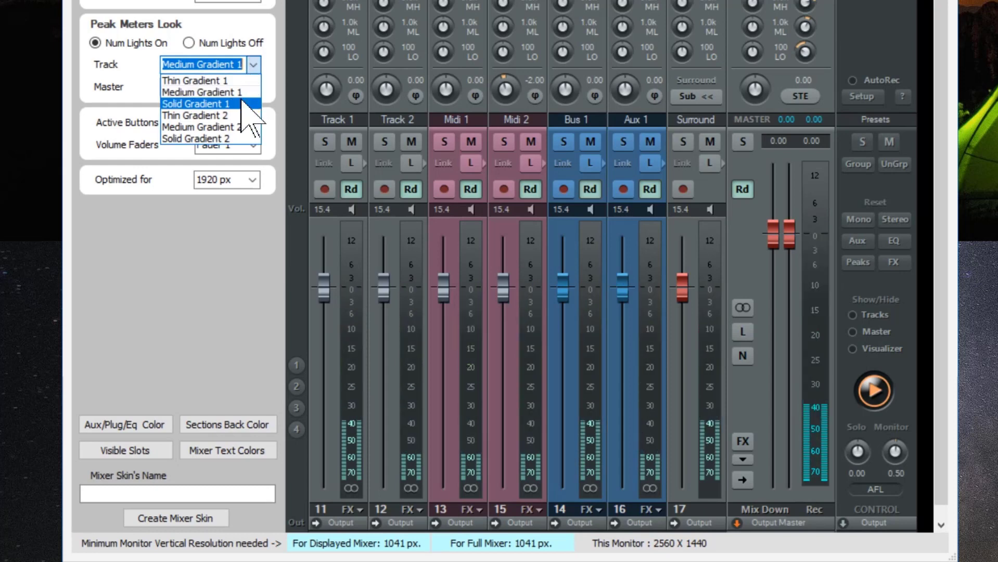
pyautogui.click(197, 103)
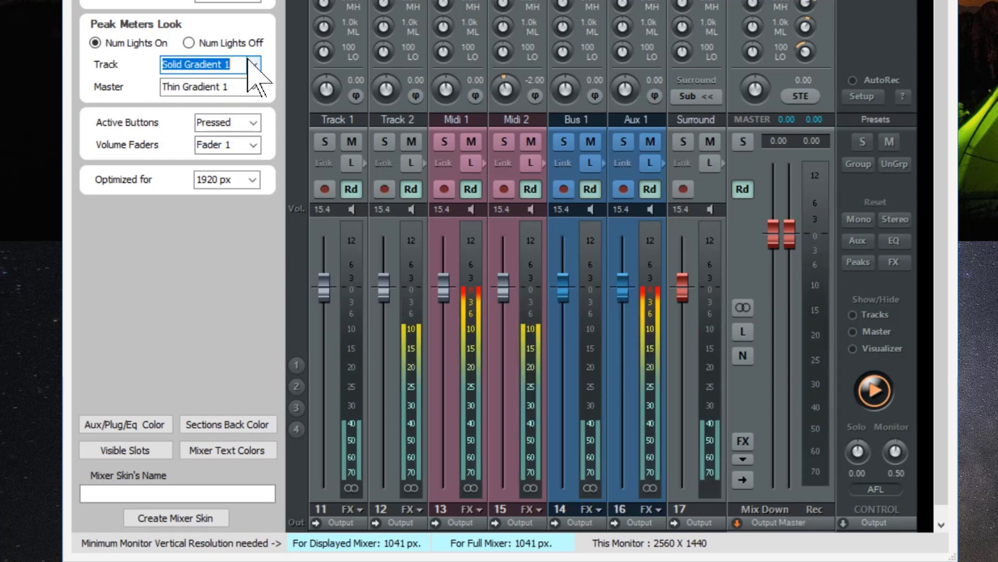
pyautogui.click(253, 65)
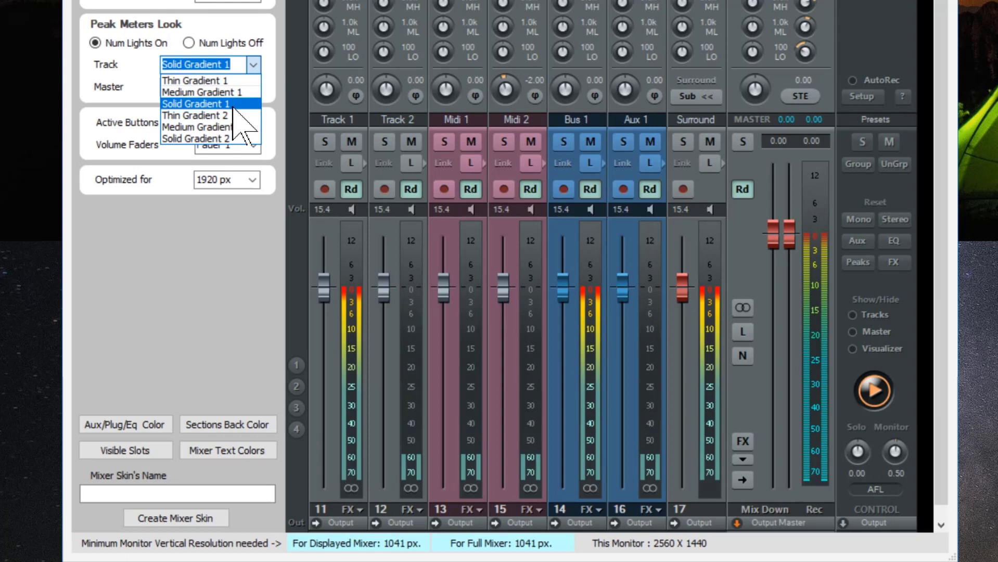
pyautogui.click(194, 115)
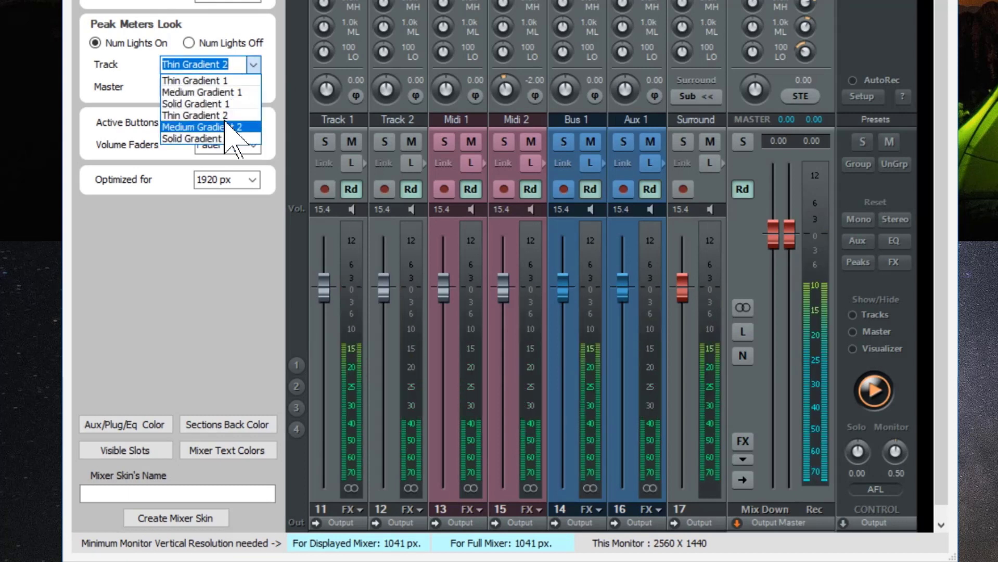
# Try Medium and Solid Gradient 2, then set track and master meters to Solid Gradient 1.
pyautogui.click(204, 126)
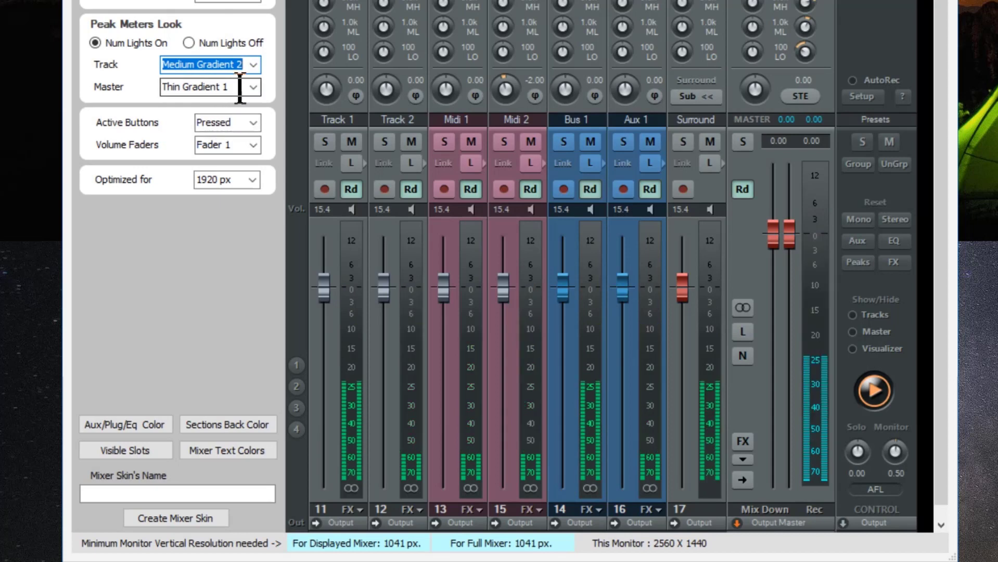
pyautogui.click(252, 65)
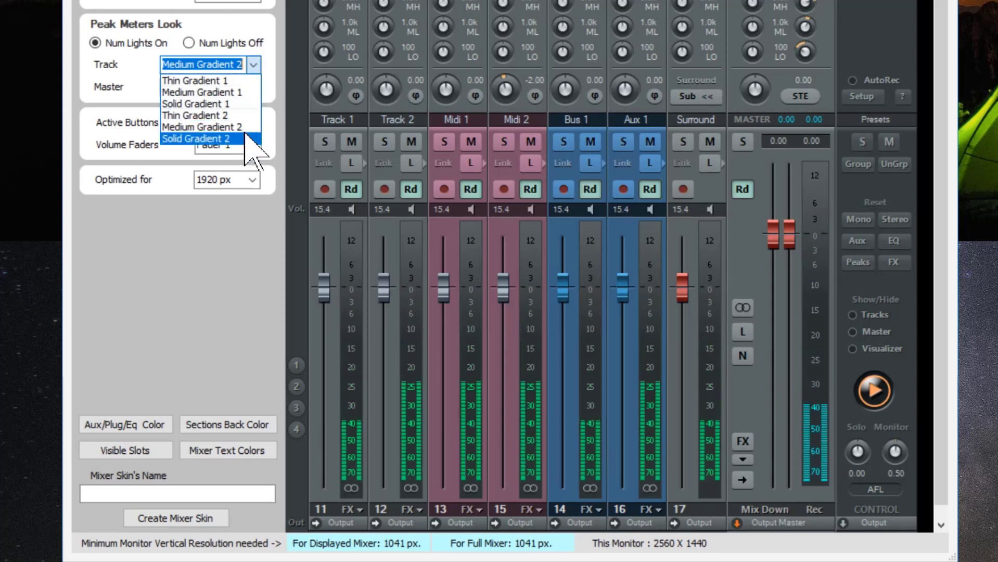
pyautogui.click(199, 139)
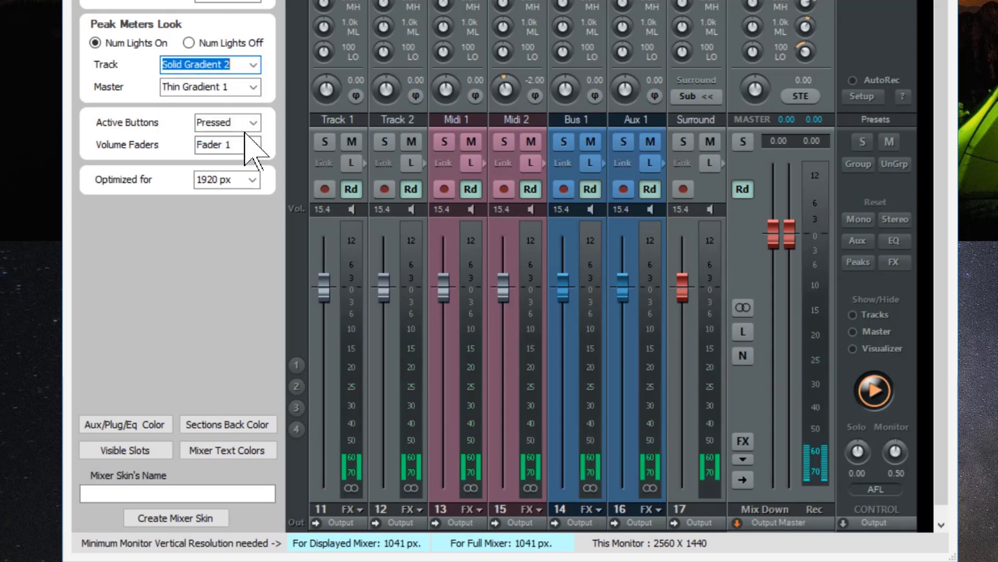
pyautogui.click(252, 64)
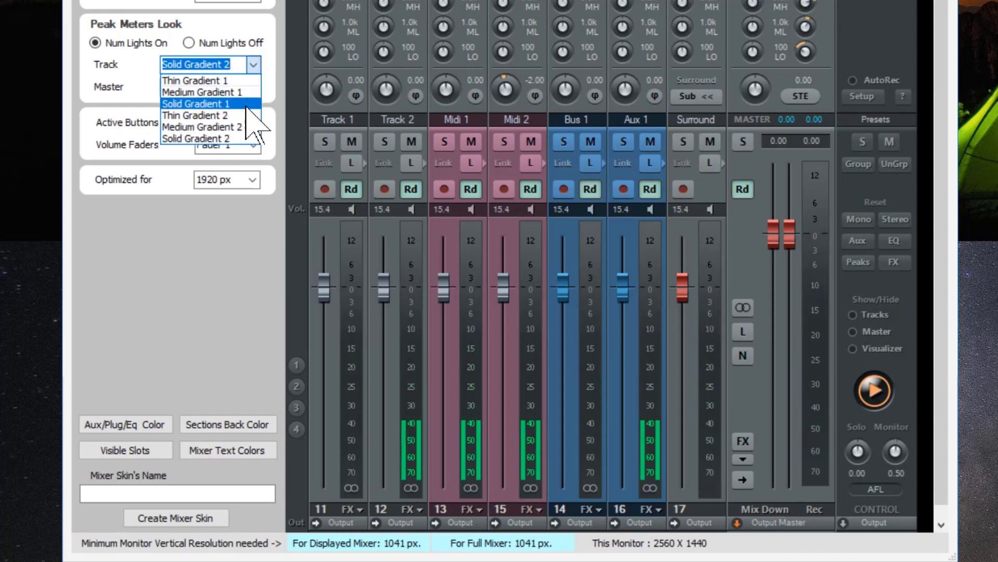
pyautogui.click(196, 104)
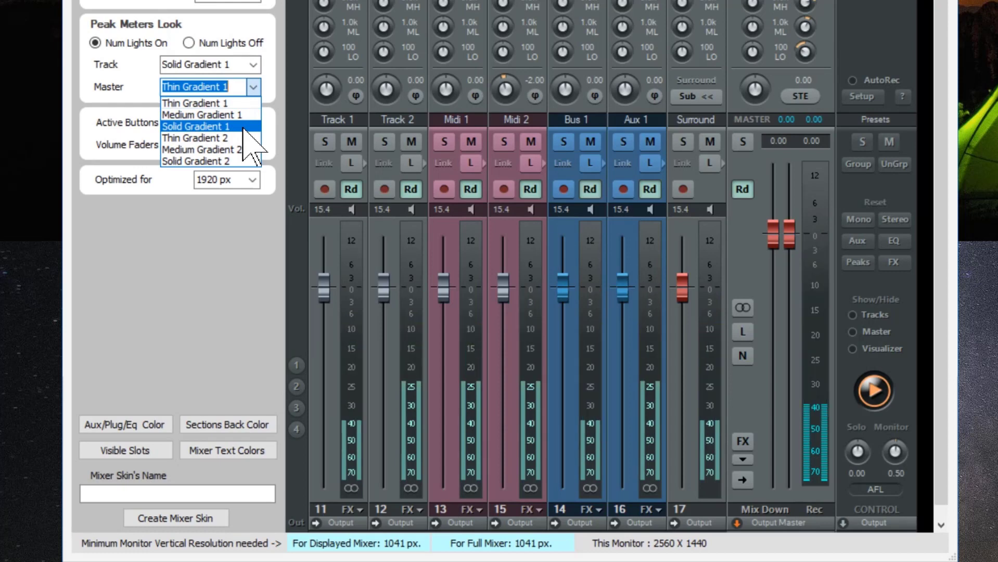
pyautogui.click(196, 126)
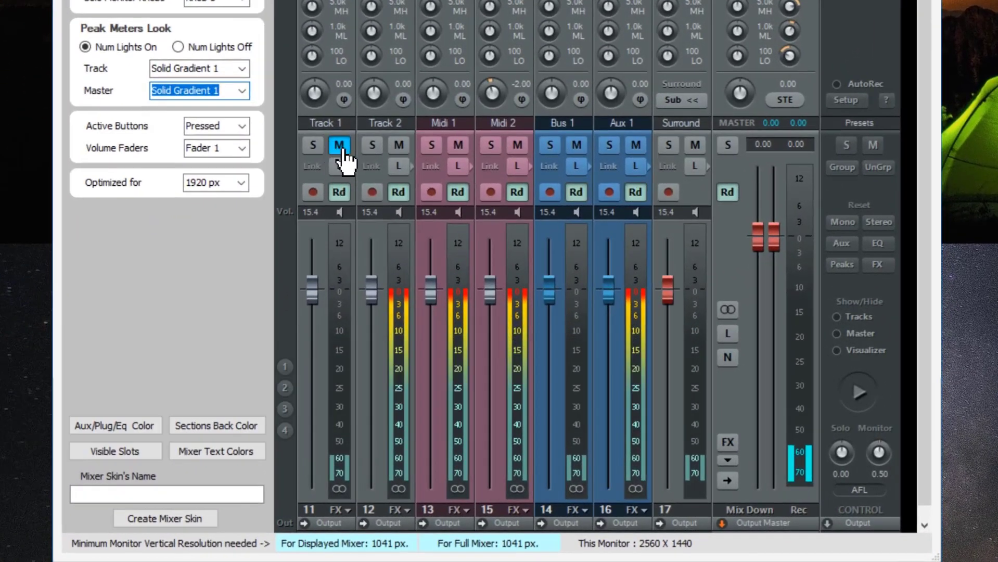
# Engage a channel button and change Active Buttons from Pressed to Glow Up.
pyautogui.click(372, 146)
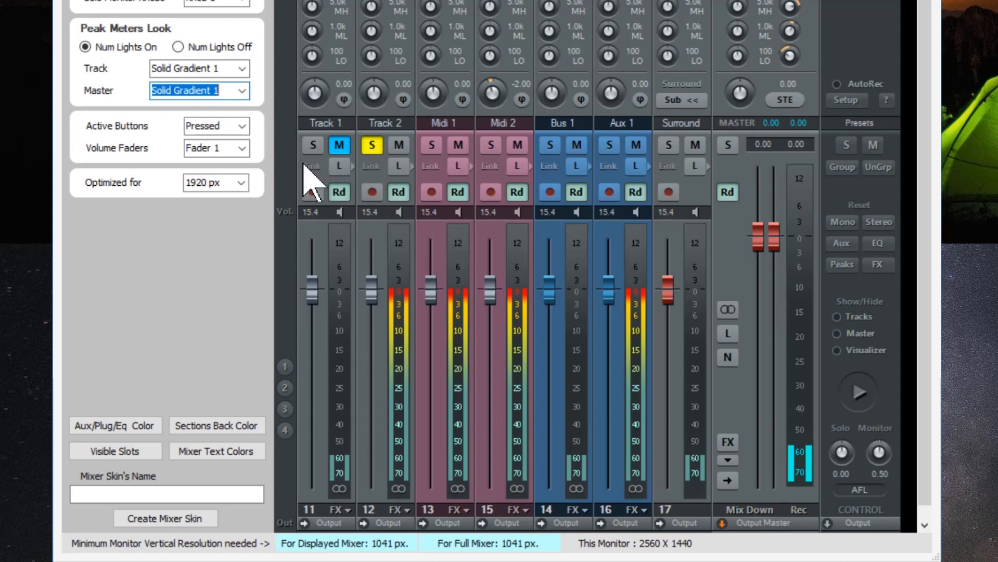
pyautogui.click(240, 126)
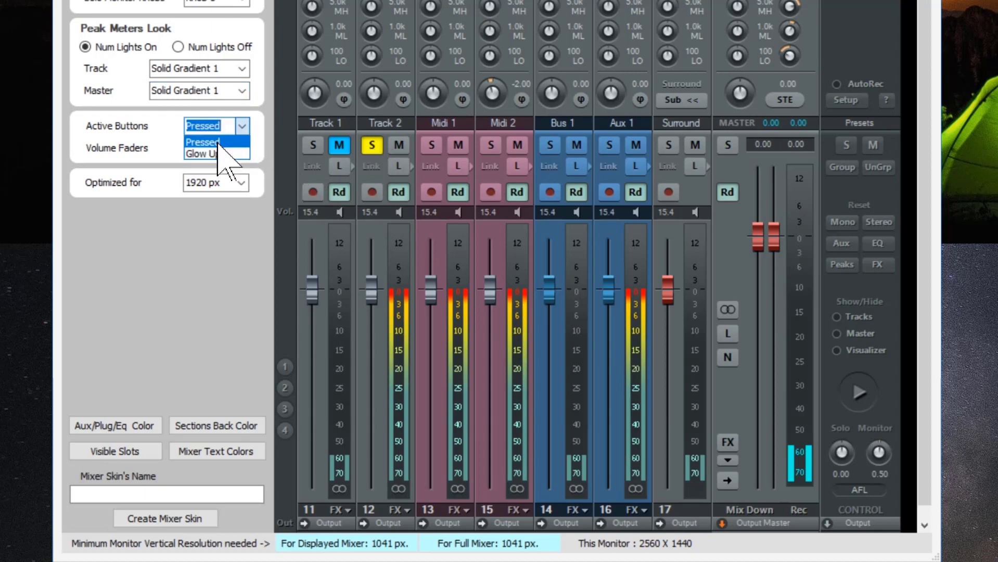
pyautogui.click(201, 153)
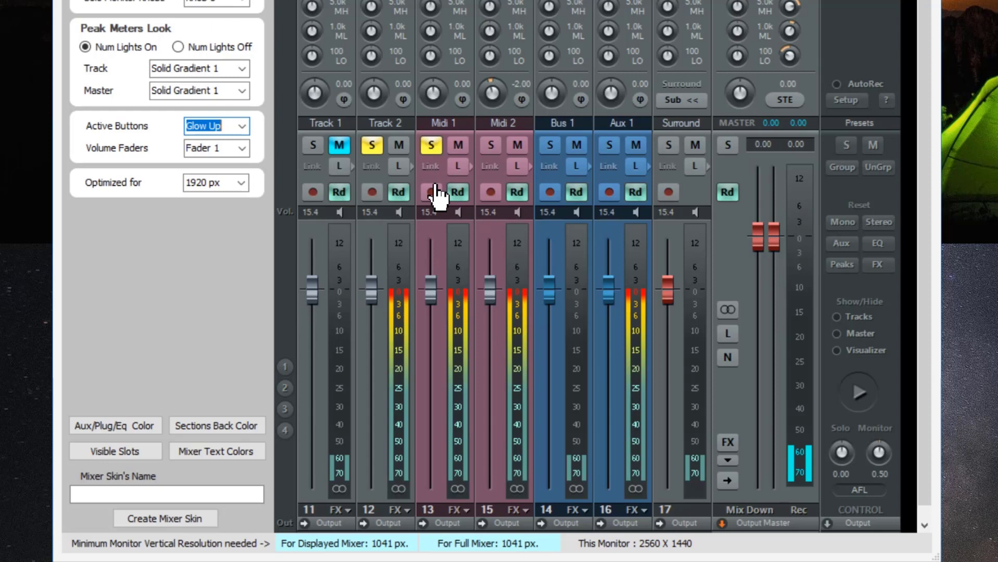
pyautogui.click(431, 192)
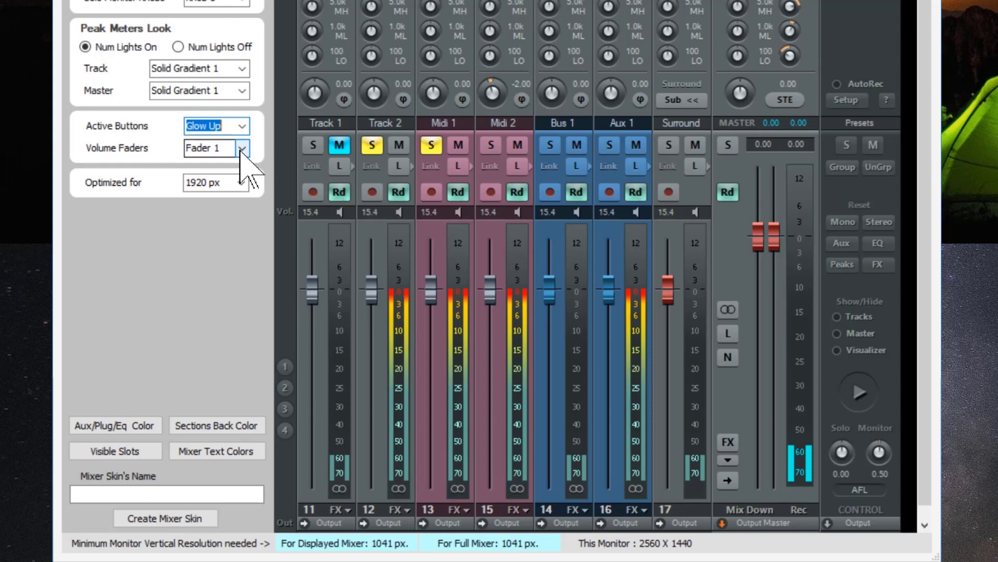
# Preview Fader 2, 4 and 5 cap designs, then set the volume faders to Fader 3.
pyautogui.click(217, 148)
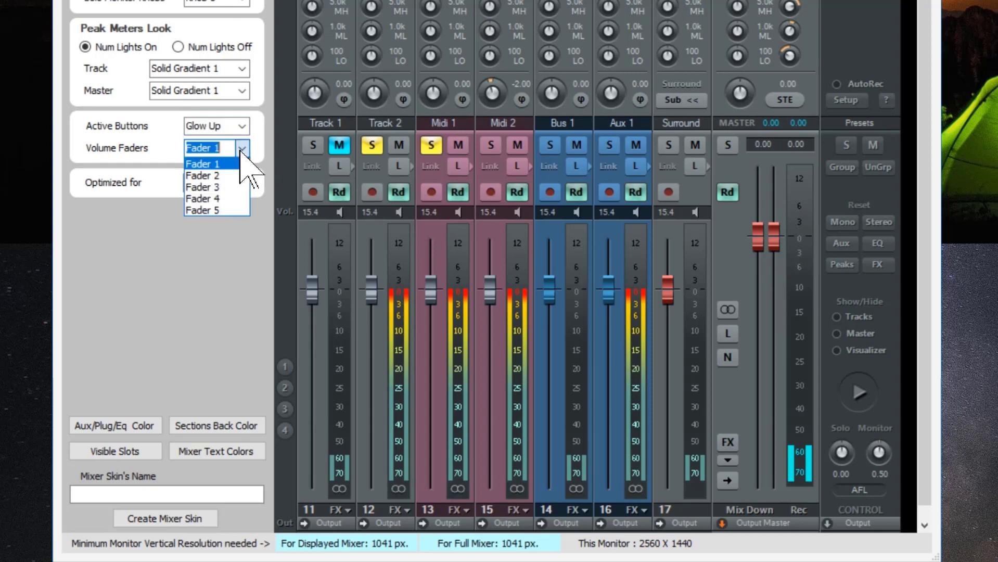
pyautogui.moveTo(203, 175)
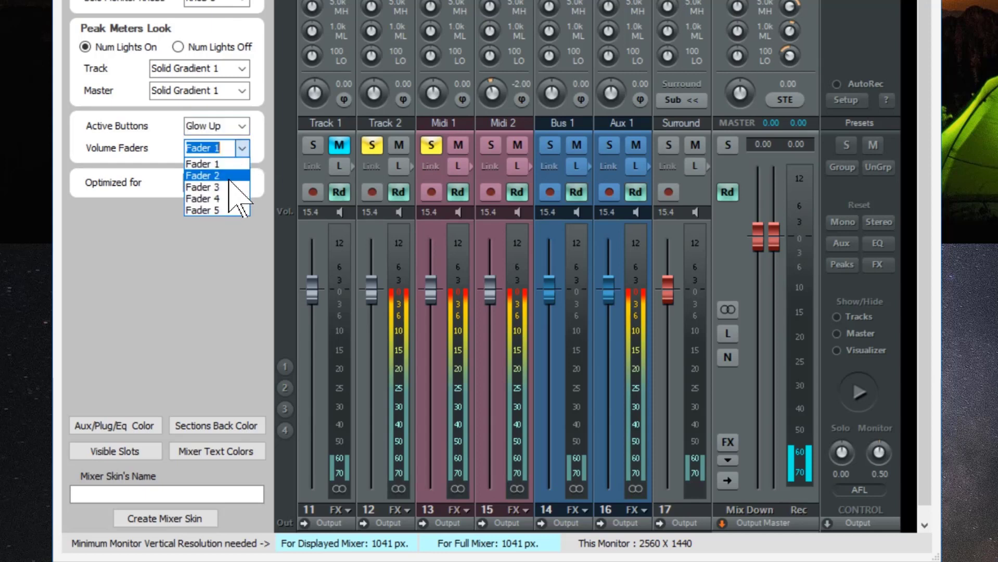
pyautogui.click(203, 175)
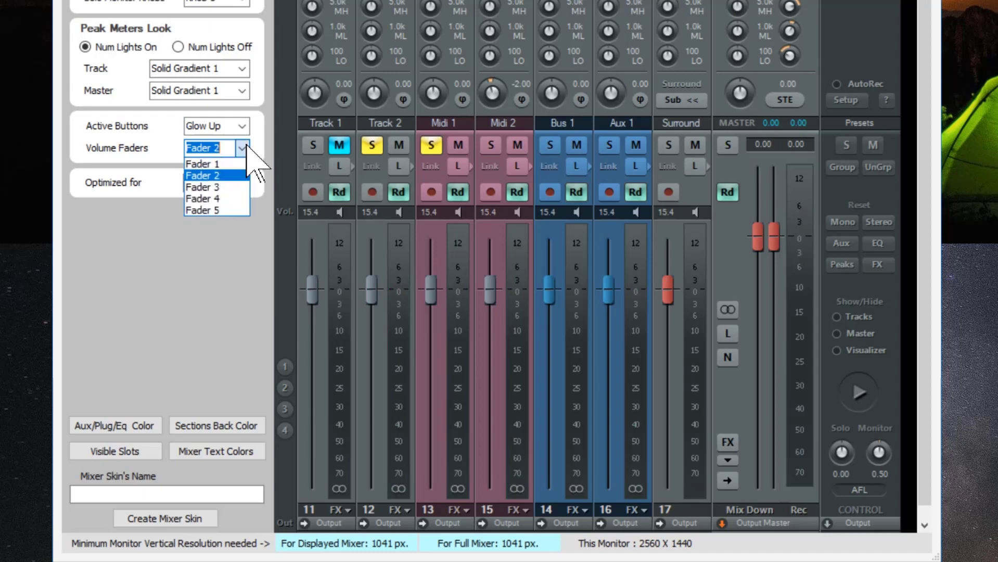
pyautogui.click(202, 187)
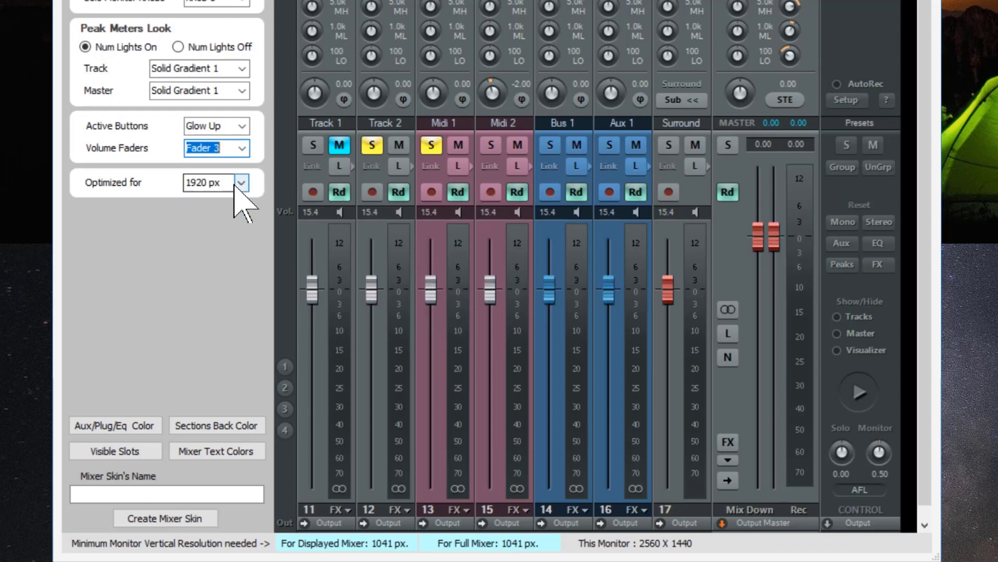
pyautogui.click(240, 148)
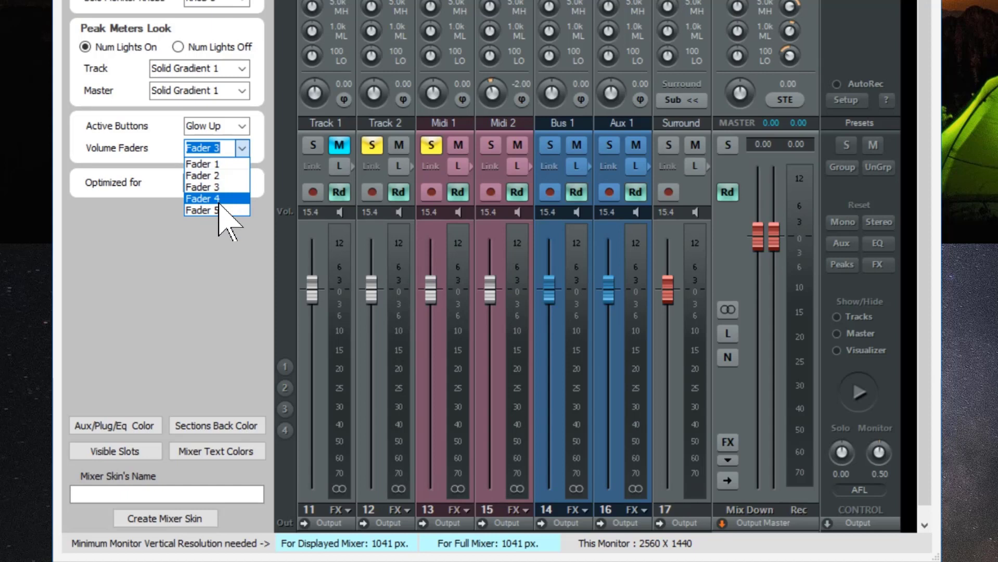
pyautogui.click(202, 197)
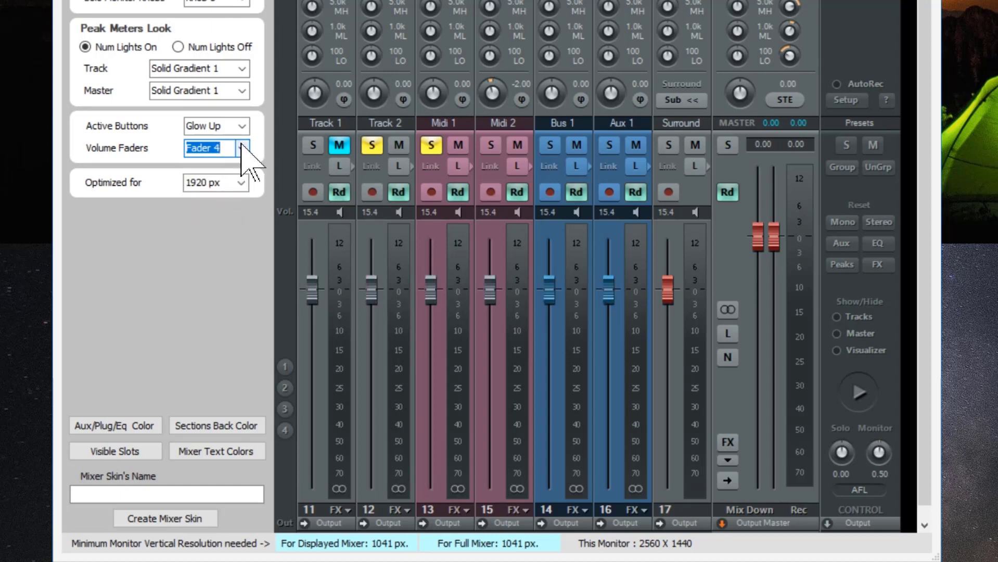
pyautogui.click(242, 147)
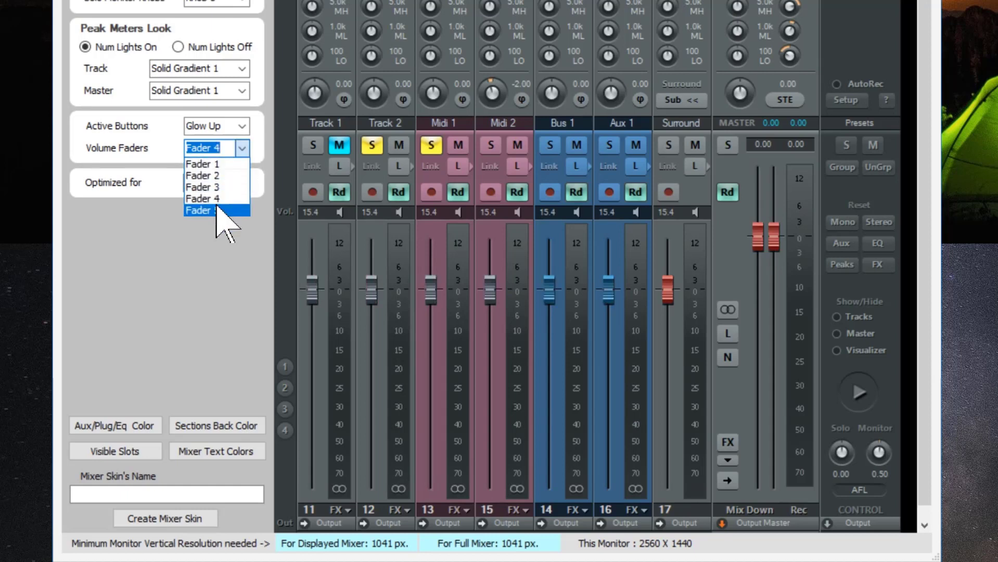
pyautogui.click(199, 210)
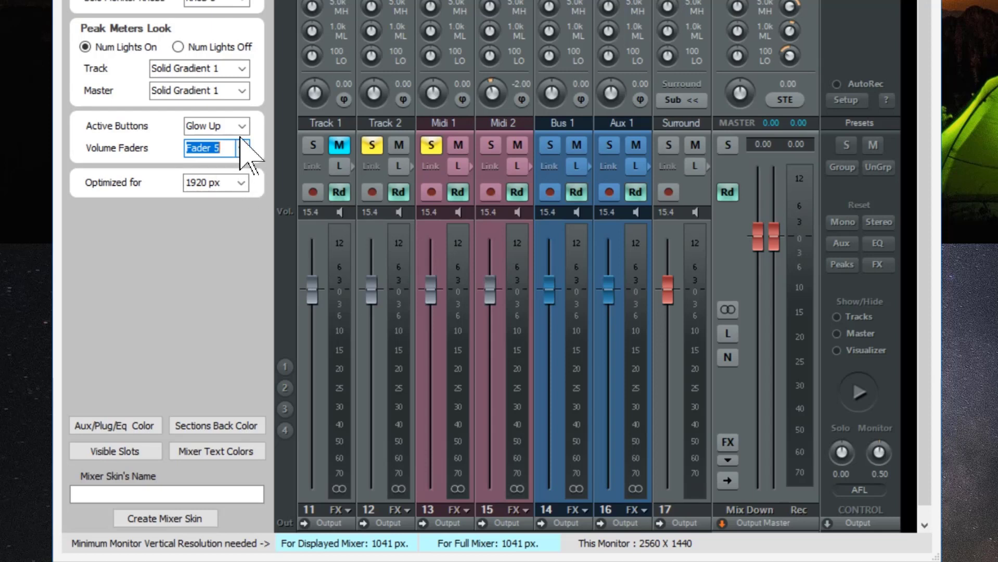
pyautogui.click(240, 148)
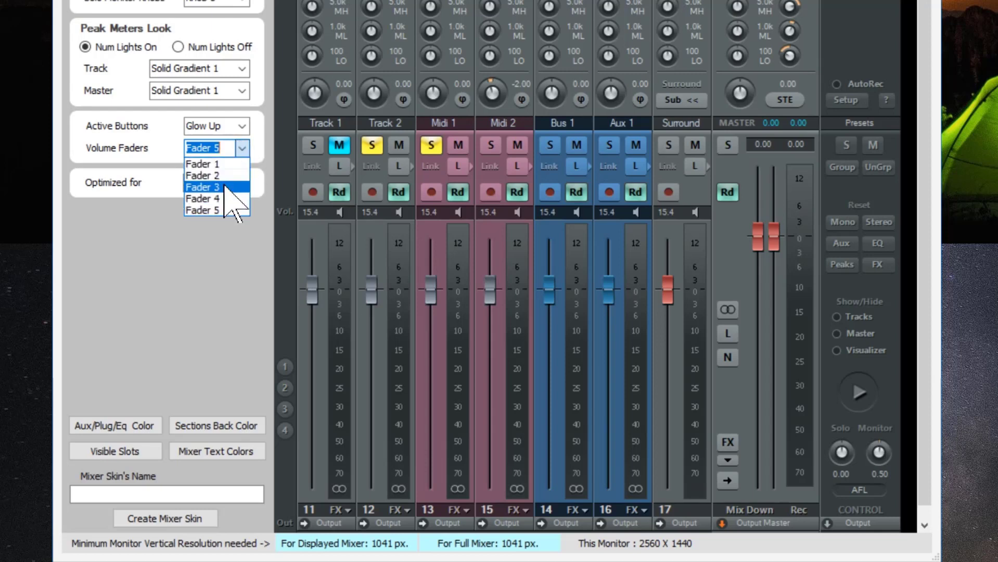
pyautogui.click(202, 186)
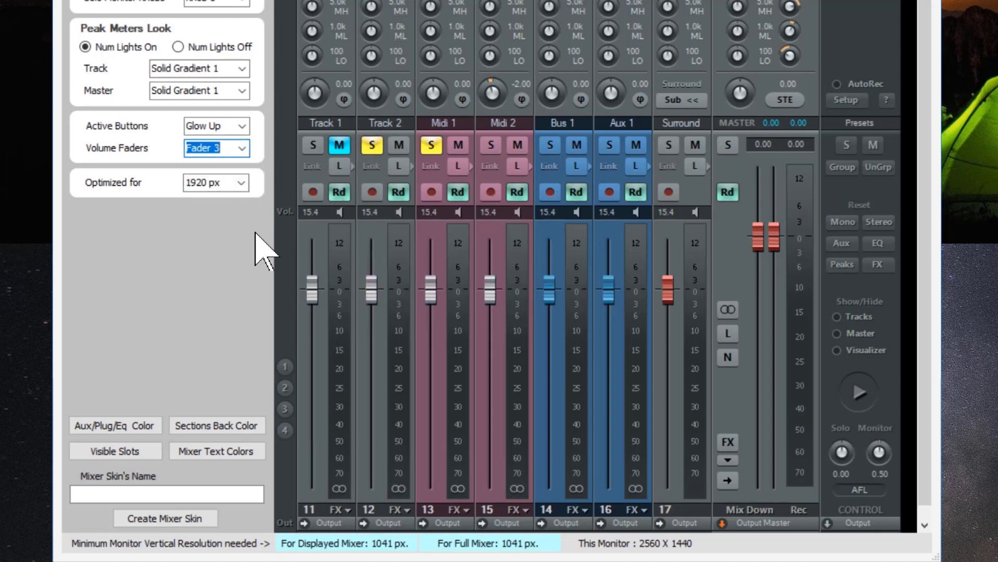
pyautogui.moveTo(220, 200)
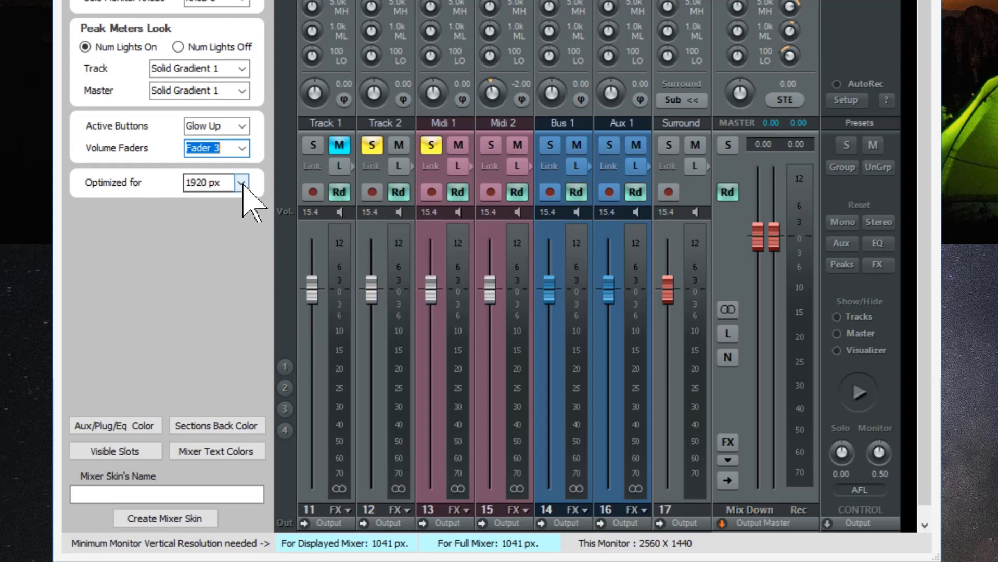
# Review the 1366–2560 px width options and keep the skin optimized for 1920 px.
pyautogui.click(240, 182)
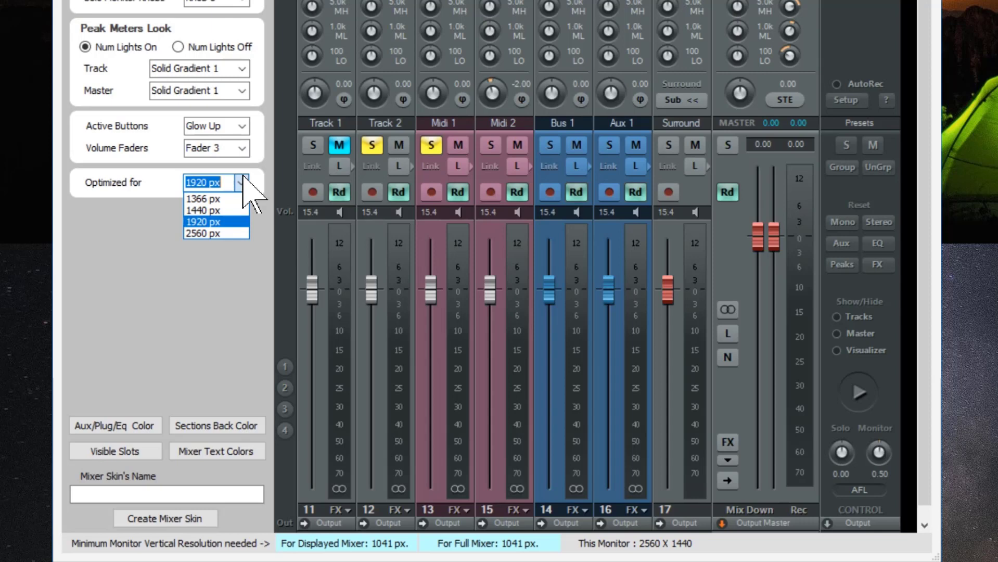
pyautogui.moveTo(202, 198)
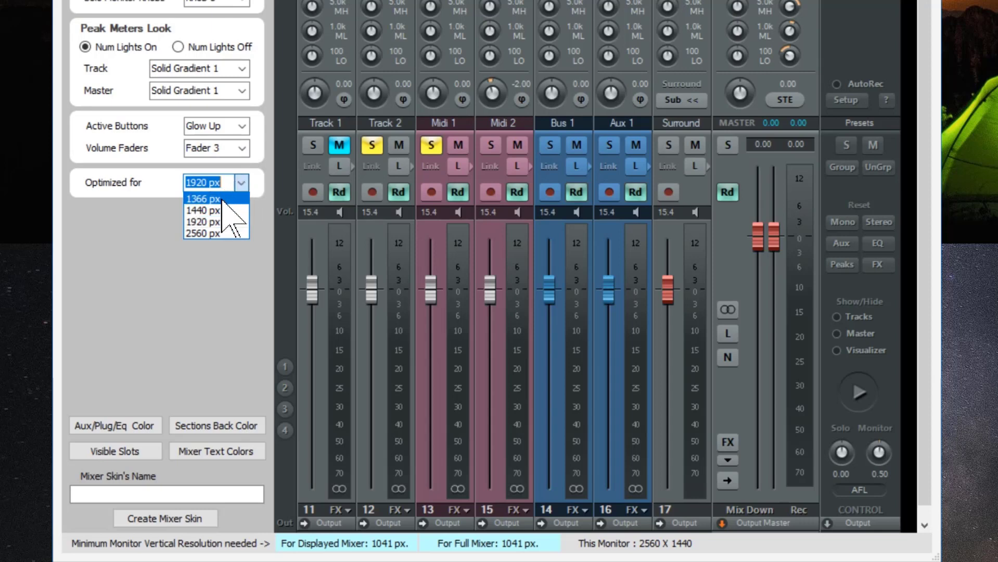
pyautogui.moveTo(204, 211)
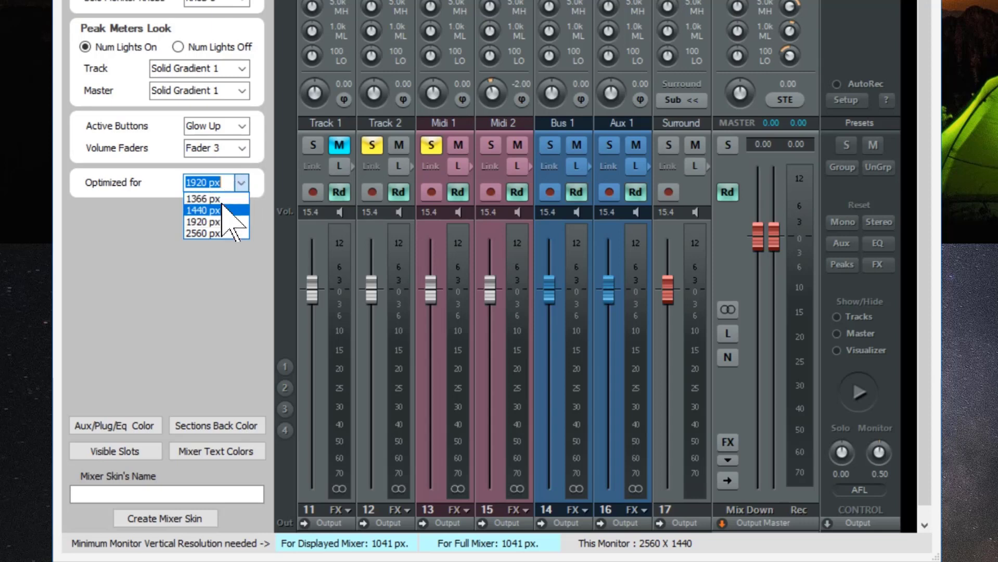
pyautogui.moveTo(229, 239)
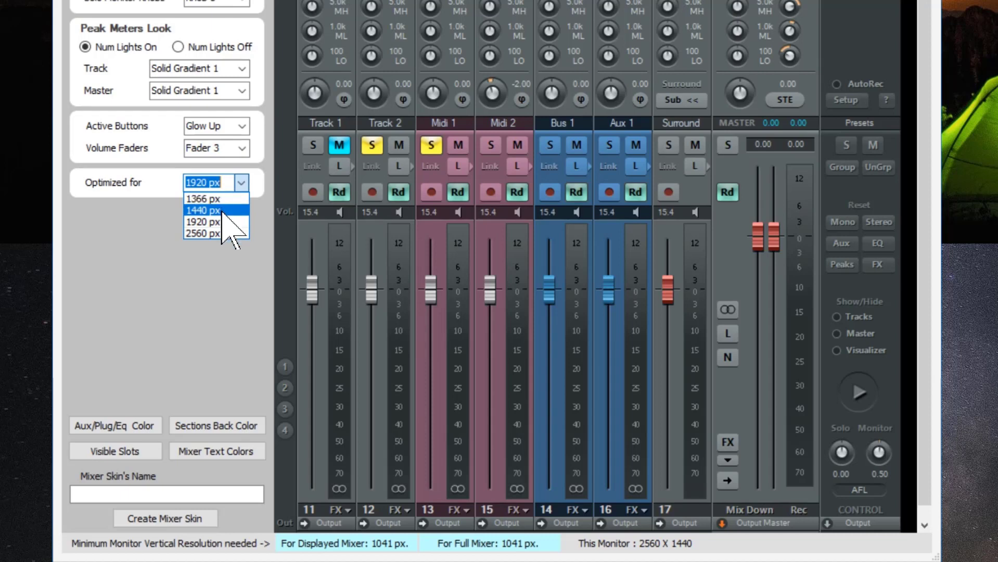
pyautogui.moveTo(229, 233)
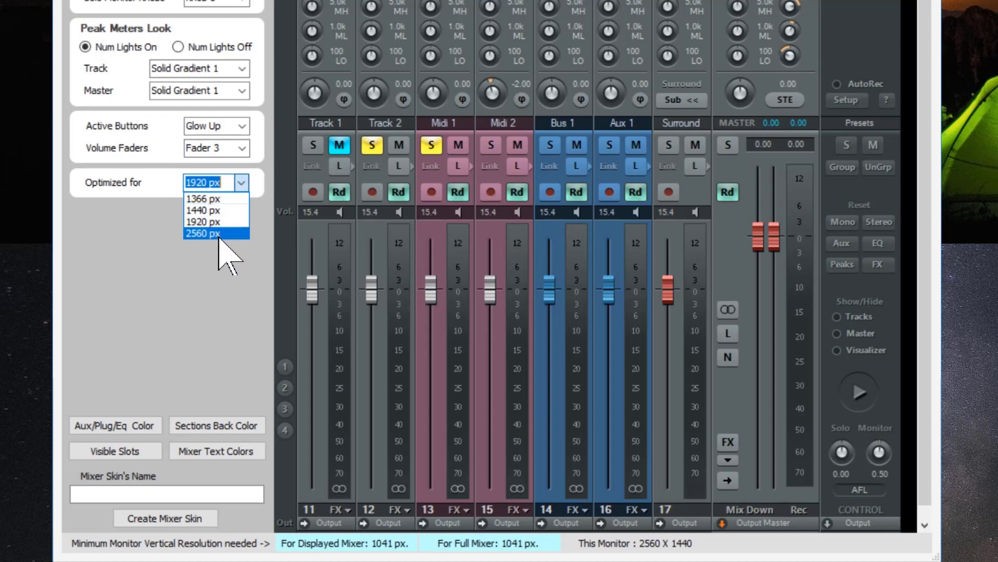
pyautogui.click(202, 221)
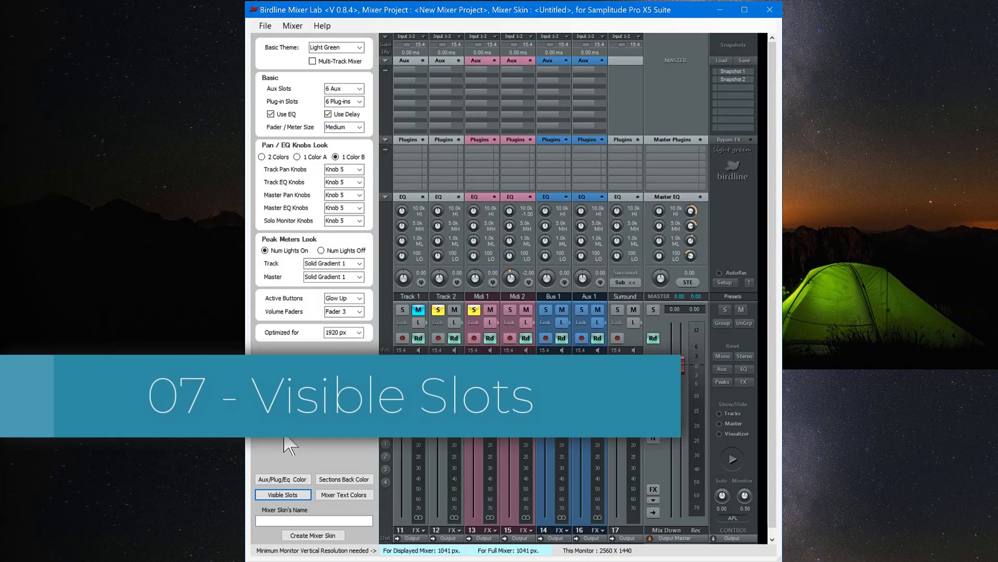
pyautogui.moveTo(398, 305)
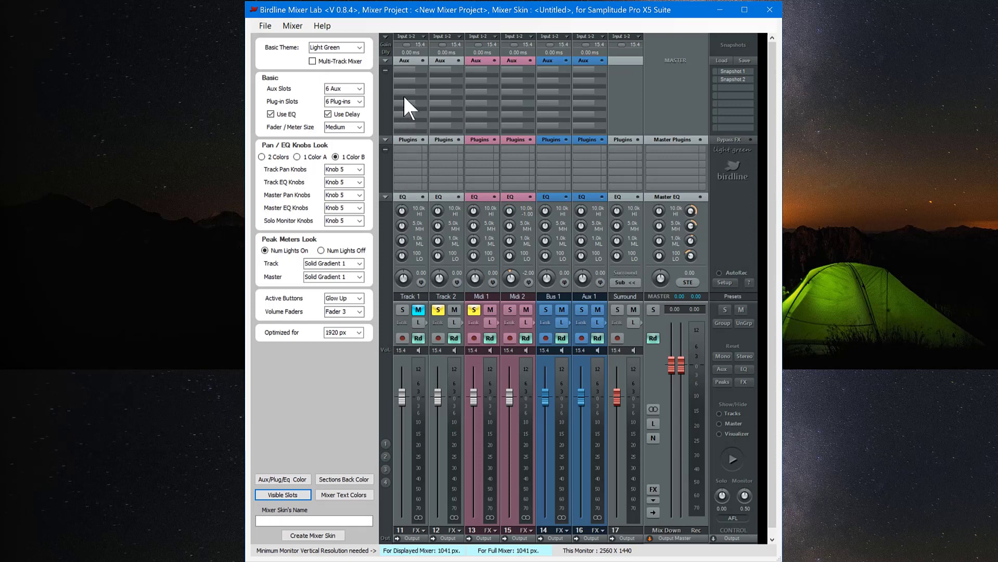
pyautogui.moveTo(409, 143)
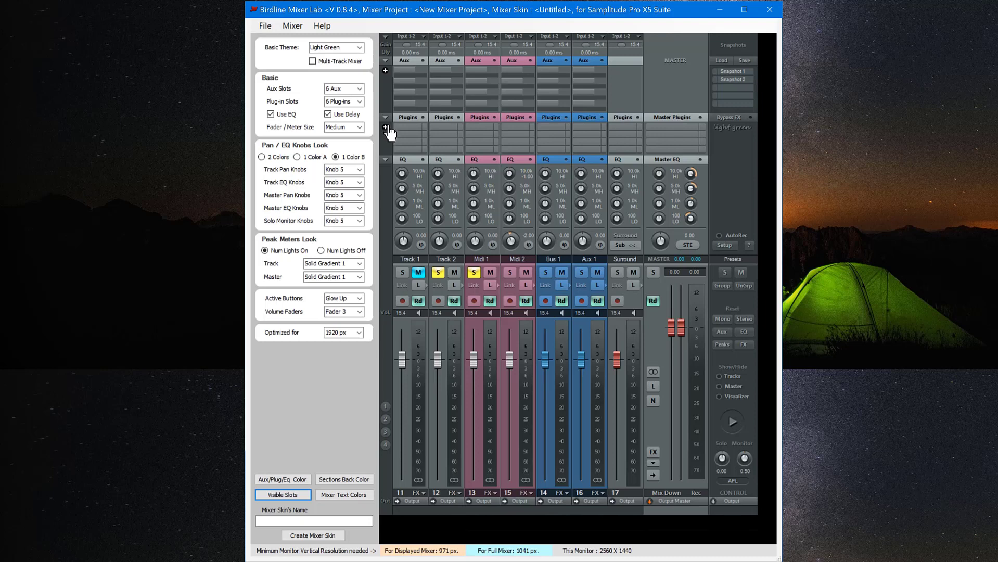
pyautogui.moveTo(386, 73)
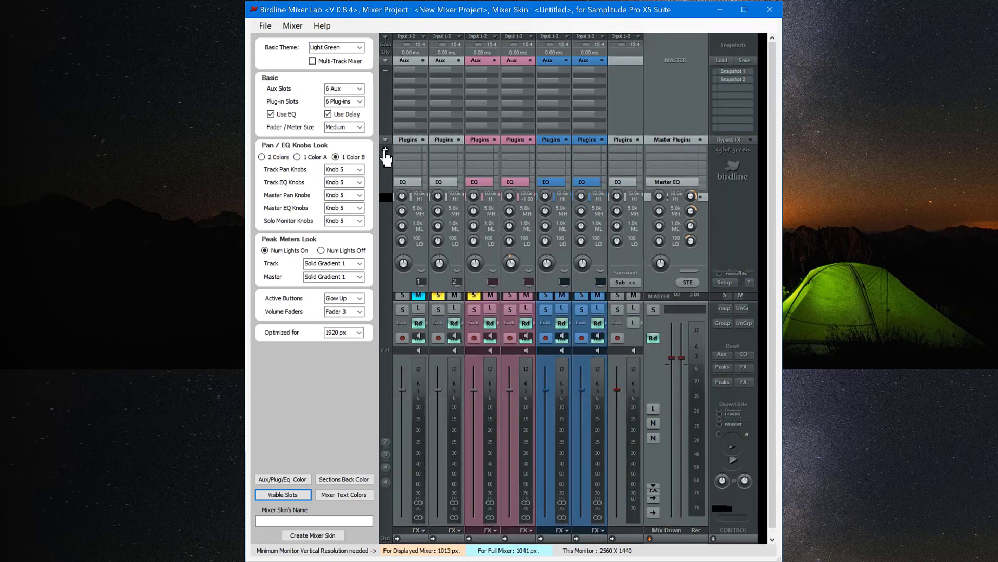
# Split visible slots into two top and four bottom for aux, three and three for plug-ins.
pyautogui.click(282, 494)
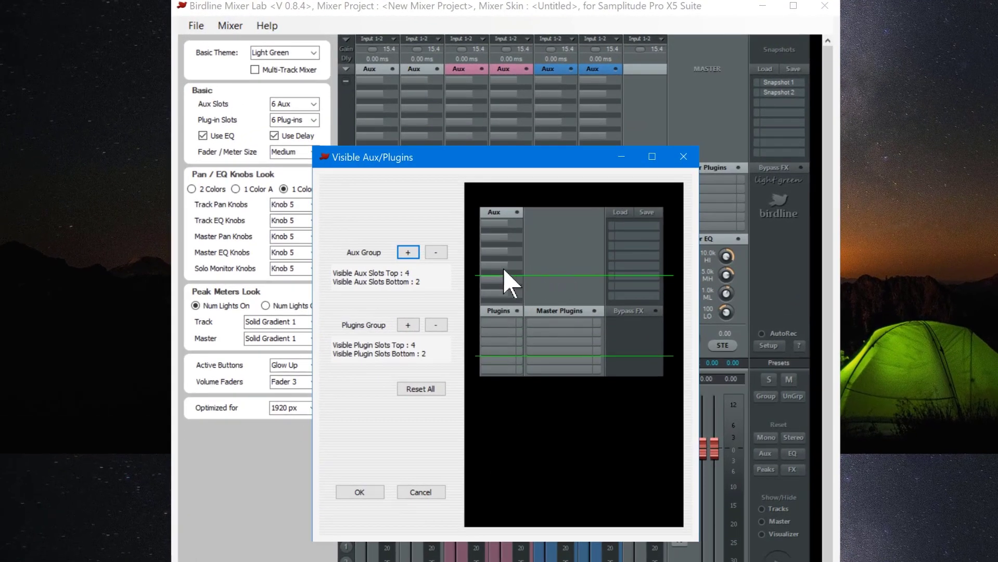
pyautogui.moveTo(500, 299)
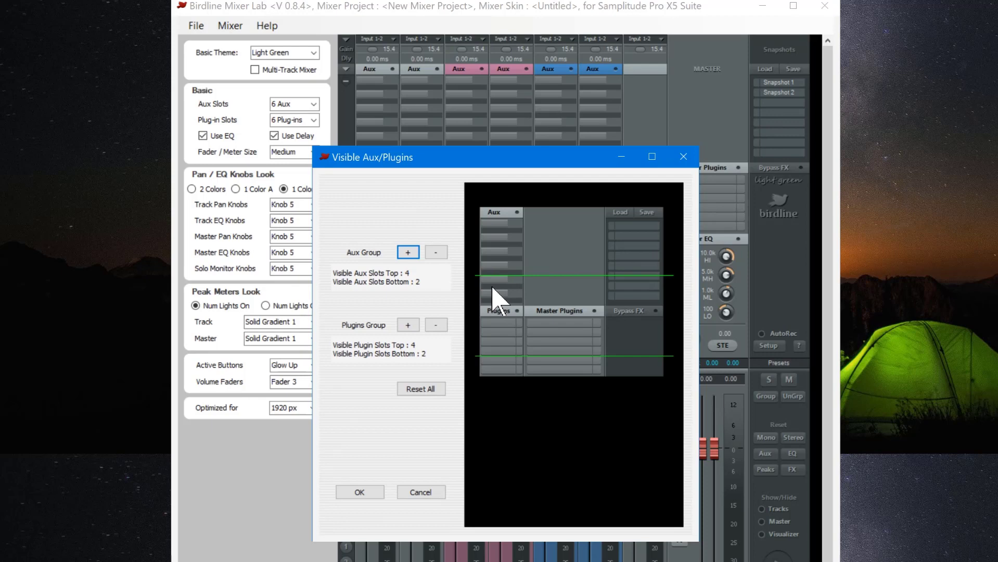
pyautogui.moveTo(502, 309)
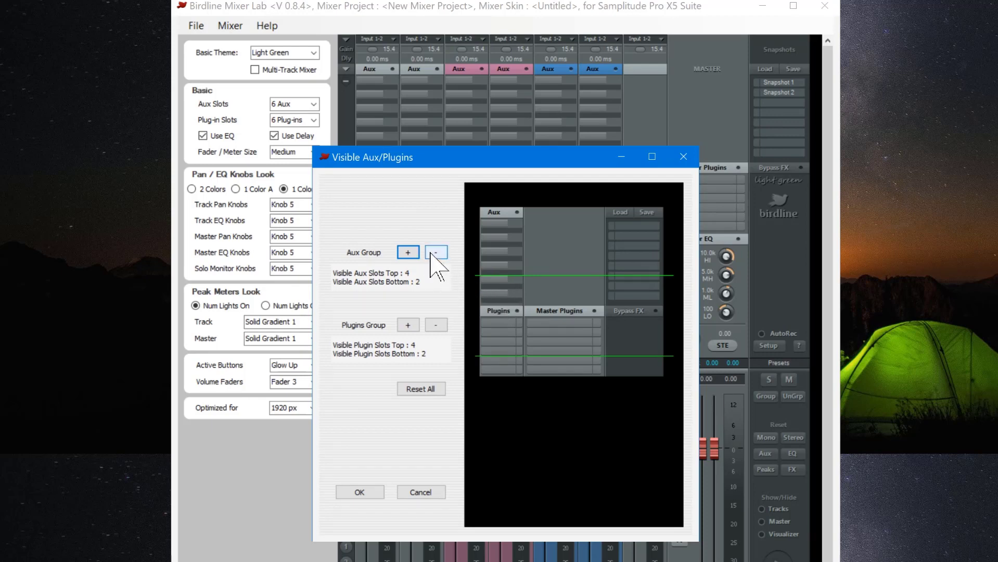
pyautogui.click(436, 251)
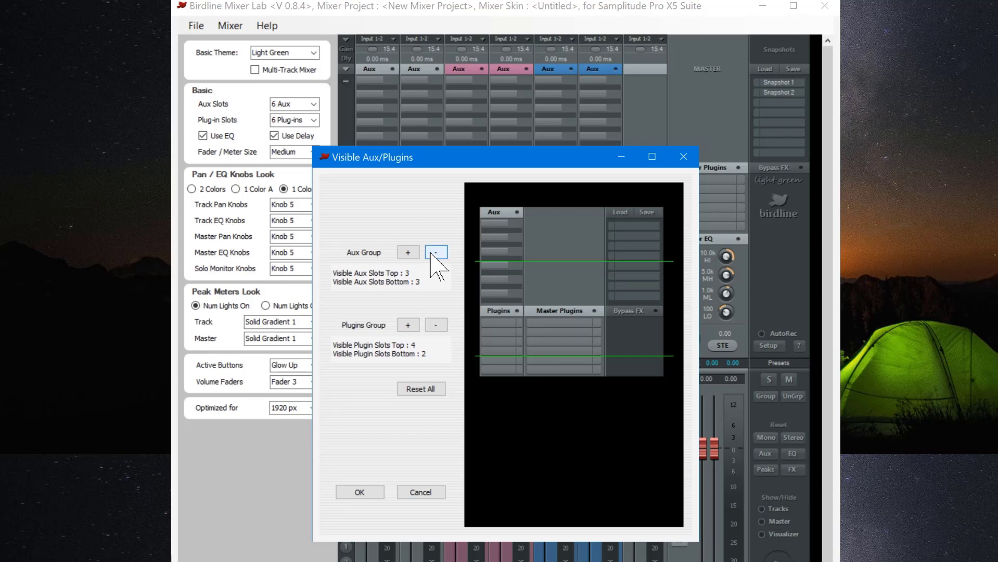
pyautogui.click(436, 252)
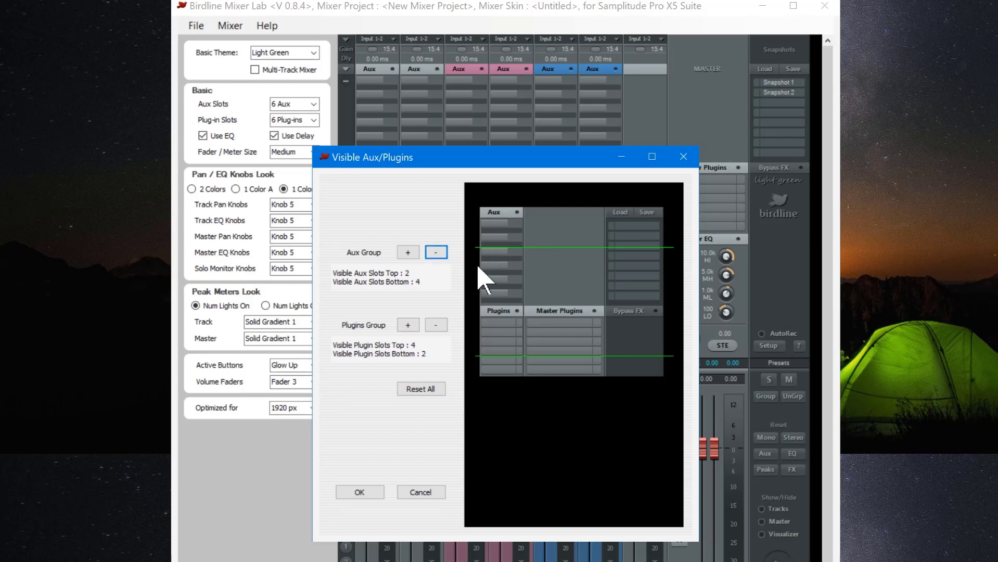
pyautogui.click(408, 325)
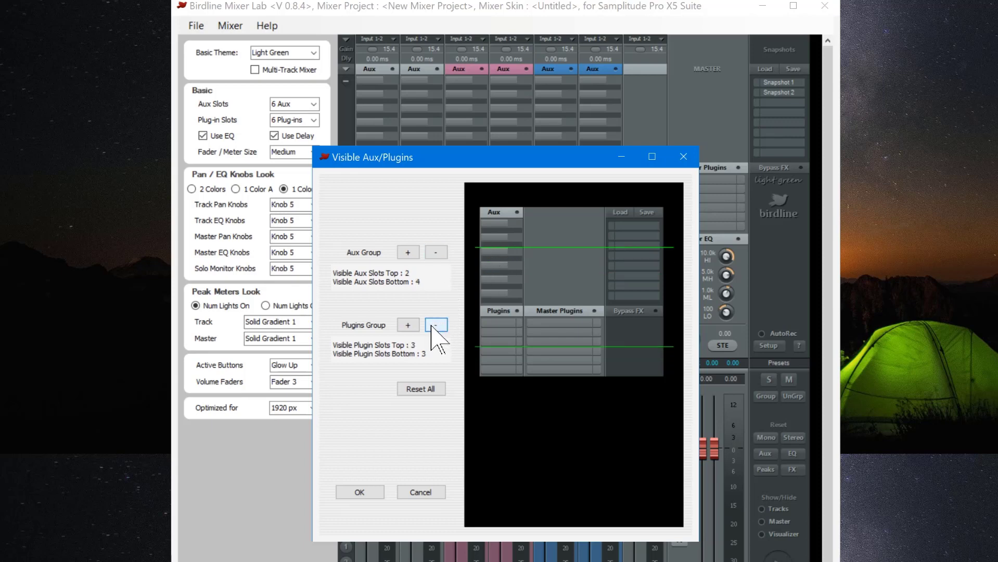
pyautogui.click(359, 492)
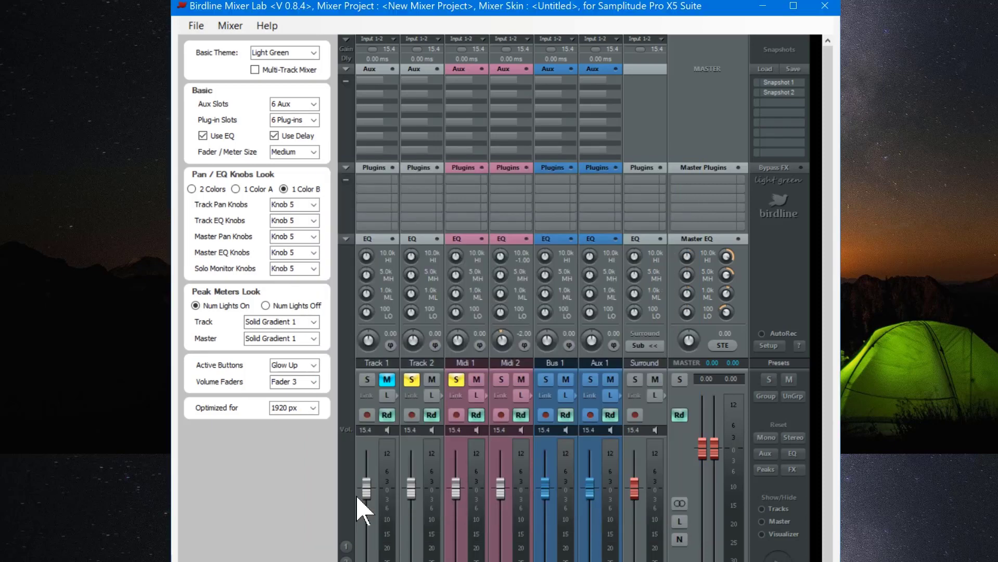
pyautogui.moveTo(353, 92)
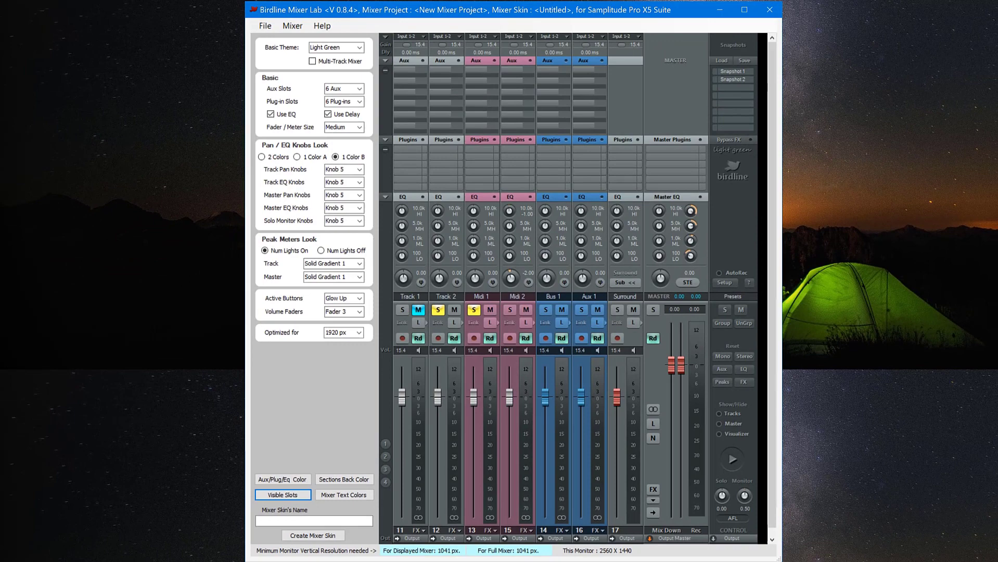
# Open the Aux/Plug/EQ colour form and bring up the colour picker for aux post levels.
pyautogui.click(282, 479)
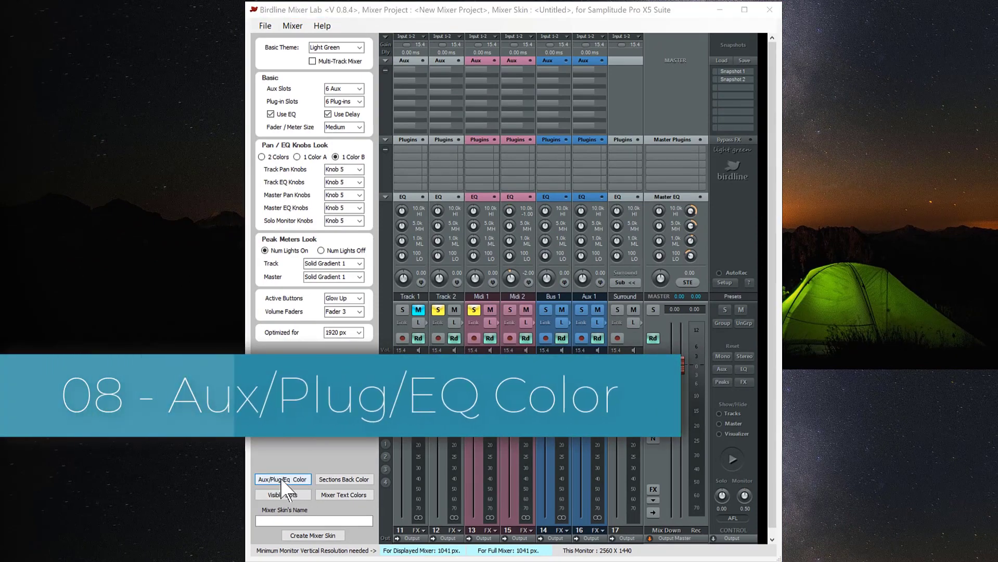
pyautogui.click(282, 480)
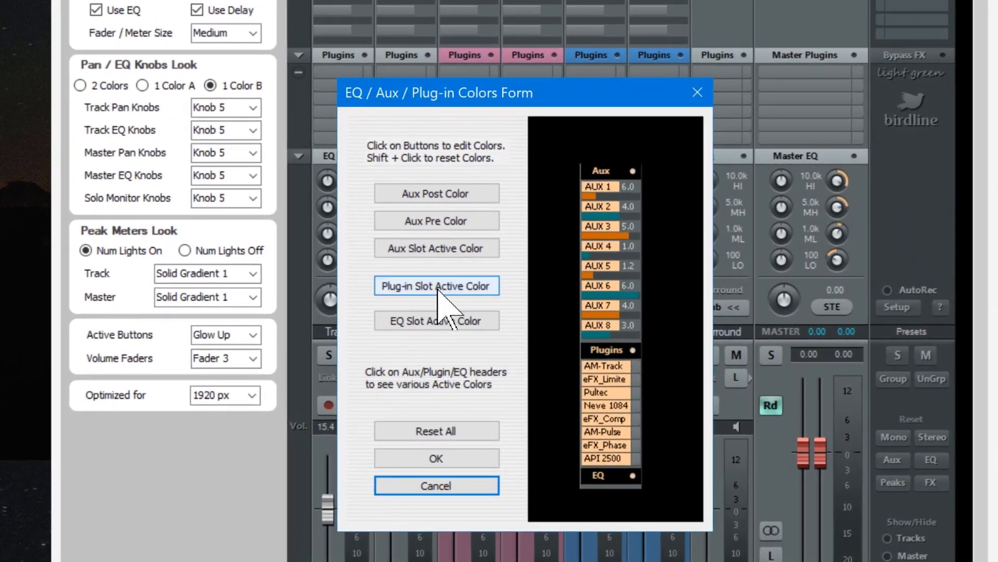
pyautogui.moveTo(611, 238)
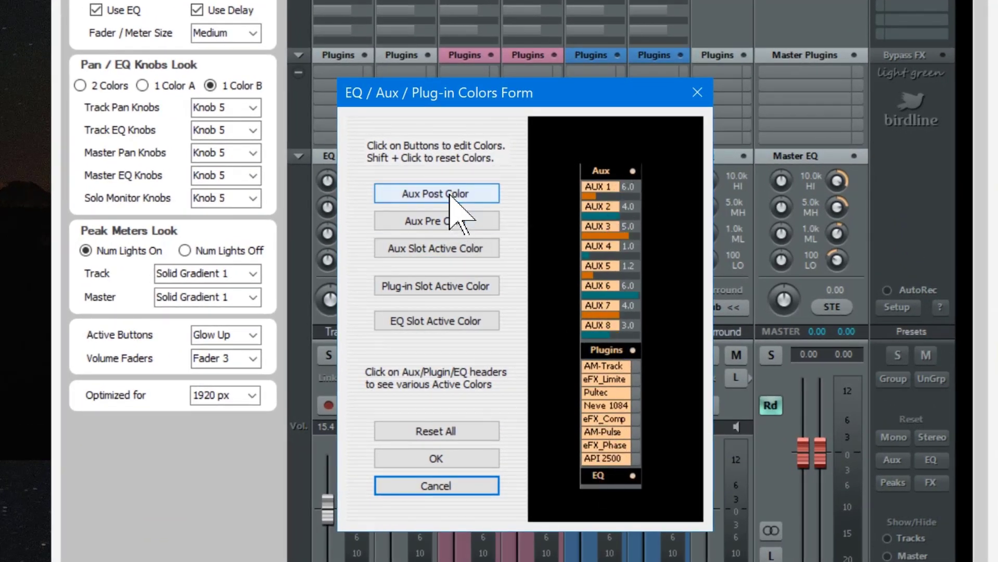
pyautogui.click(436, 193)
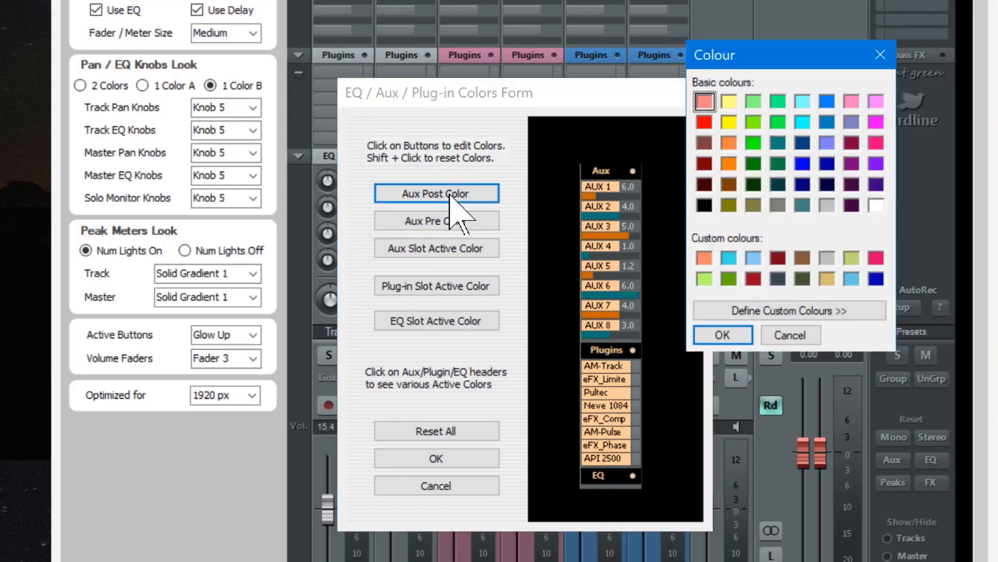
pyautogui.moveTo(811, 248)
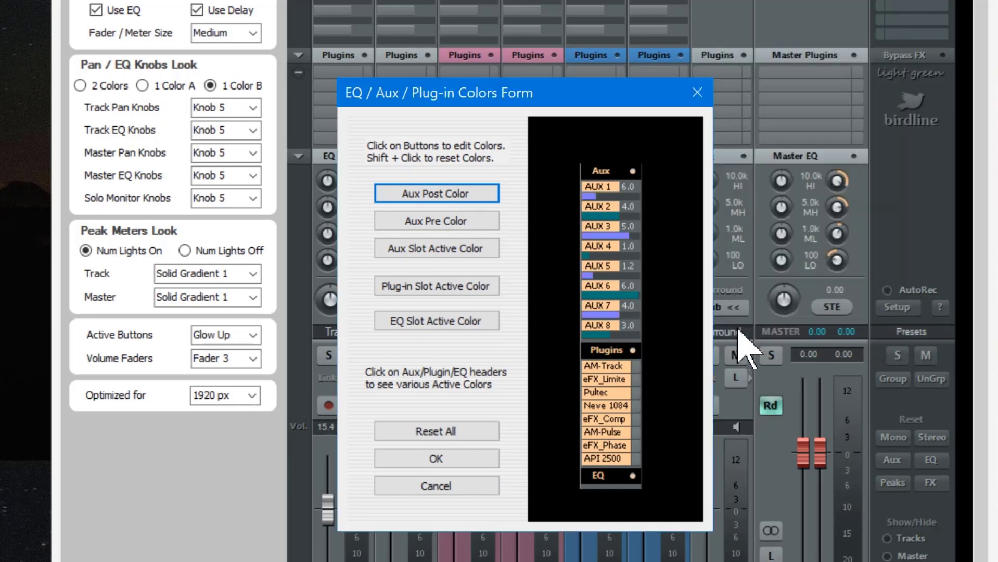
pyautogui.moveTo(614, 261)
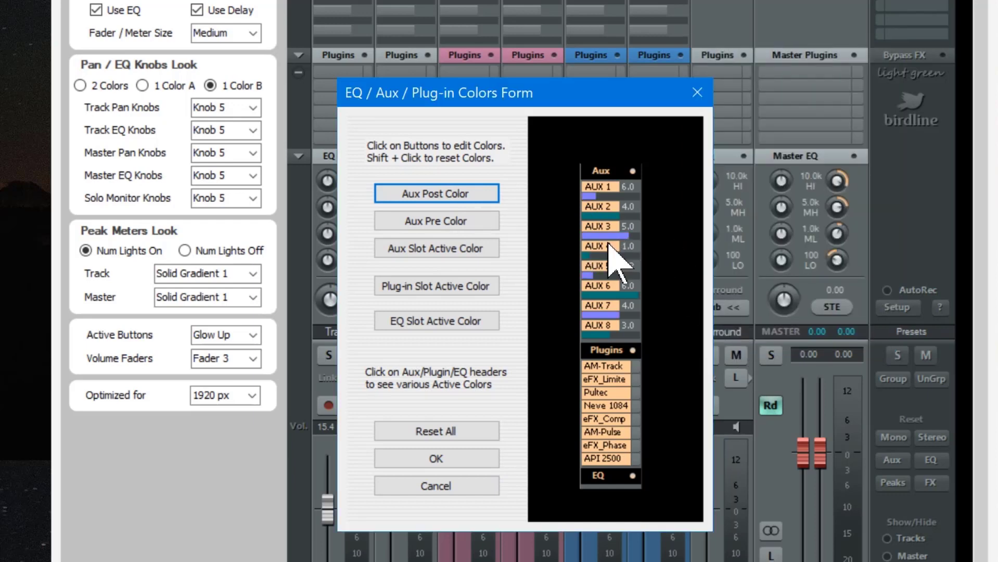
# Set the active aux slot colour to bright green.
pyautogui.click(437, 248)
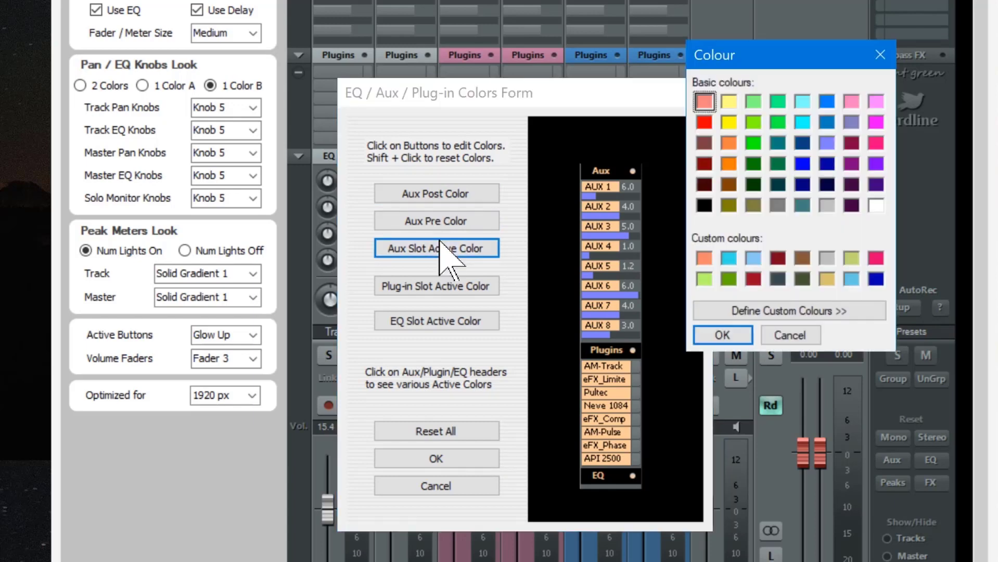
pyautogui.moveTo(767, 143)
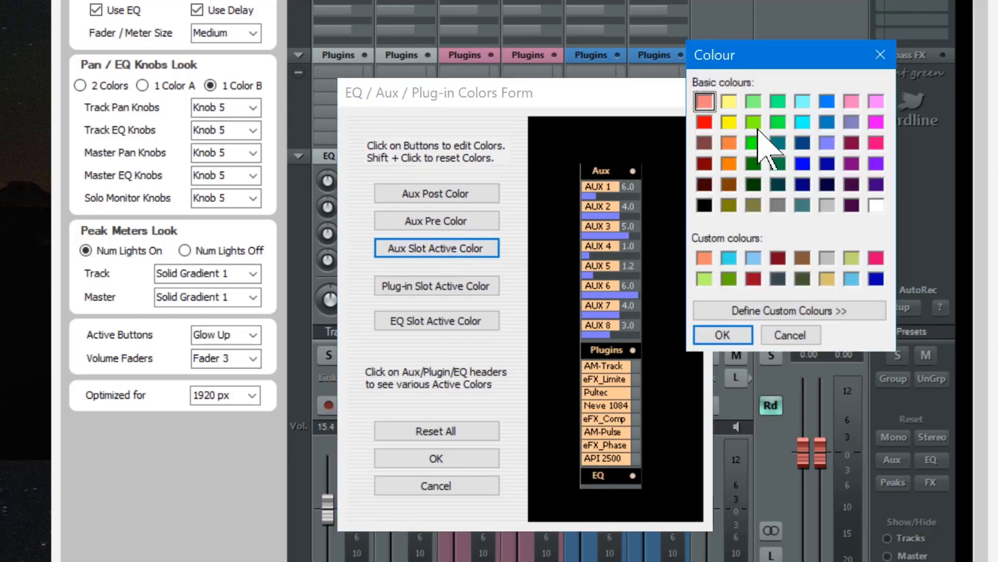
pyautogui.click(752, 123)
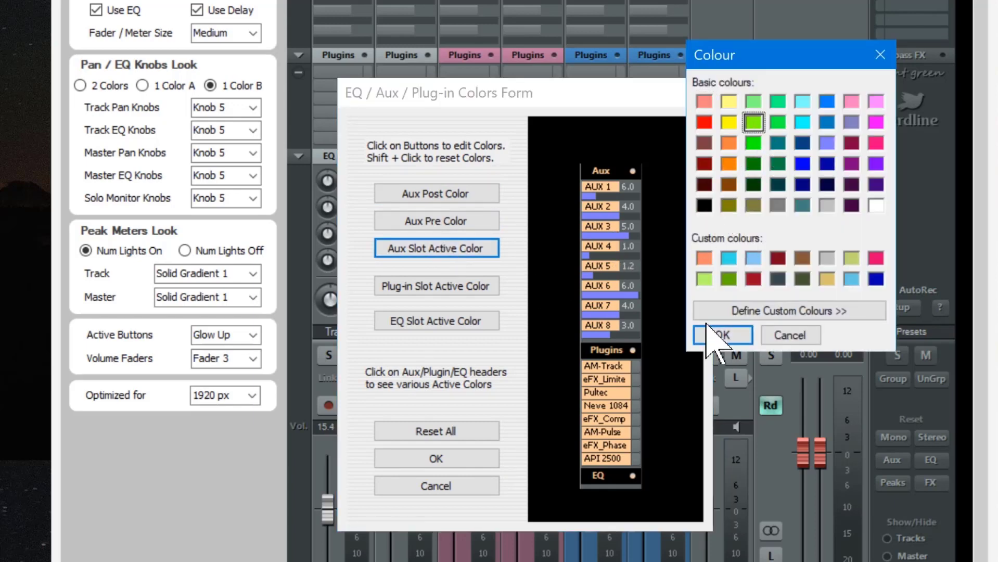
pyautogui.click(721, 336)
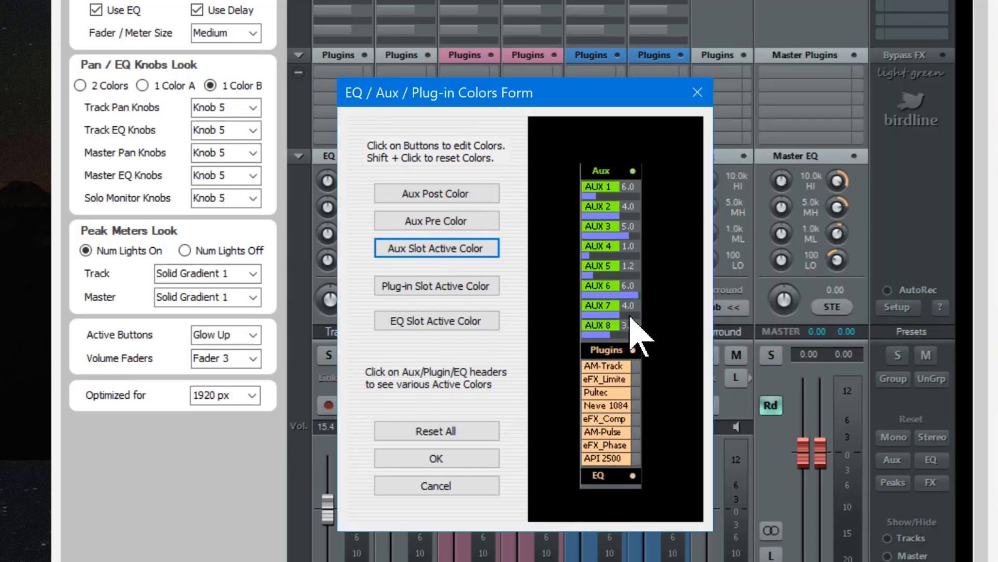
# Make active plug-in slots blue, pick a pink active EQ colour, and preview the slots.
pyautogui.click(435, 285)
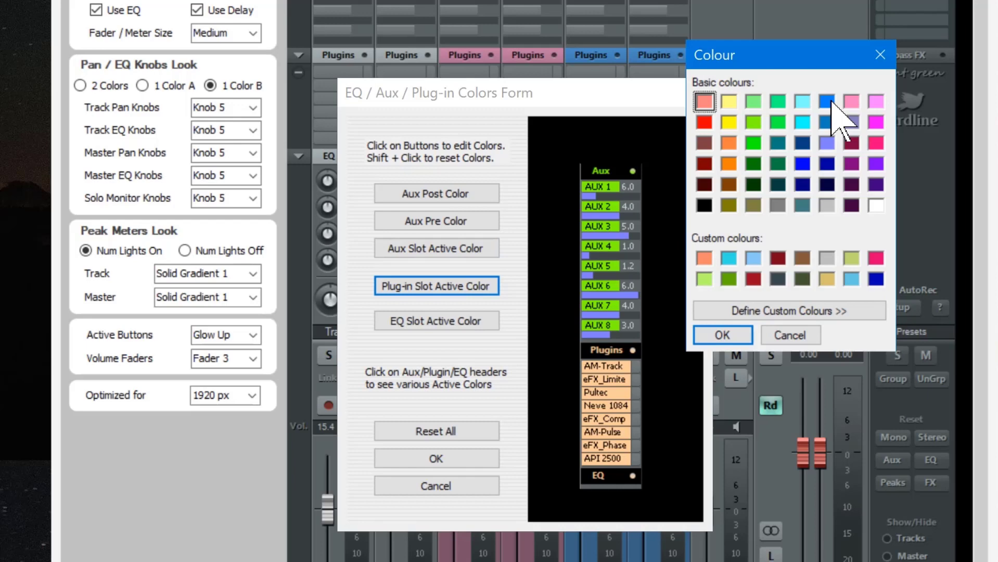
pyautogui.click(721, 334)
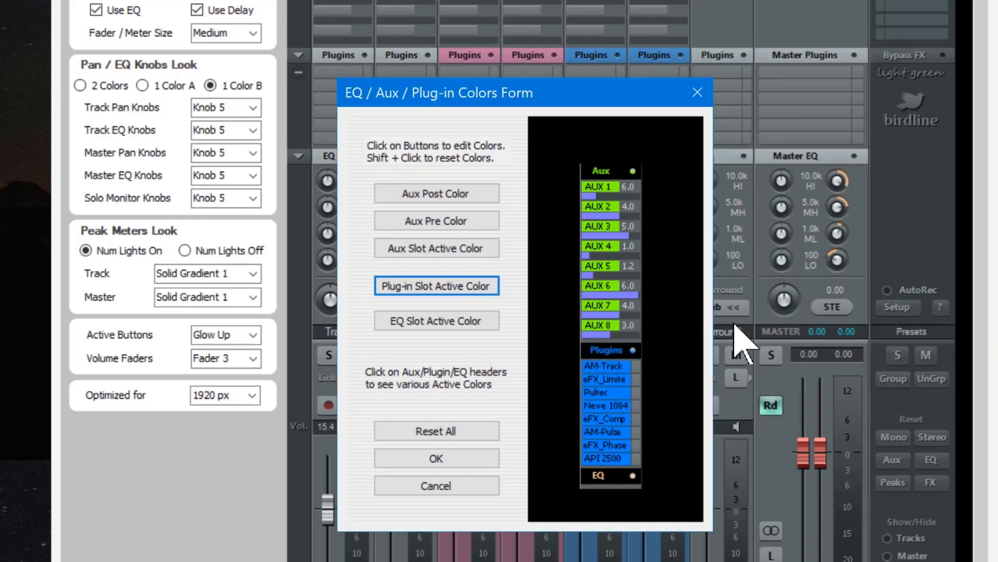
pyautogui.click(436, 320)
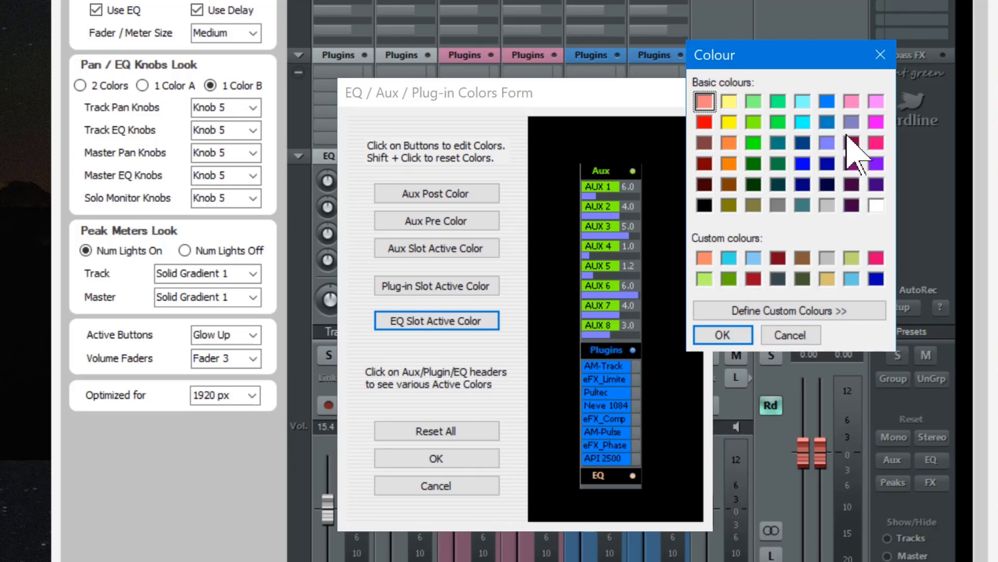
pyautogui.moveTo(866, 124)
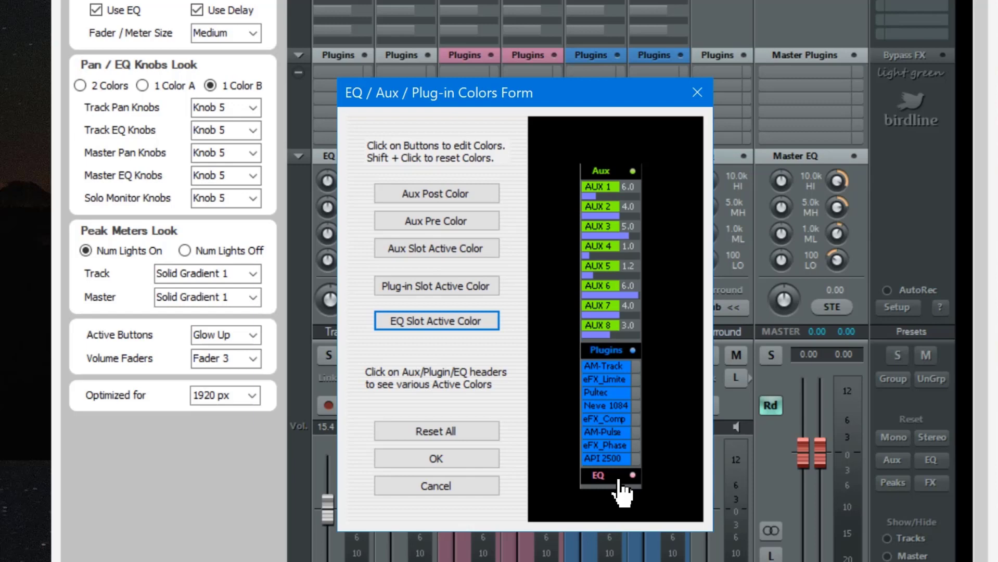
pyautogui.moveTo(633, 385)
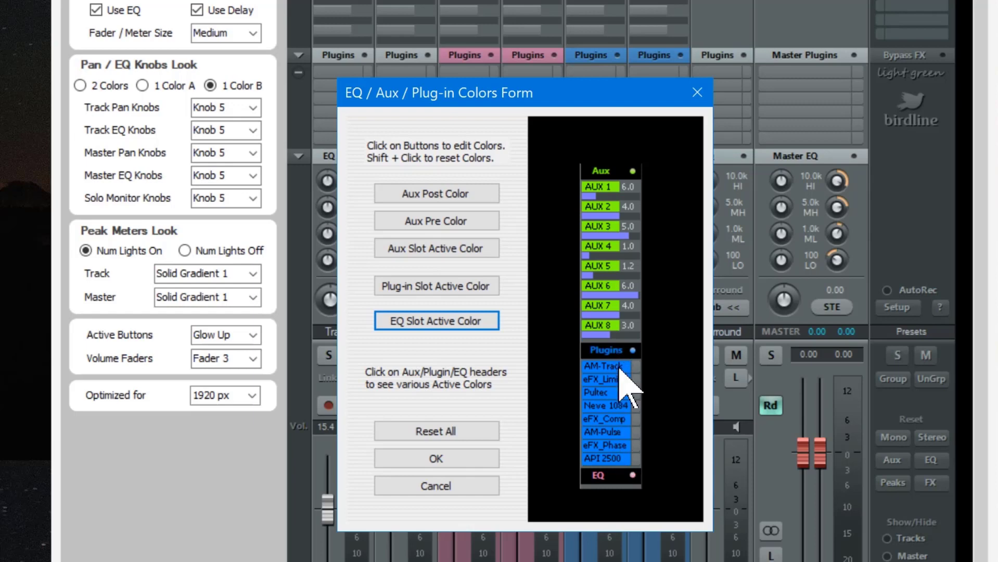
pyautogui.moveTo(627, 359)
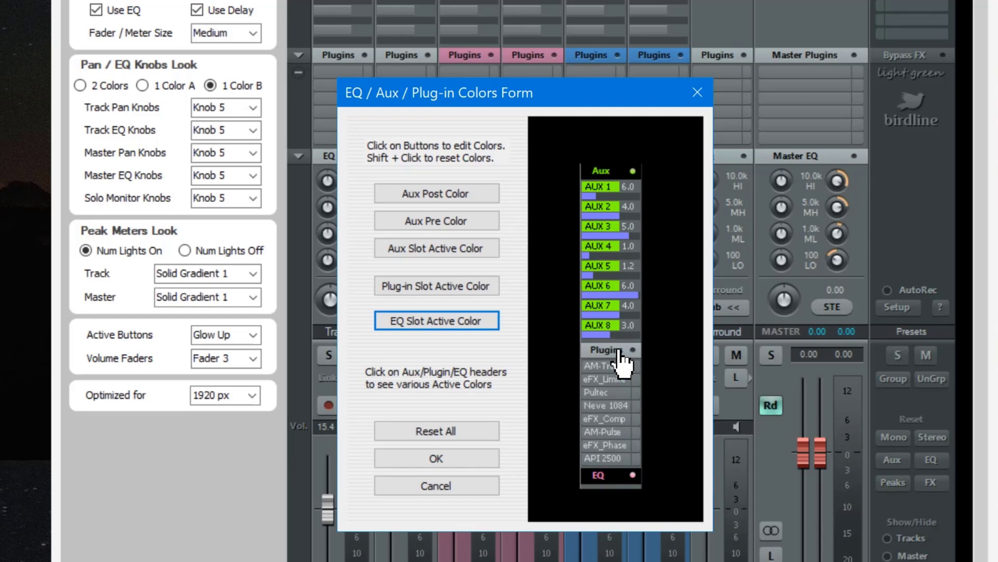
pyautogui.click(605, 350)
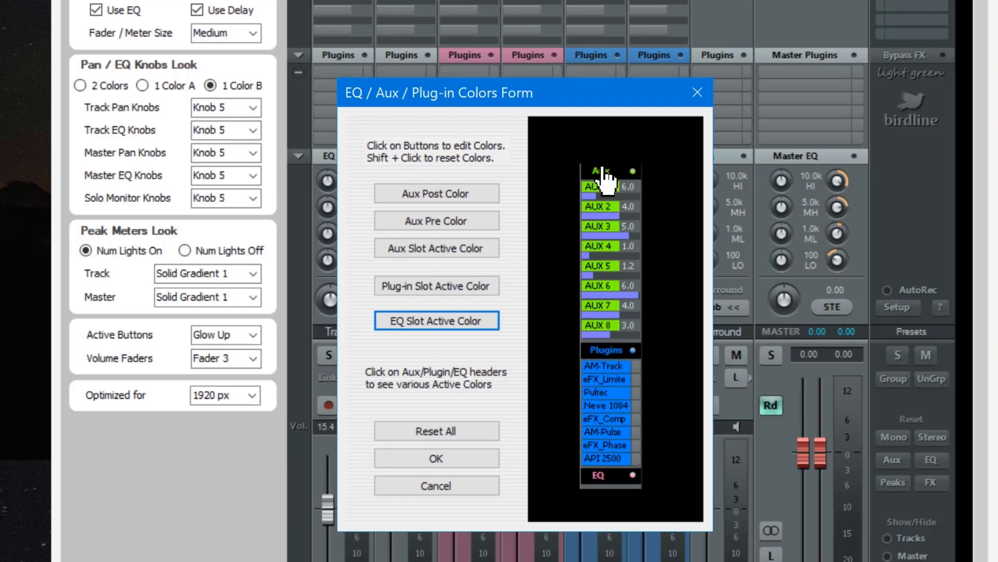
pyautogui.moveTo(456, 487)
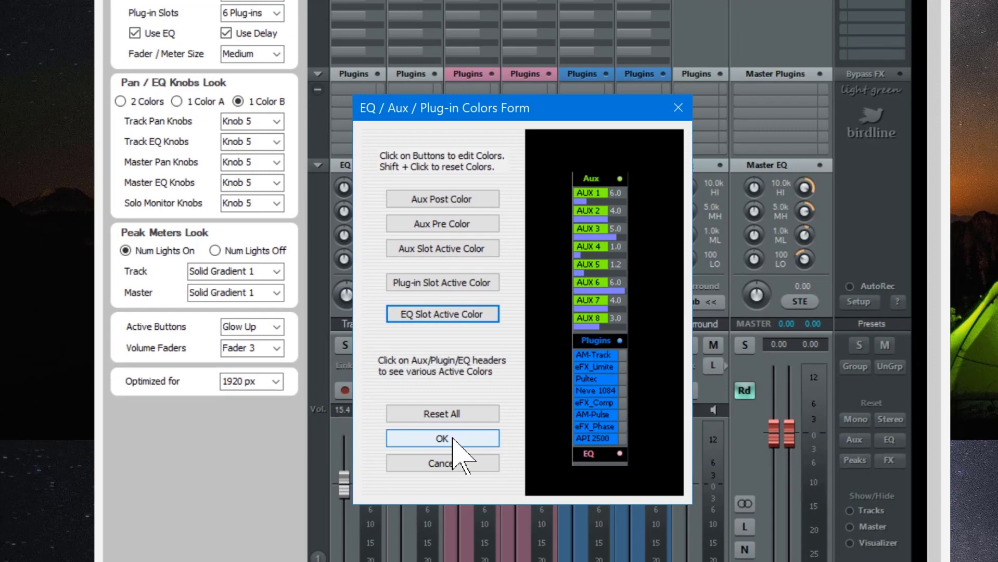
# Close the slot colours form and give Aux/Bus strips a light purple background.
pyautogui.click(442, 438)
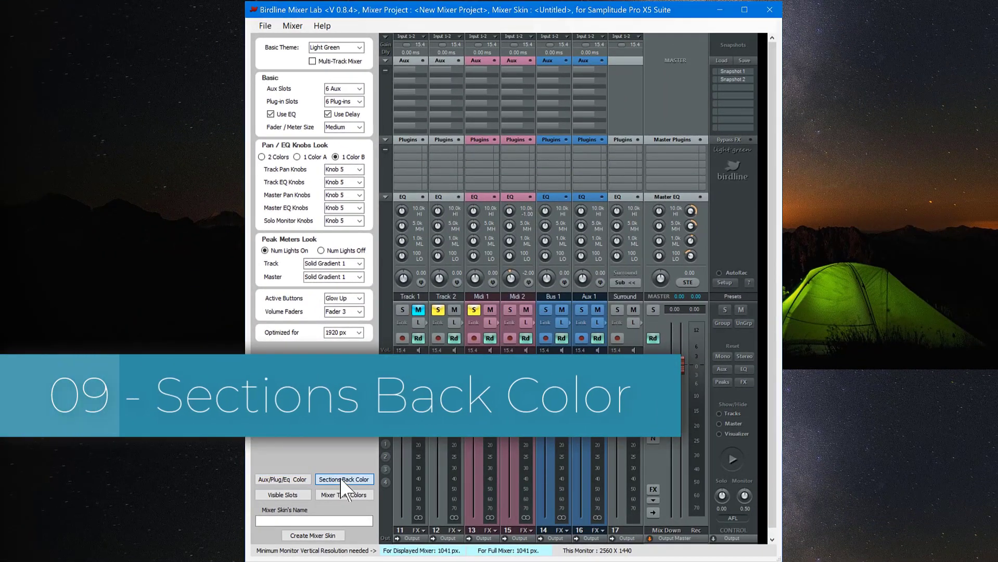
pyautogui.click(344, 479)
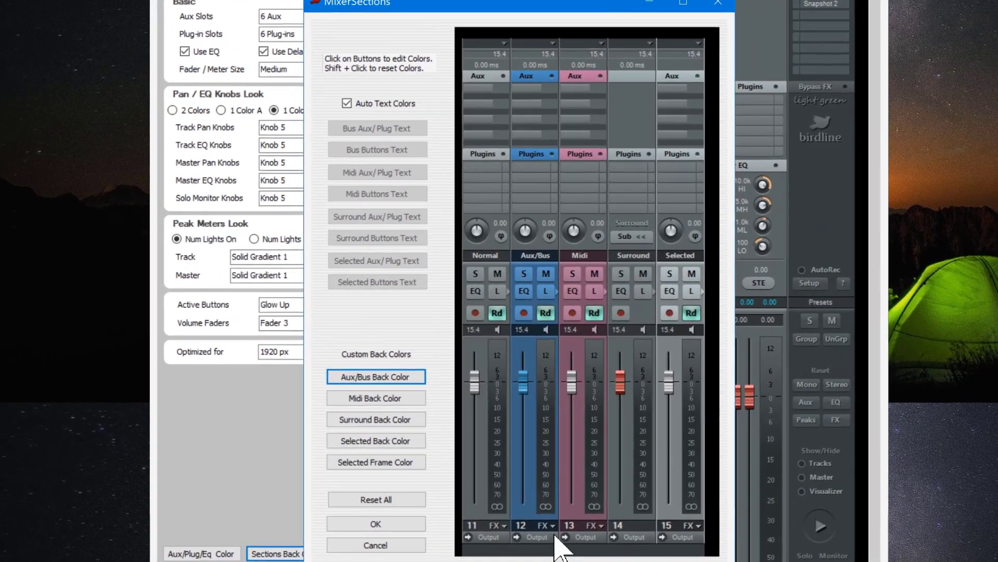
pyautogui.moveTo(559, 503)
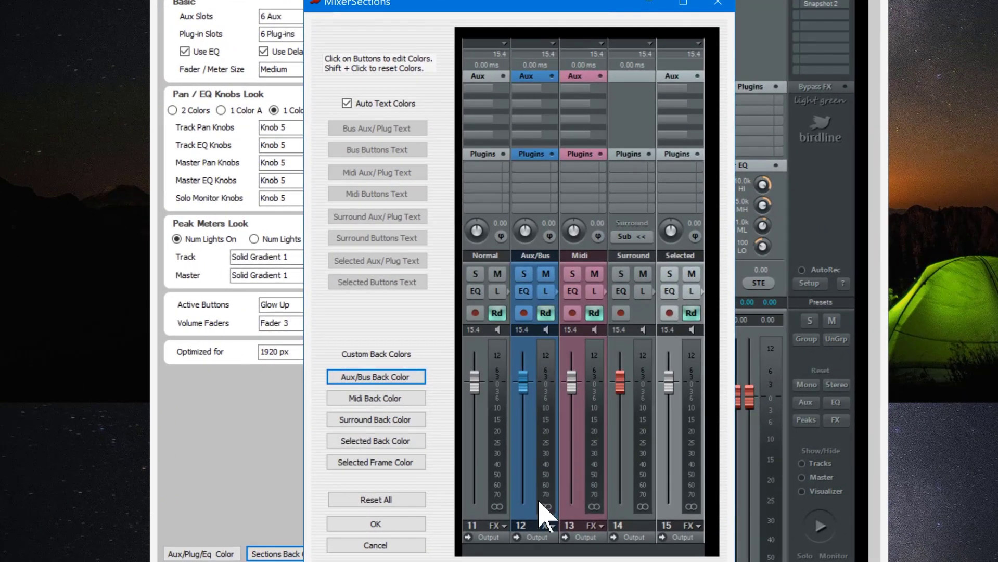
pyautogui.moveTo(545, 550)
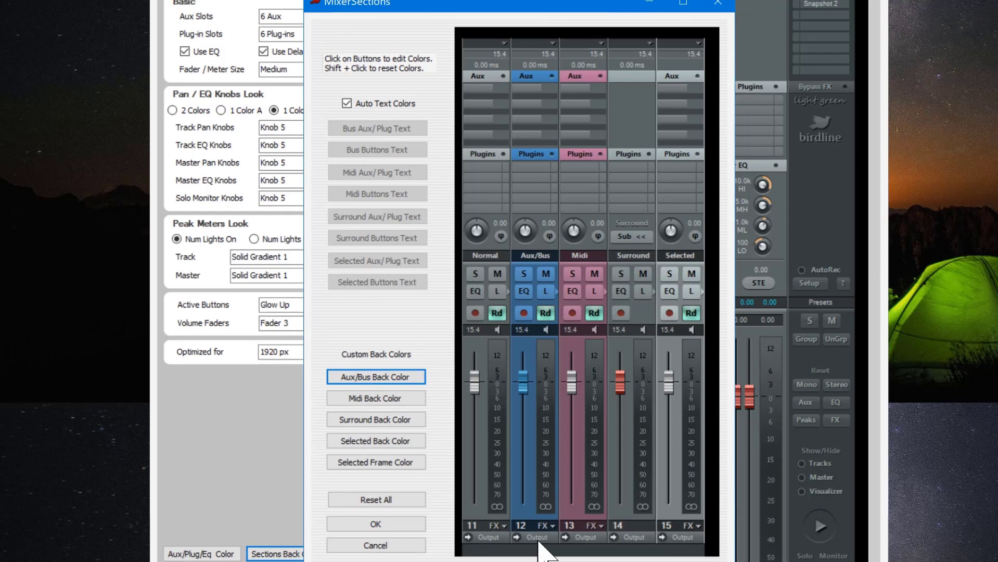
pyautogui.moveTo(551, 277)
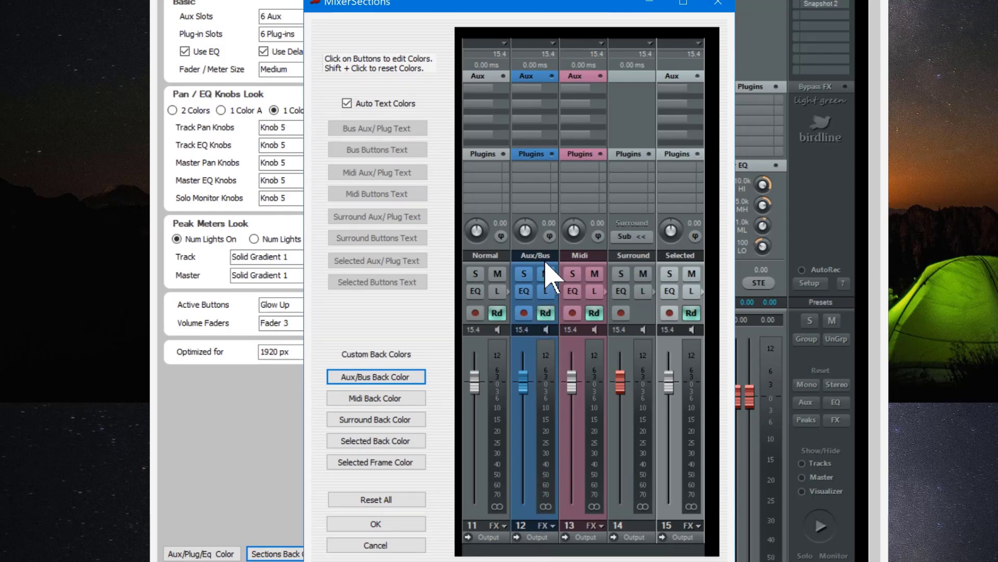
pyautogui.moveTo(548, 277)
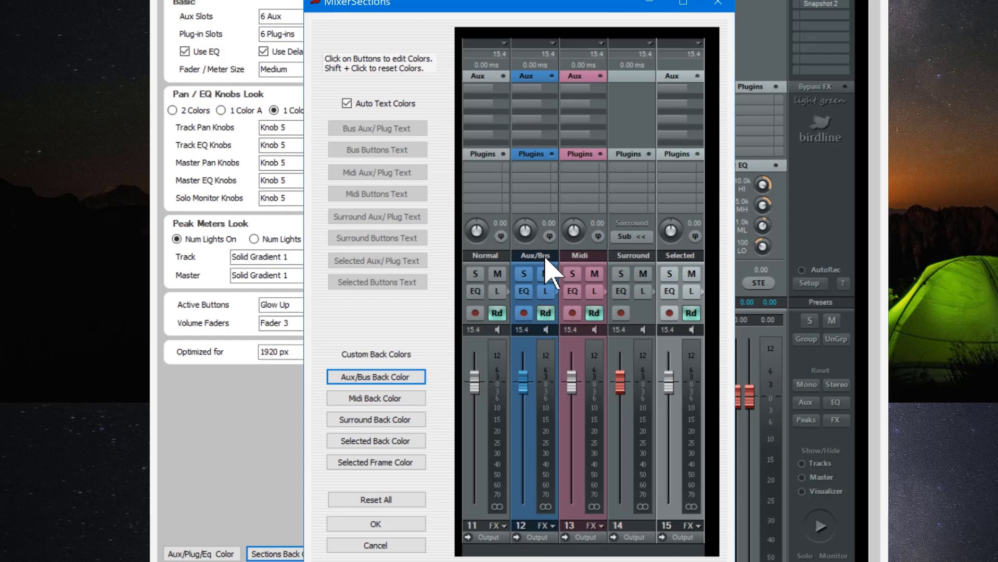
pyautogui.moveTo(653, 277)
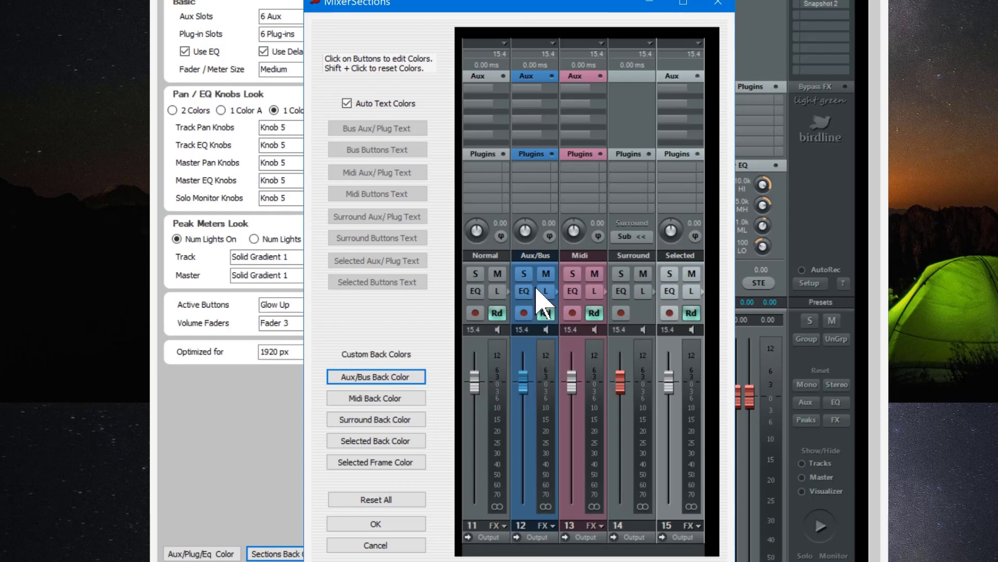
pyautogui.click(376, 377)
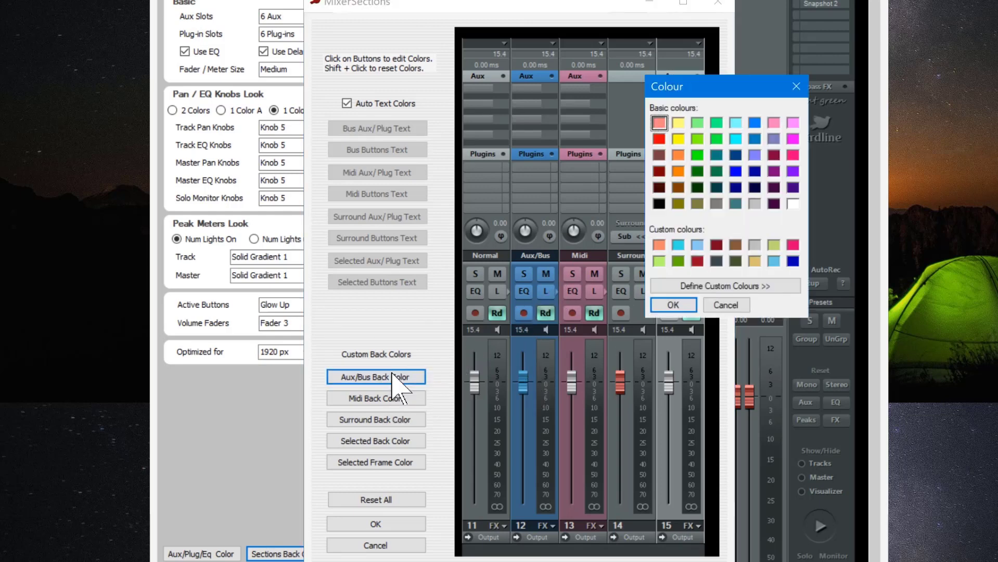
pyautogui.moveTo(762, 164)
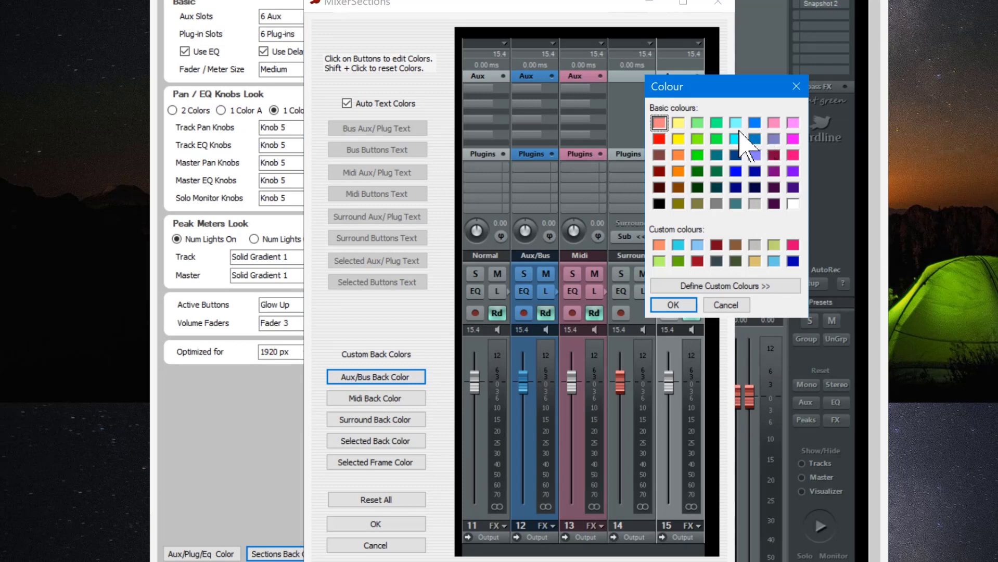
pyautogui.moveTo(763, 178)
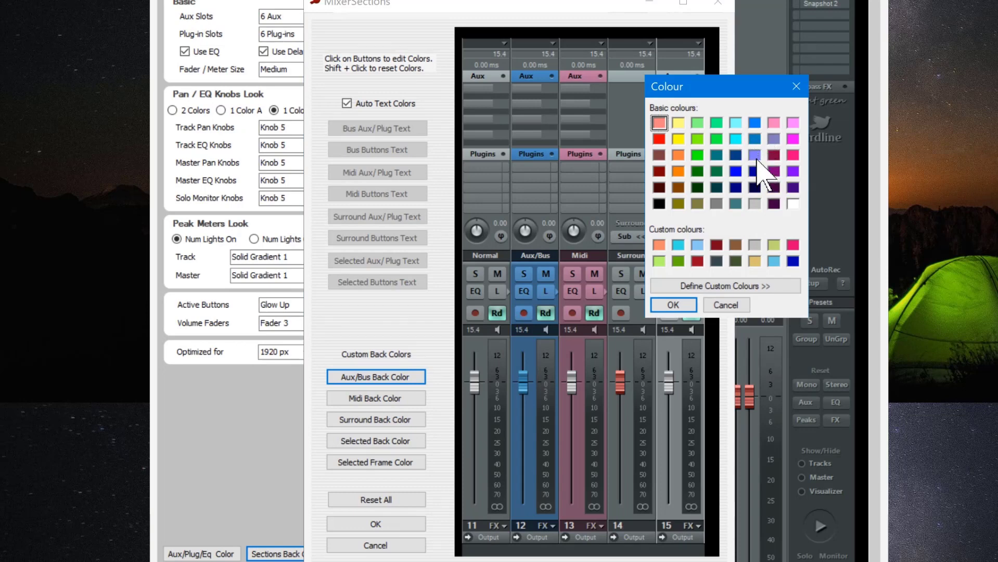
pyautogui.click(754, 155)
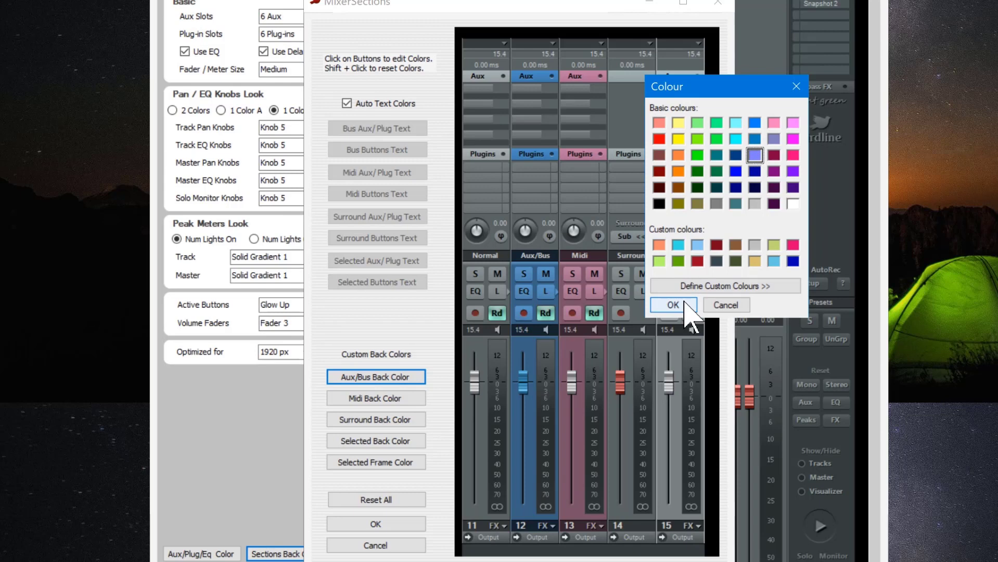
pyautogui.click(672, 305)
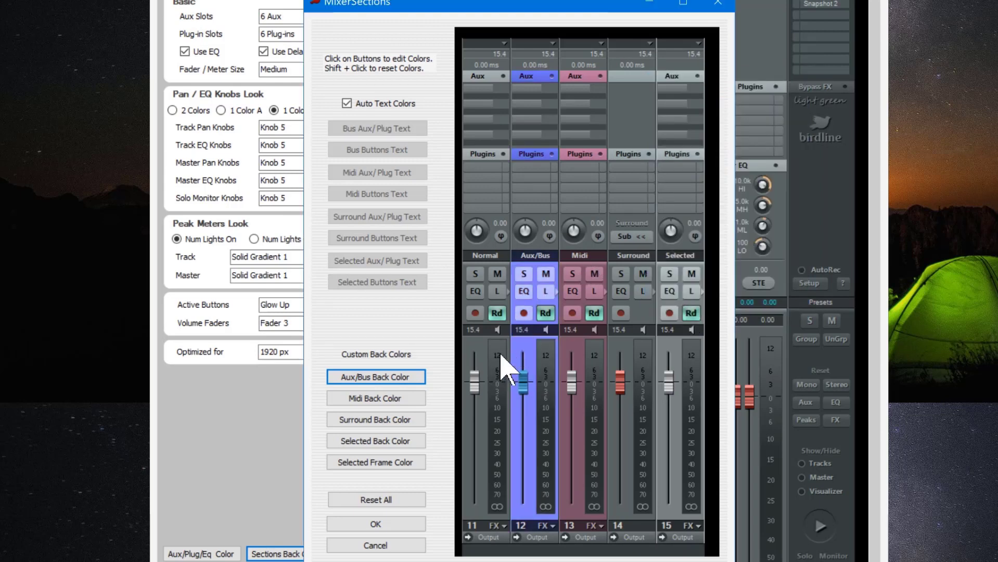
# Set Midi strip backgrounds to dark red and Surround strip backgrounds to cyan.
pyautogui.click(375, 398)
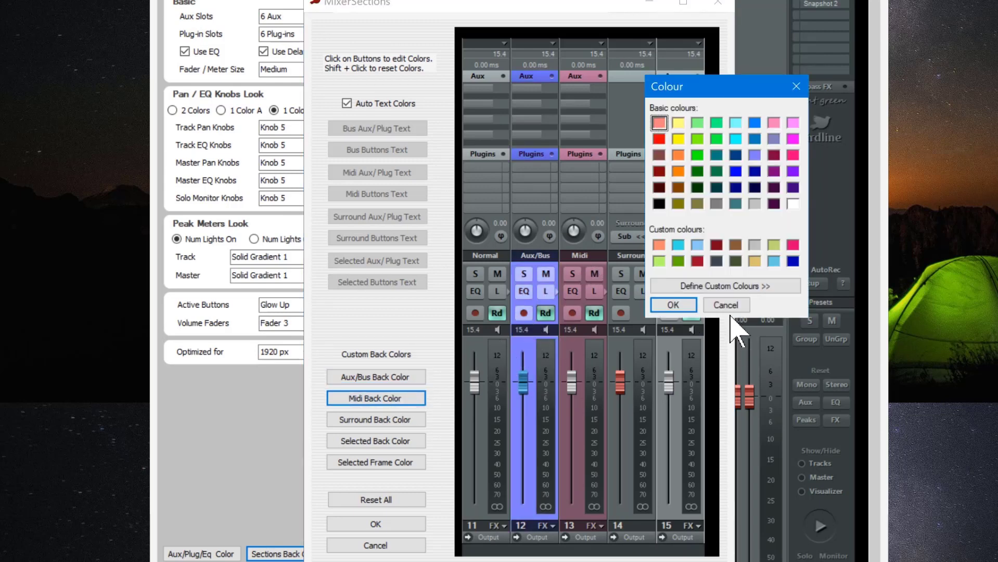
pyautogui.moveTo(798, 168)
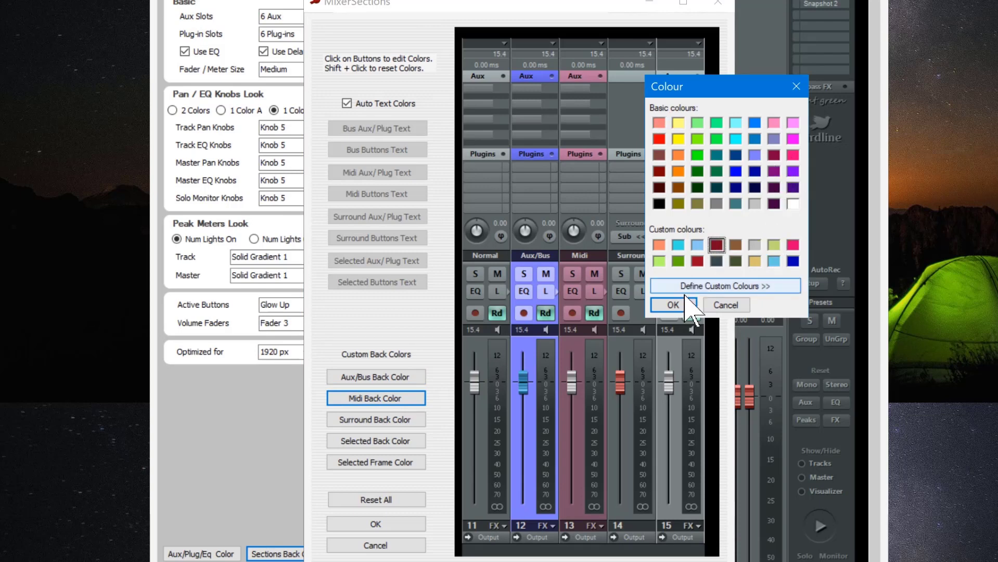
pyautogui.click(671, 305)
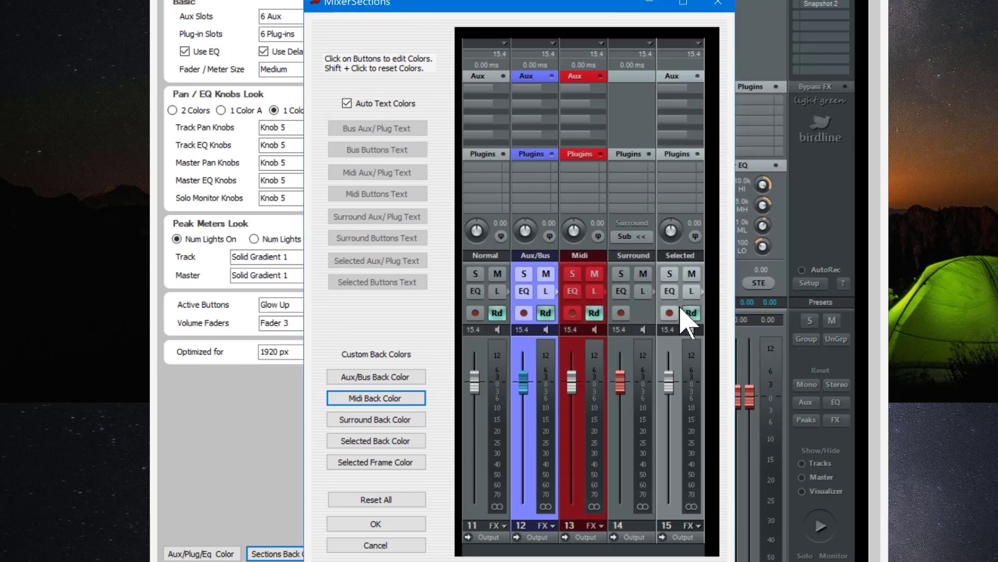
pyautogui.moveTo(633, 274)
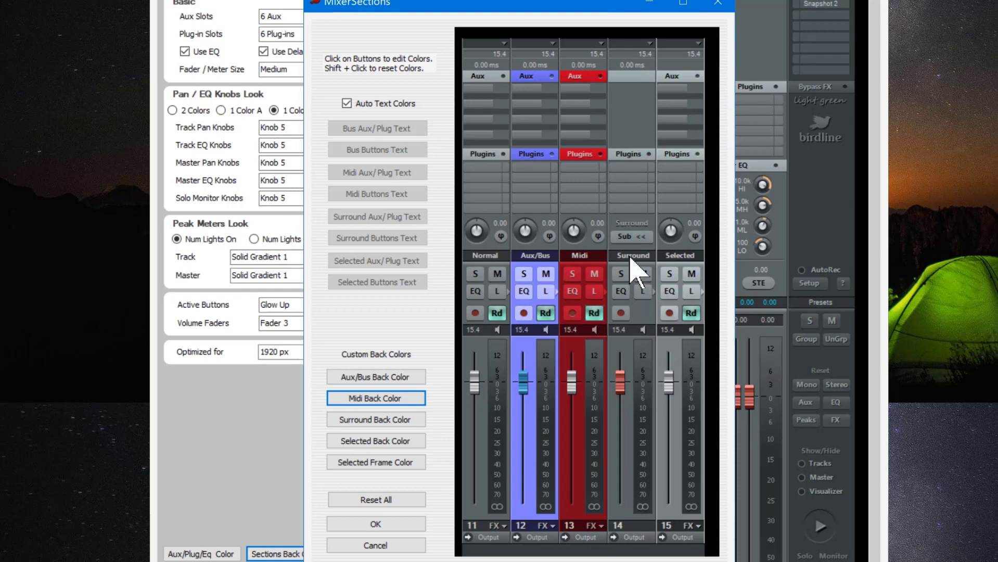
pyautogui.click(375, 419)
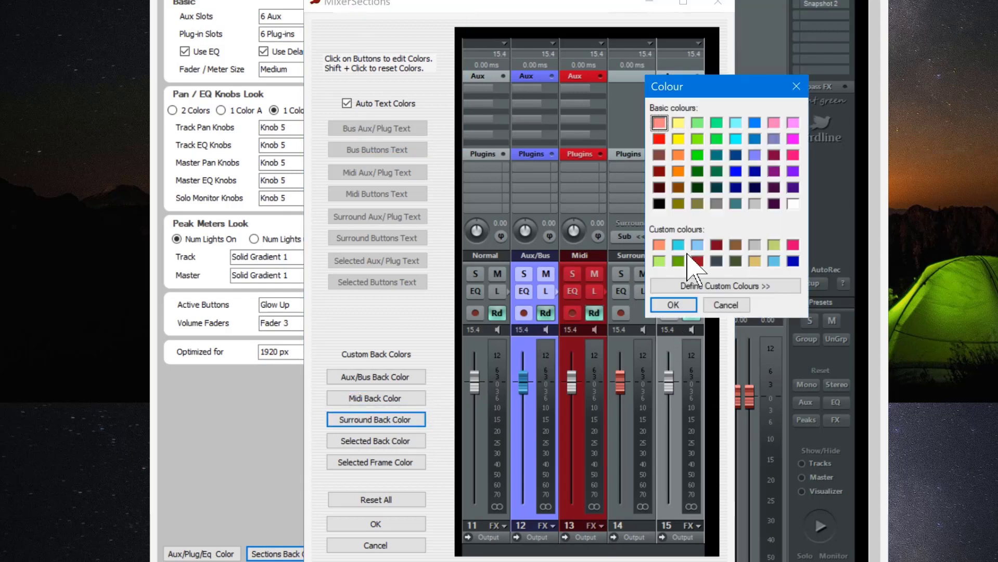
pyautogui.click(673, 304)
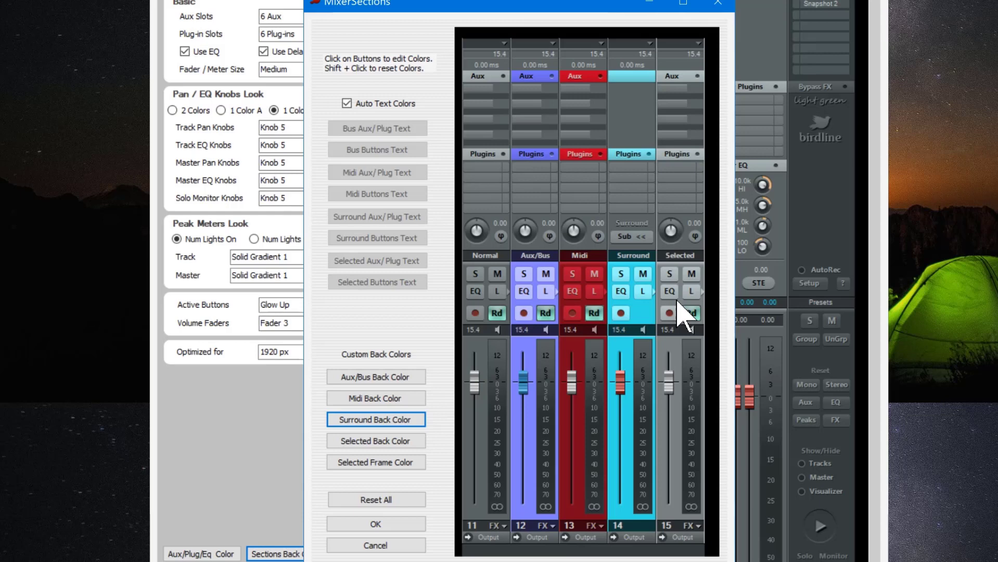
pyautogui.moveTo(376, 440)
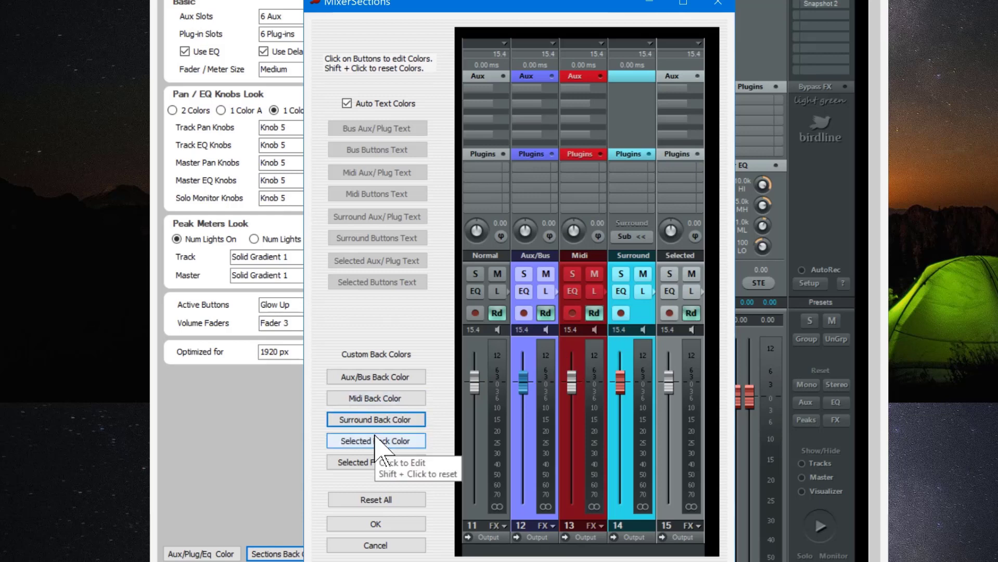
pyautogui.moveTo(382, 449)
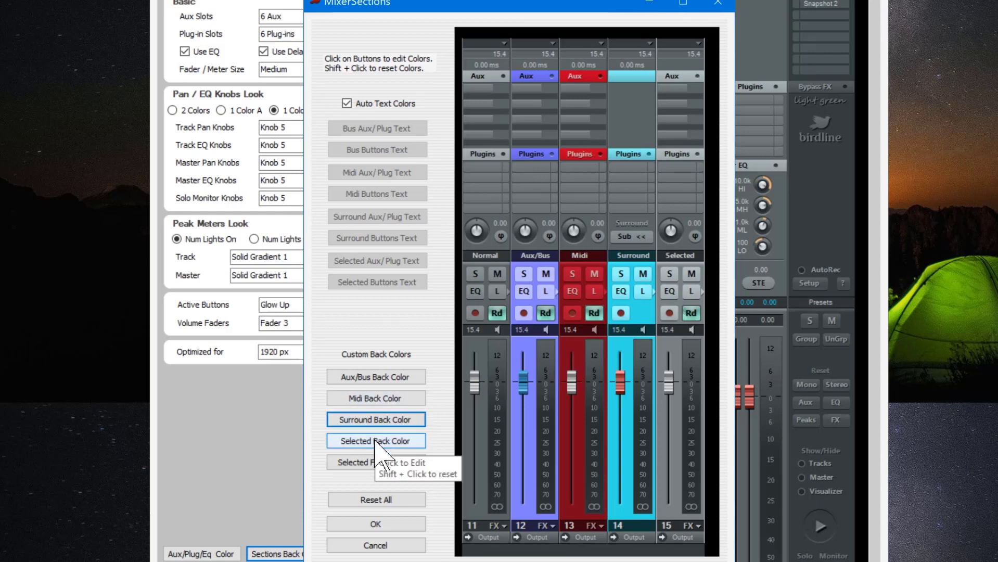
# Give the selected strip a light green background and a white frame.
pyautogui.click(376, 441)
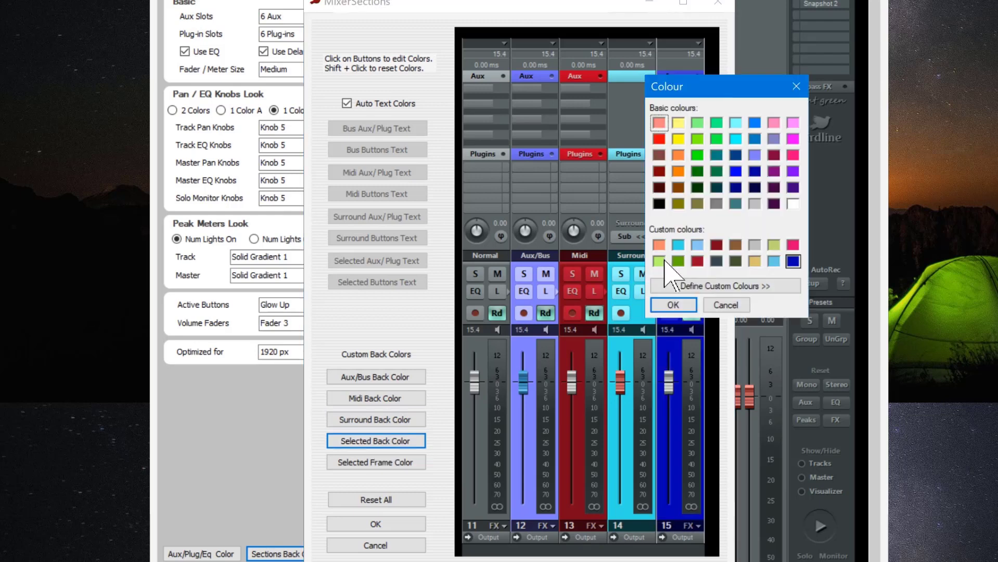
pyautogui.click(673, 305)
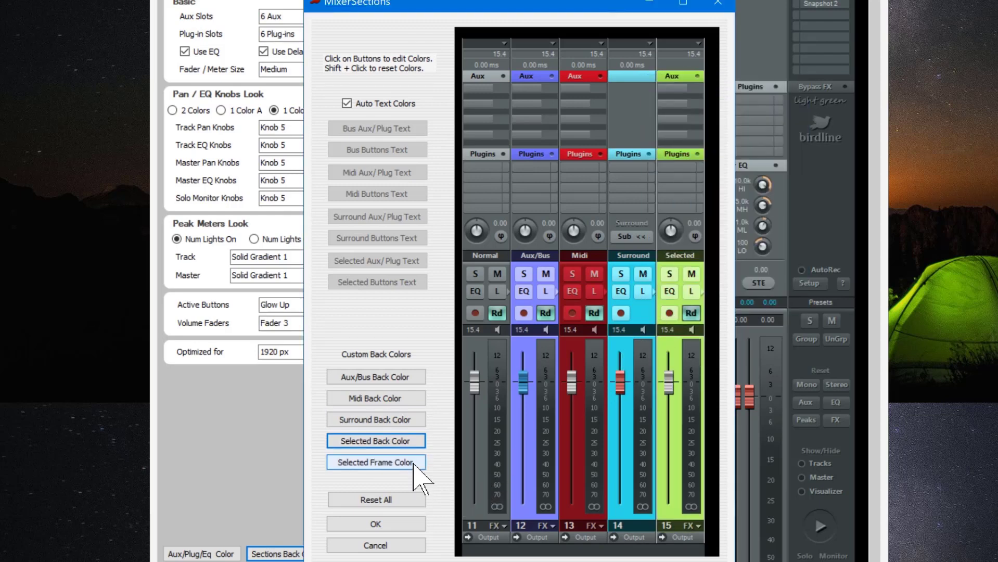
pyautogui.moveTo(706, 127)
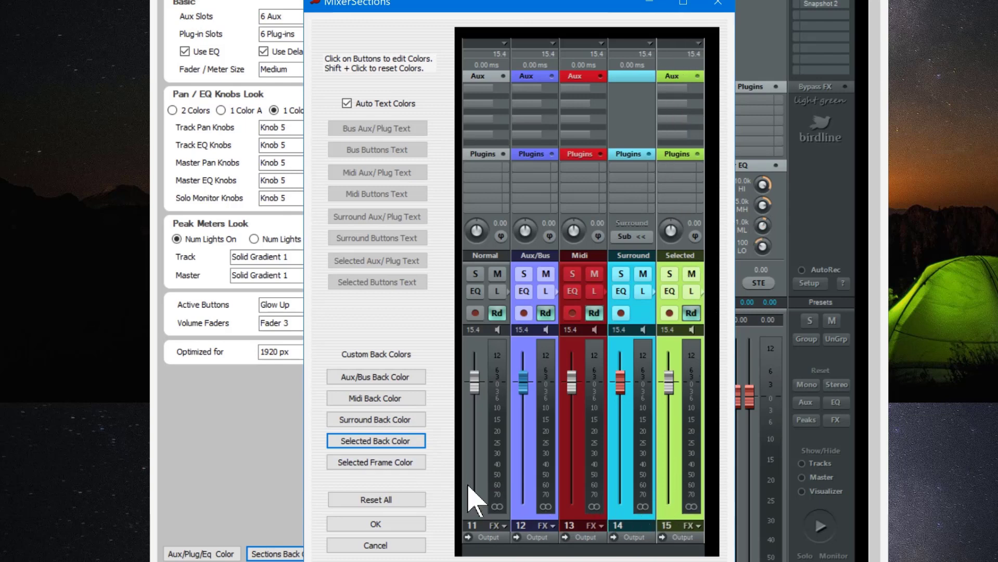
pyautogui.click(375, 462)
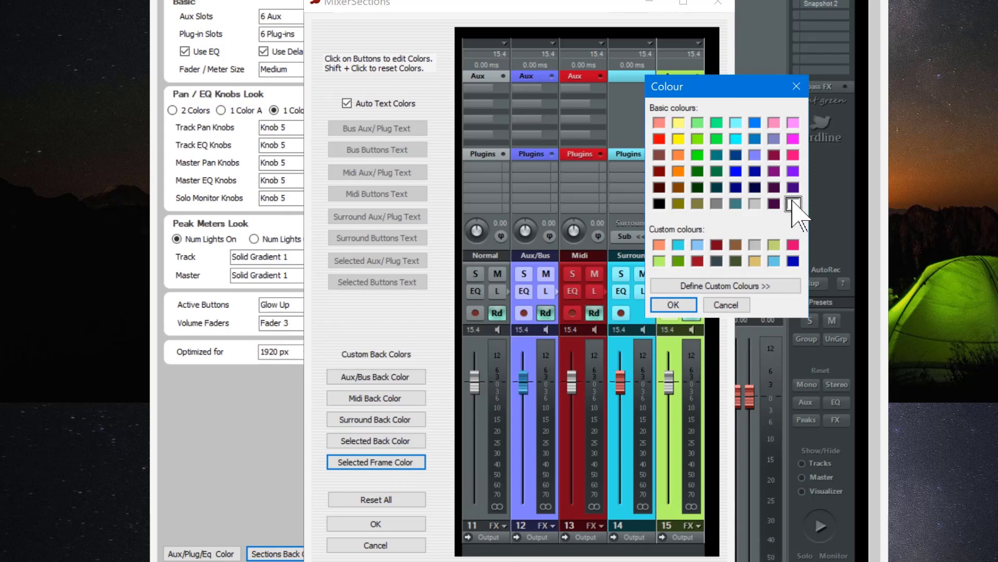
pyautogui.click(673, 305)
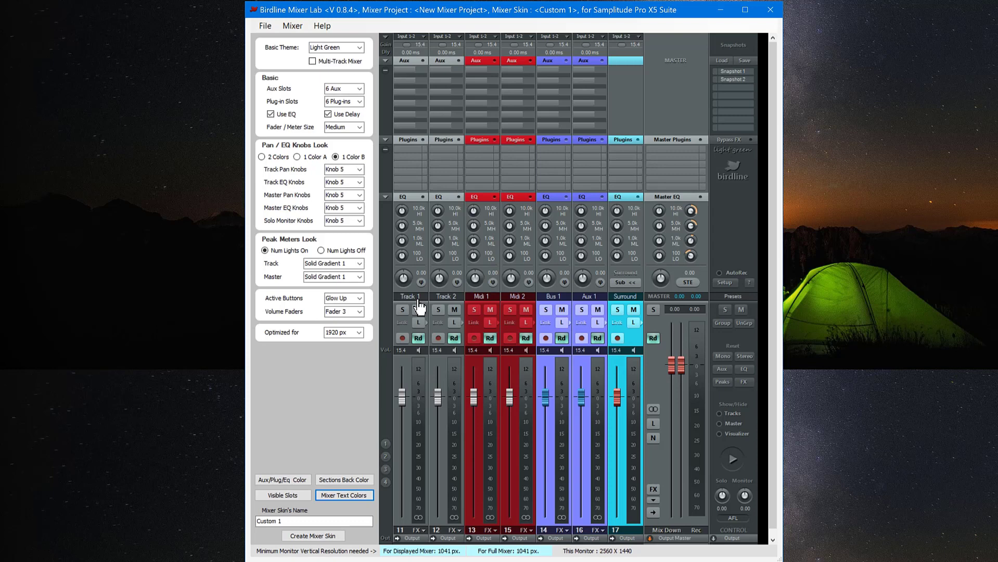
# Select Track 1 in the mixer preview so it shows the light green selected background.
pyautogui.click(409, 296)
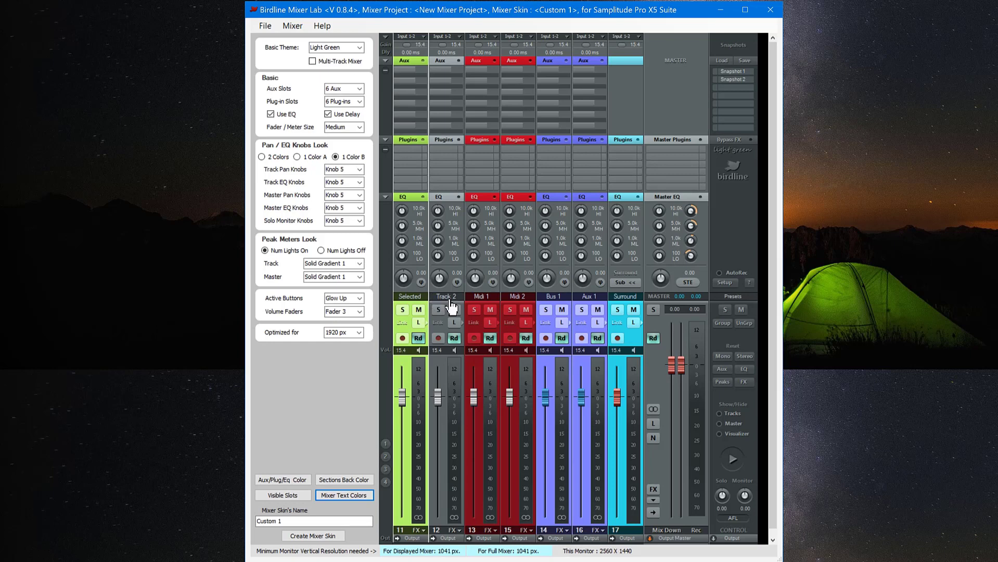
pyautogui.click(445, 296)
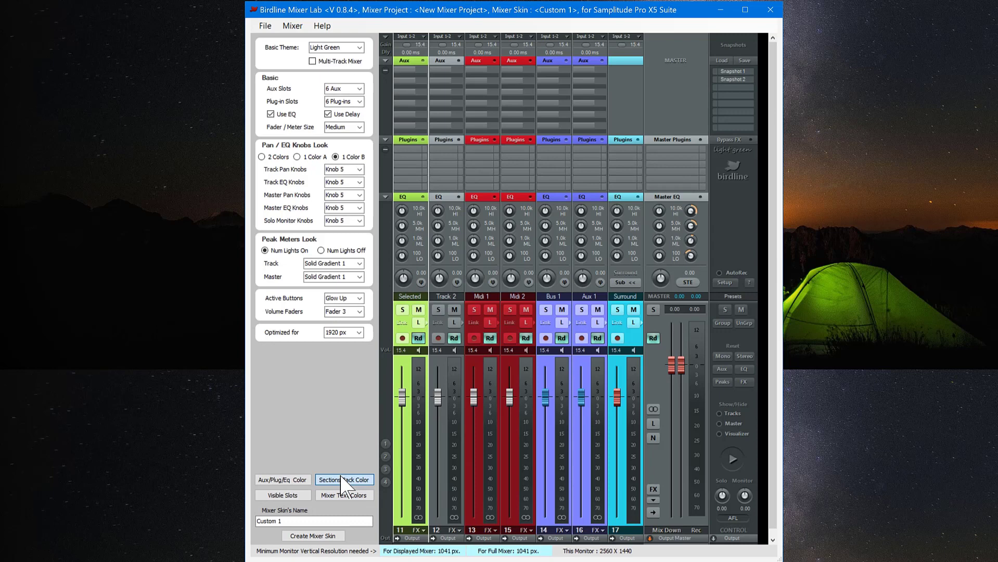
# Reopen section colours and audition light grey, pale lilac, then periwinkle blue custom colours.
pyautogui.click(344, 480)
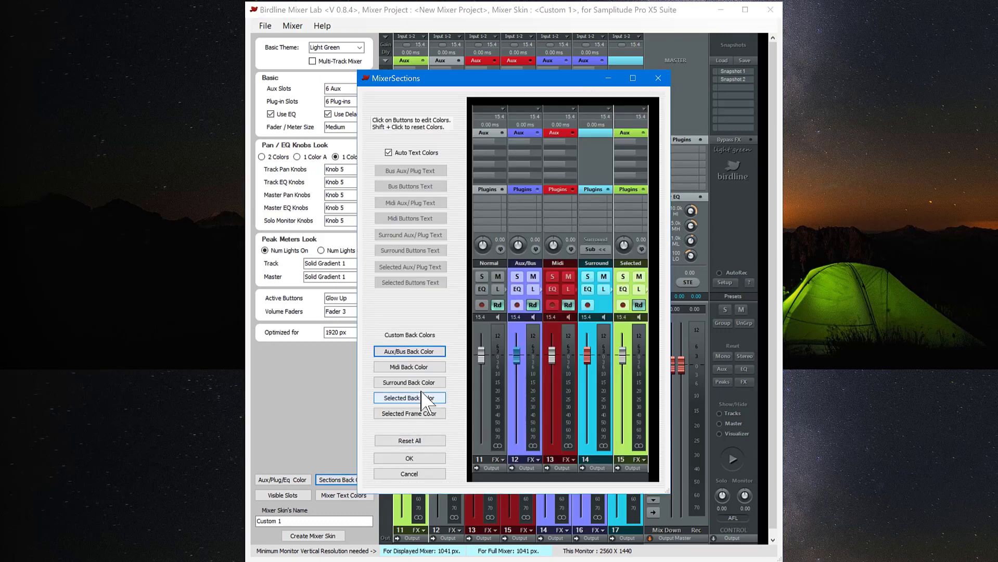
pyautogui.click(409, 398)
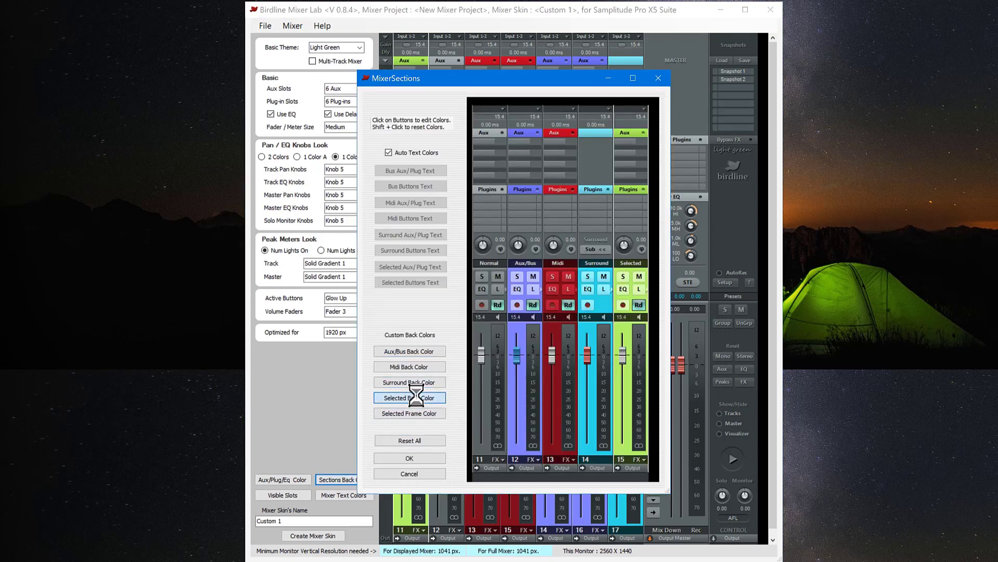
pyautogui.click(410, 398)
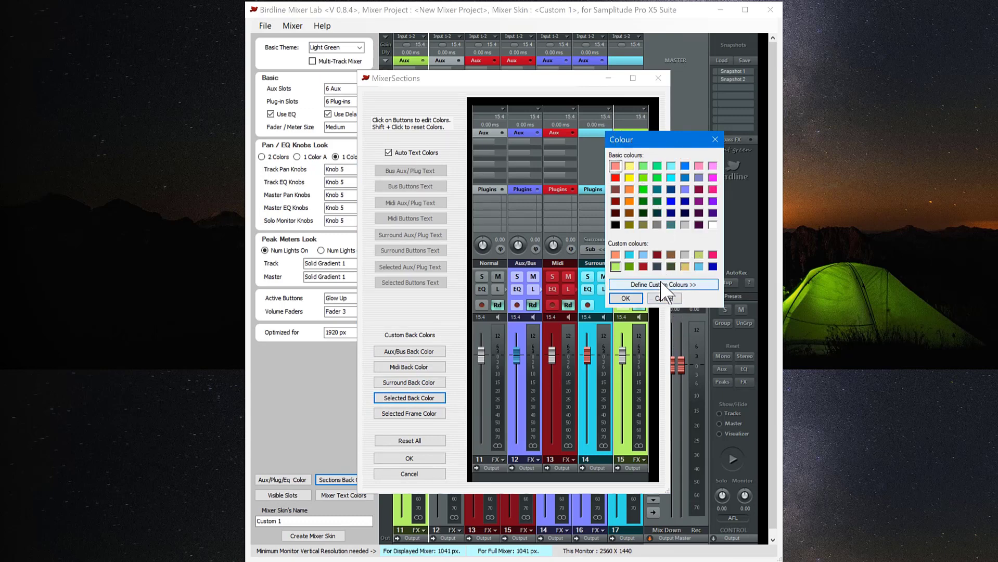
pyautogui.click(662, 284)
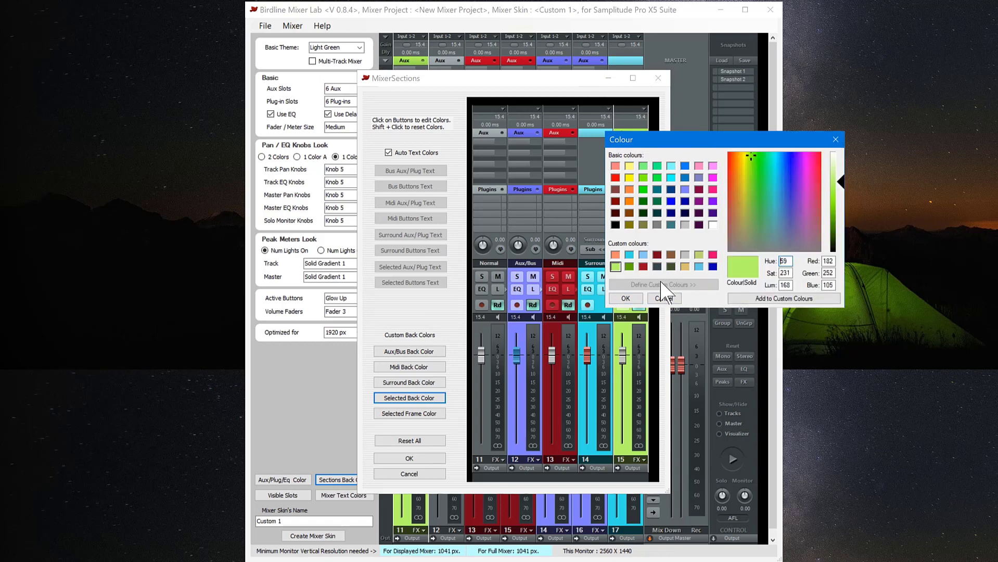
pyautogui.moveTo(726, 305)
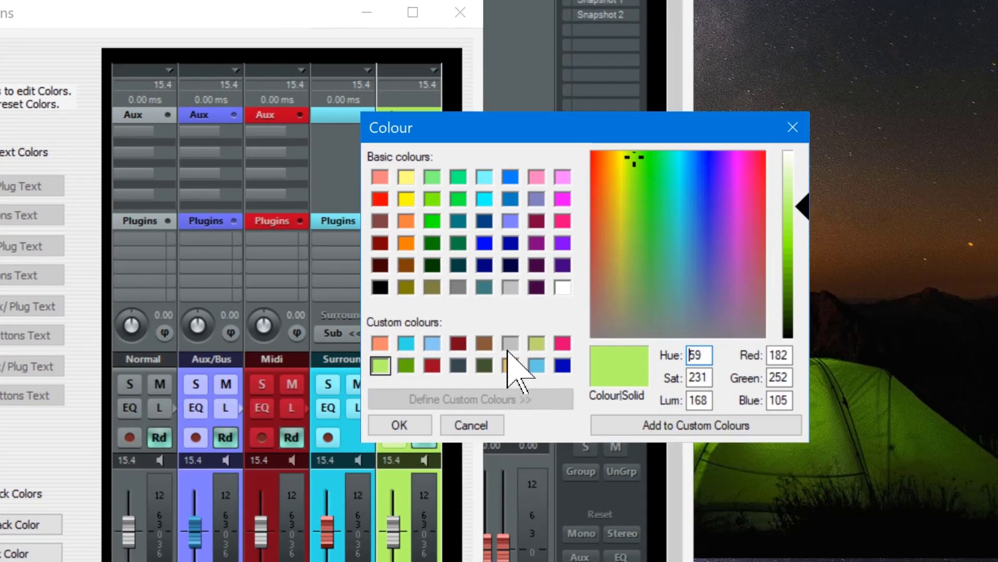
pyautogui.click(510, 343)
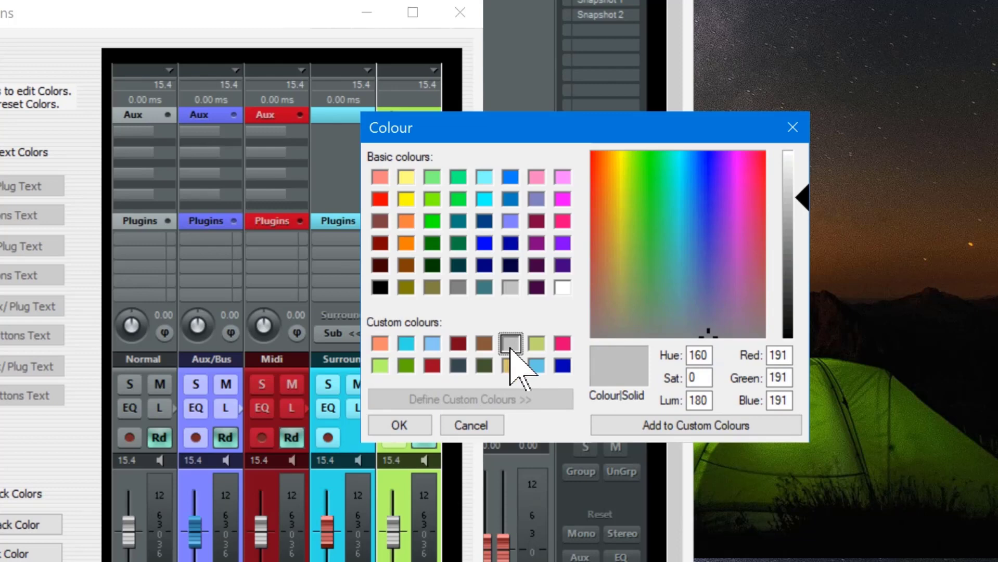
pyautogui.click(732, 293)
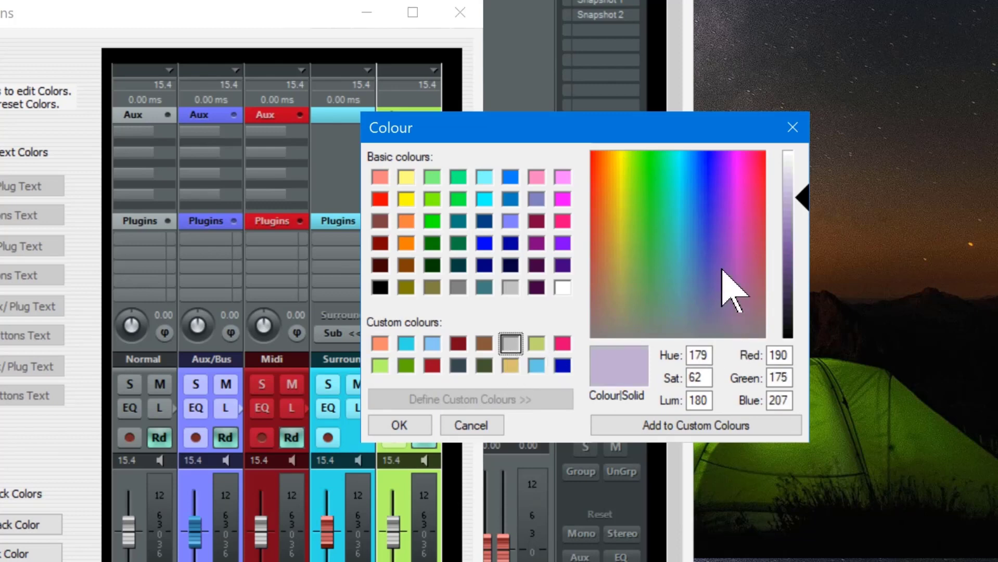
pyautogui.click(713, 232)
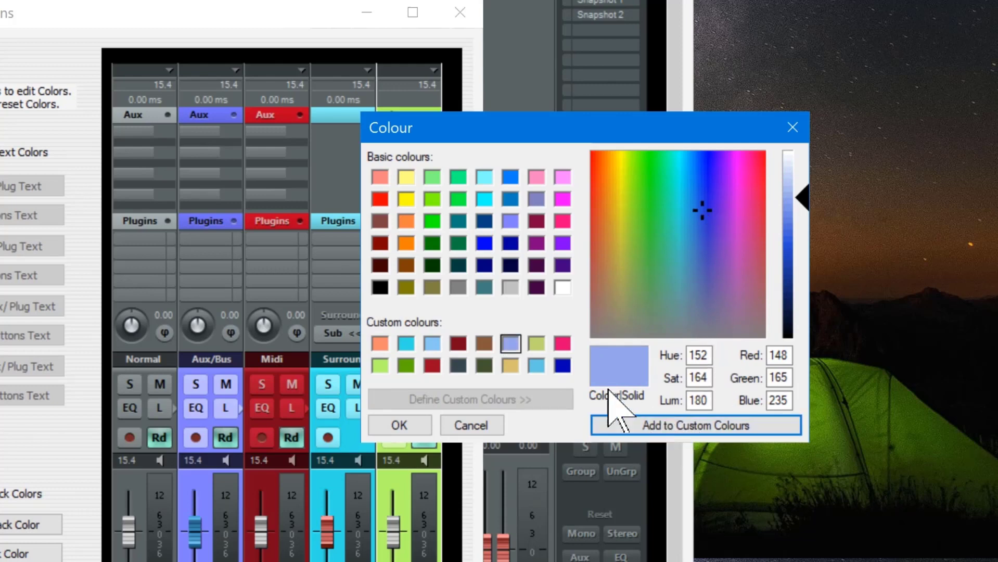
pyautogui.moveTo(564, 410)
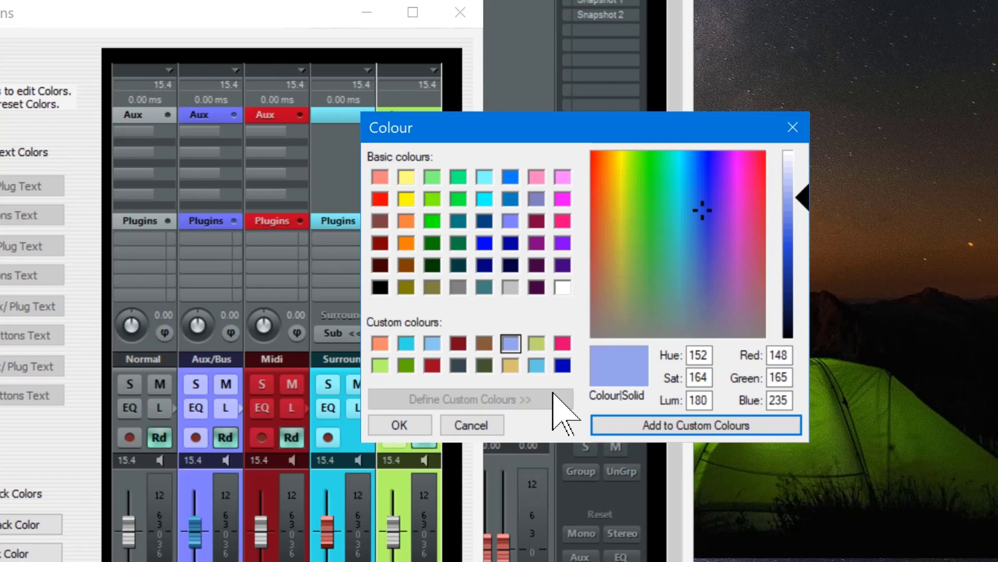
pyautogui.moveTo(523, 379)
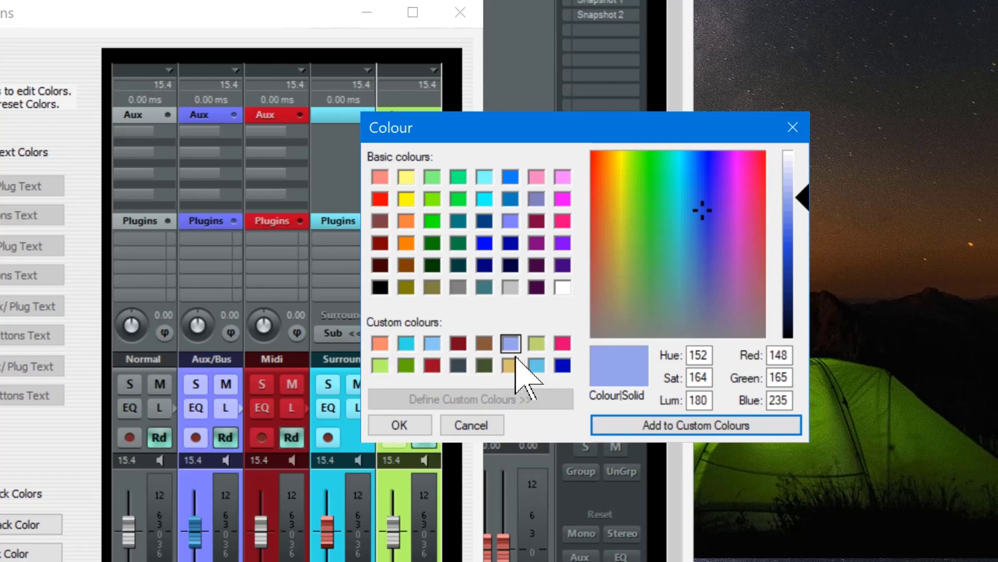
pyautogui.moveTo(560, 401)
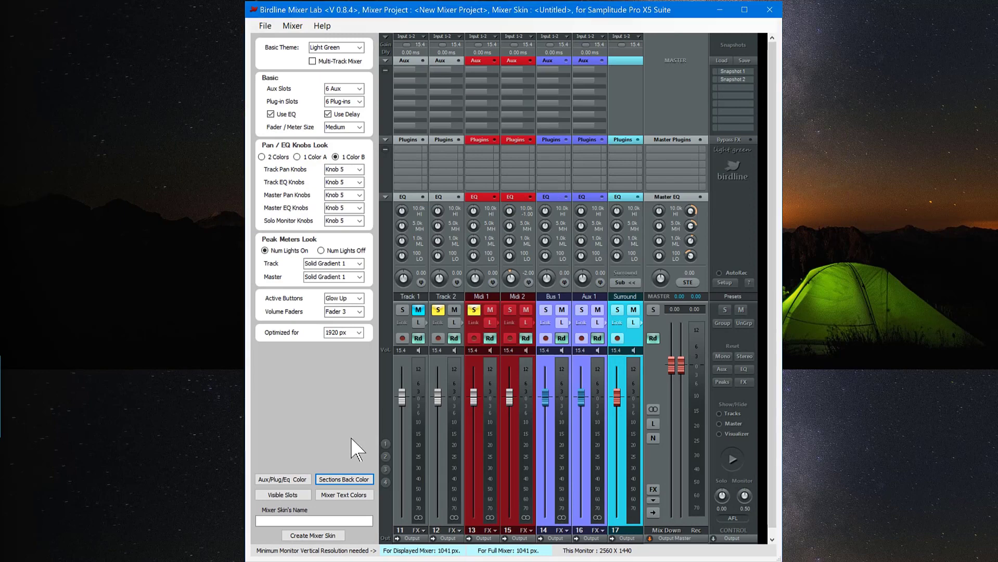
# Open Mixer Text Colors and make active aux names dark red.
pyautogui.click(344, 495)
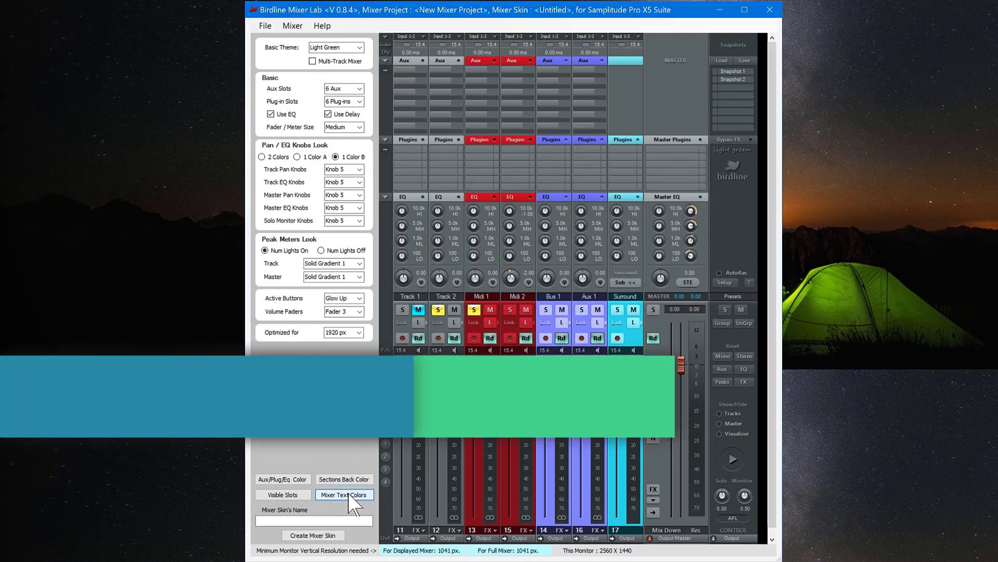
pyautogui.click(344, 494)
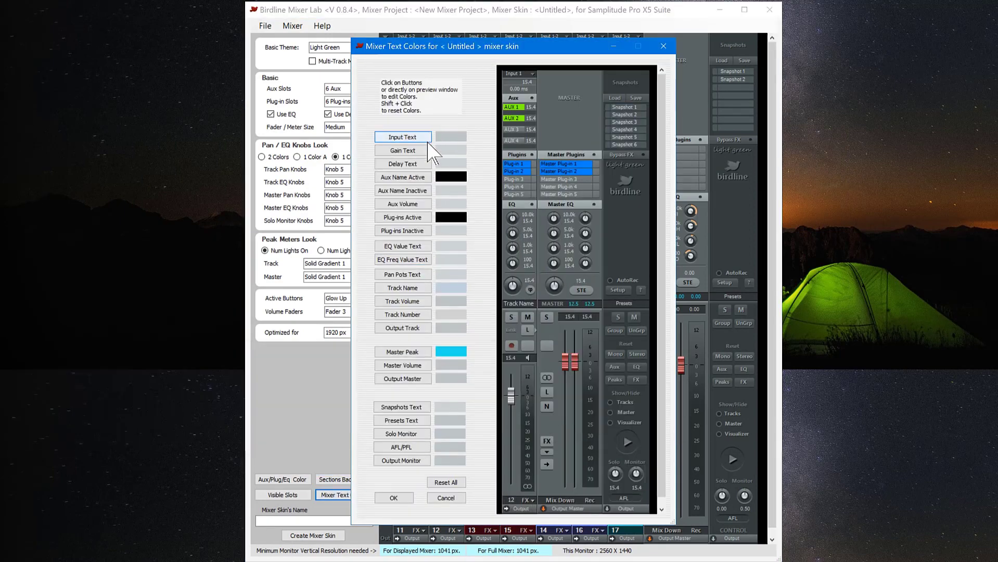
pyautogui.moveTo(417, 191)
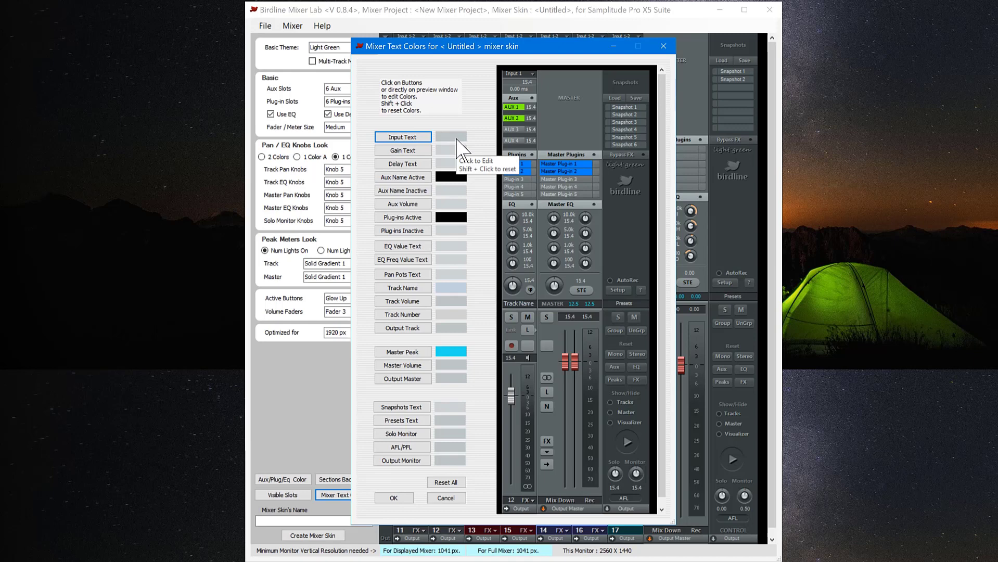
pyautogui.moveTo(455, 277)
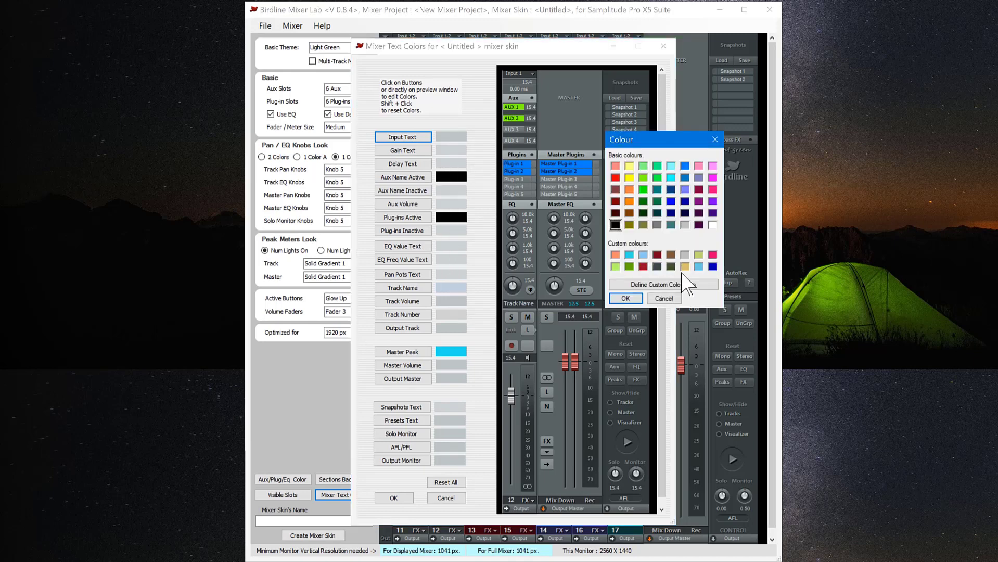
pyautogui.moveTo(681, 239)
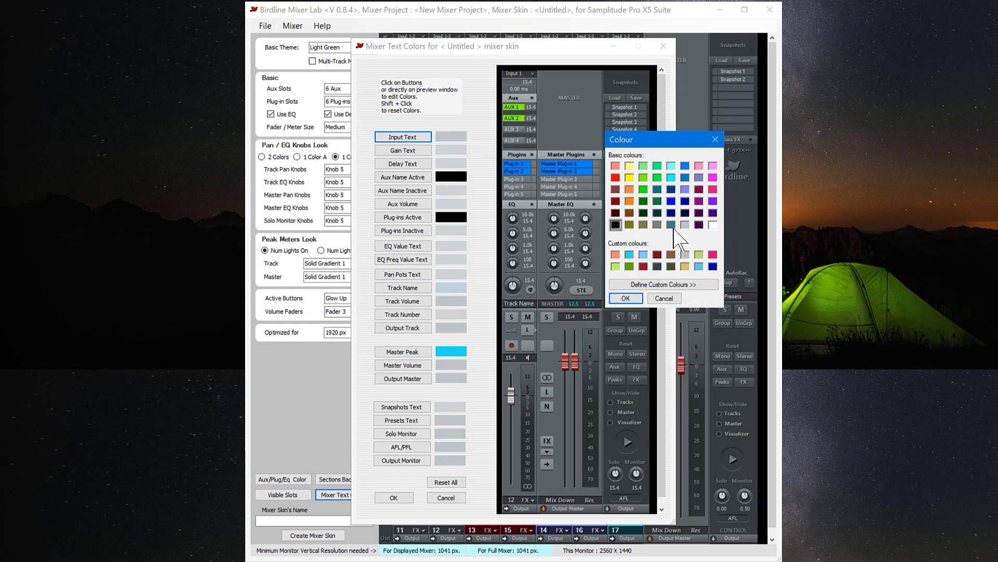
pyautogui.moveTo(623, 210)
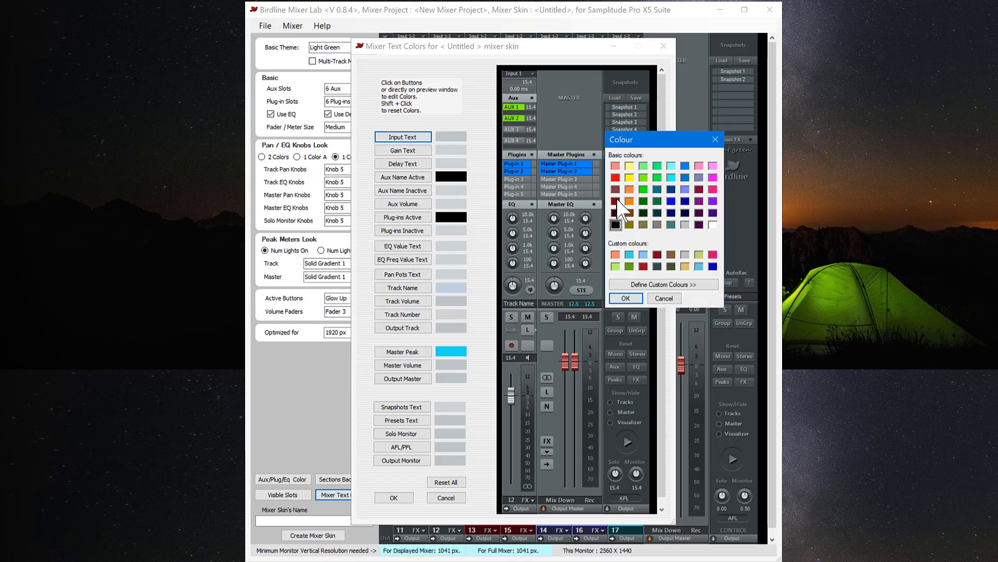
pyautogui.click(624, 298)
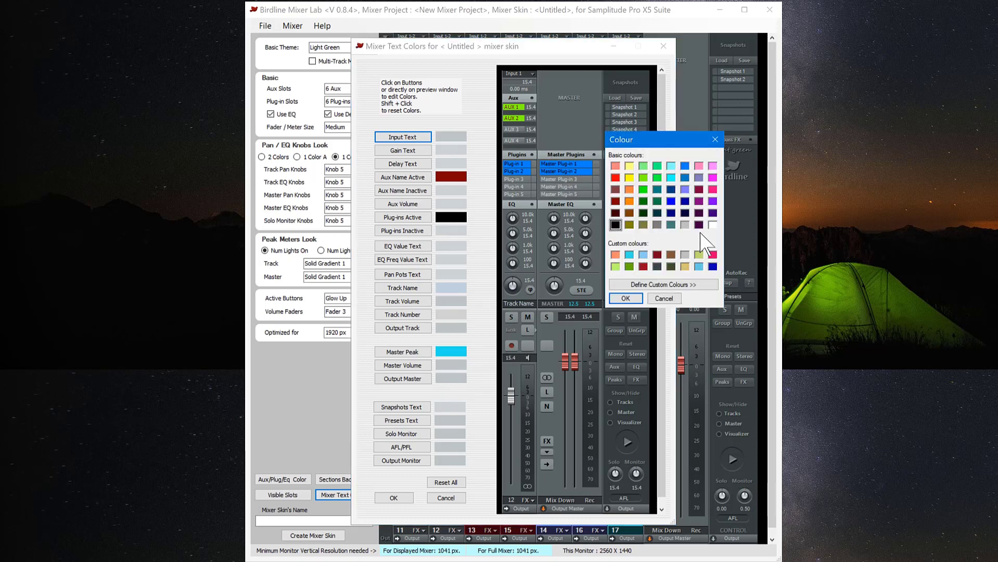
pyautogui.moveTo(718, 239)
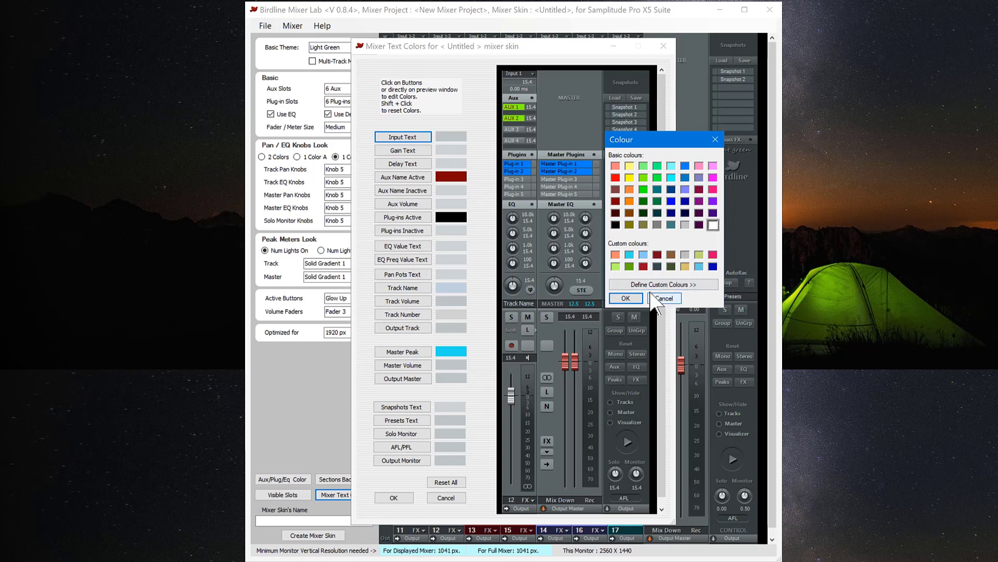
# Set active plug-in names to white and EQ value text to pink.
pyautogui.click(663, 299)
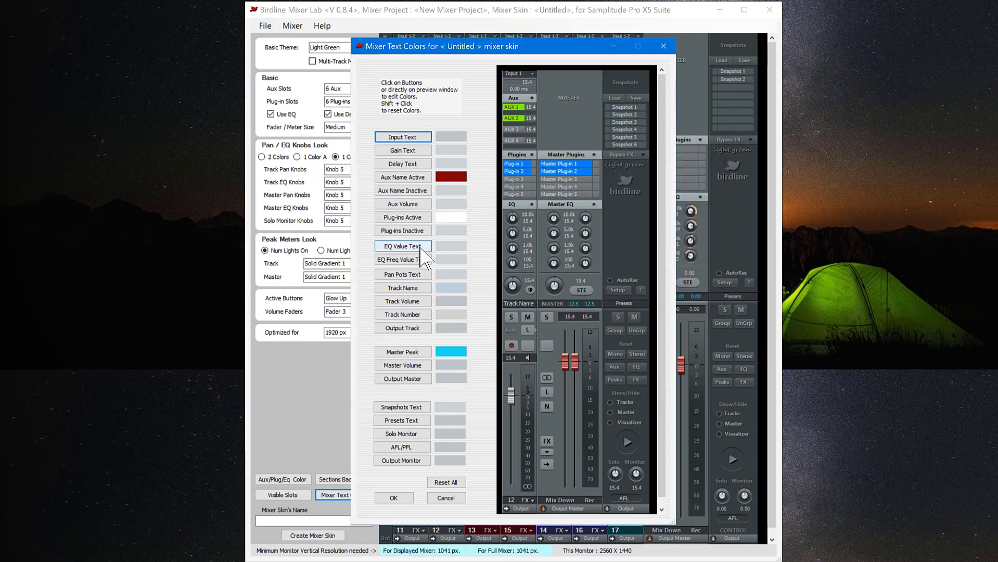
pyautogui.click(402, 246)
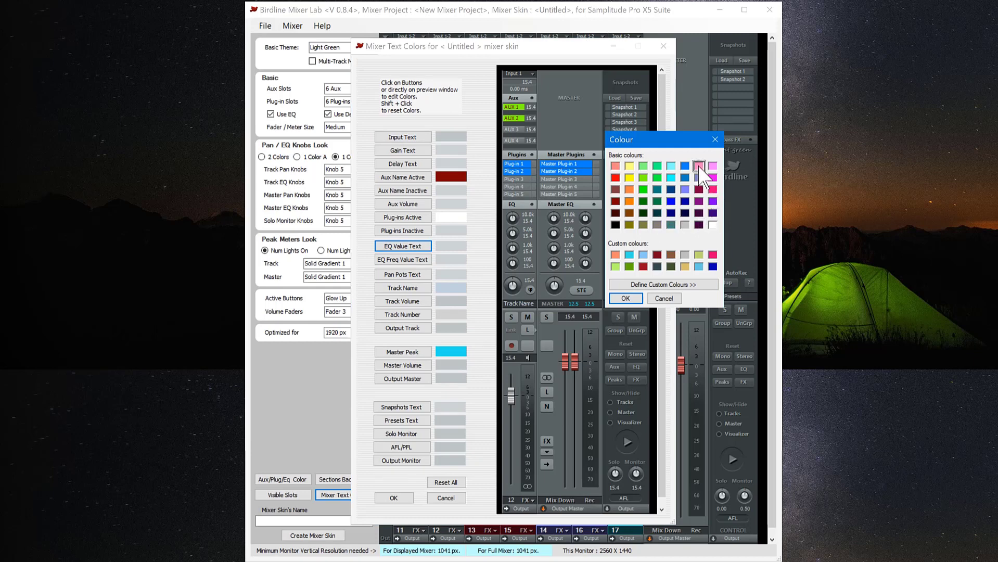
pyautogui.click(625, 297)
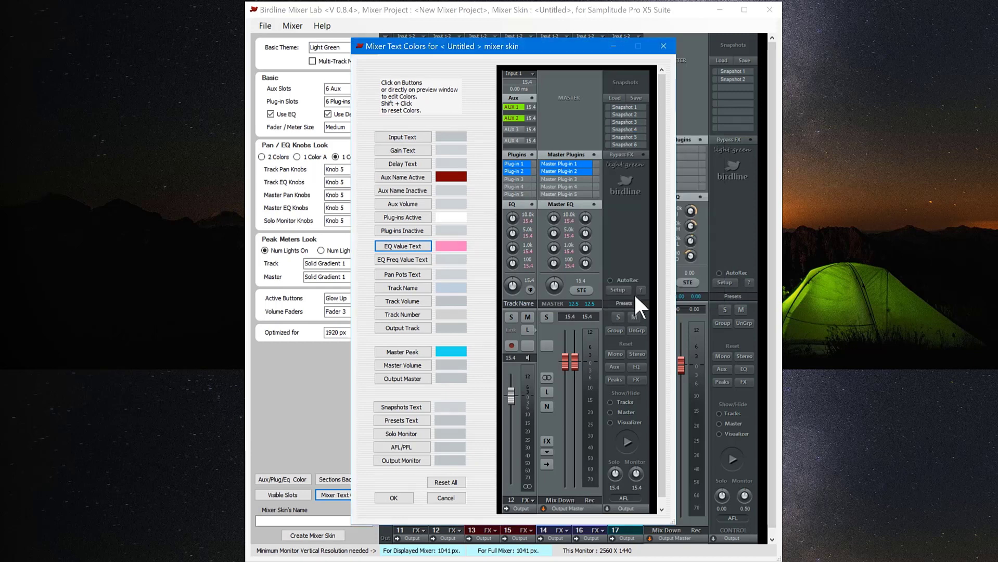
pyautogui.moveTo(445, 462)
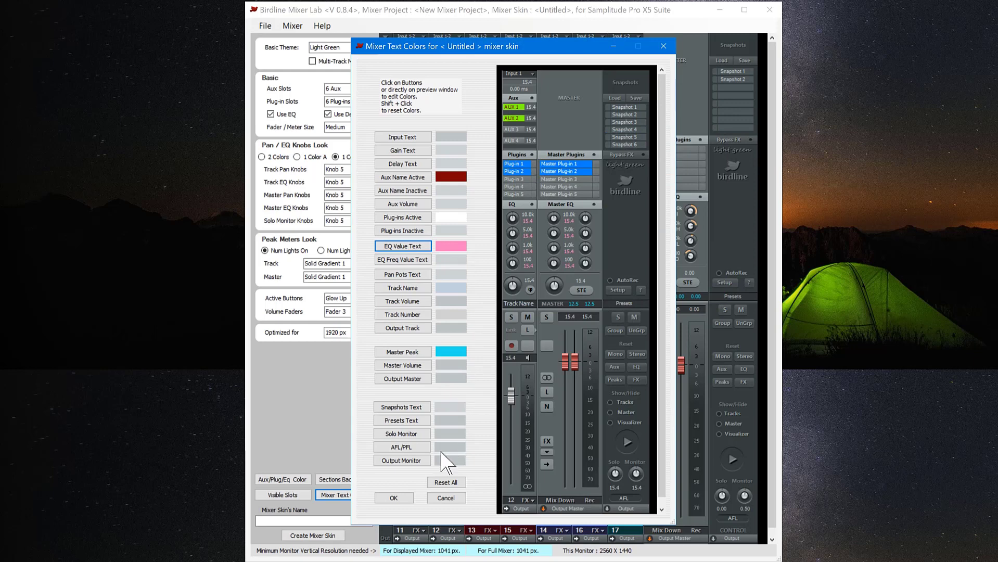
pyautogui.moveTo(450, 471)
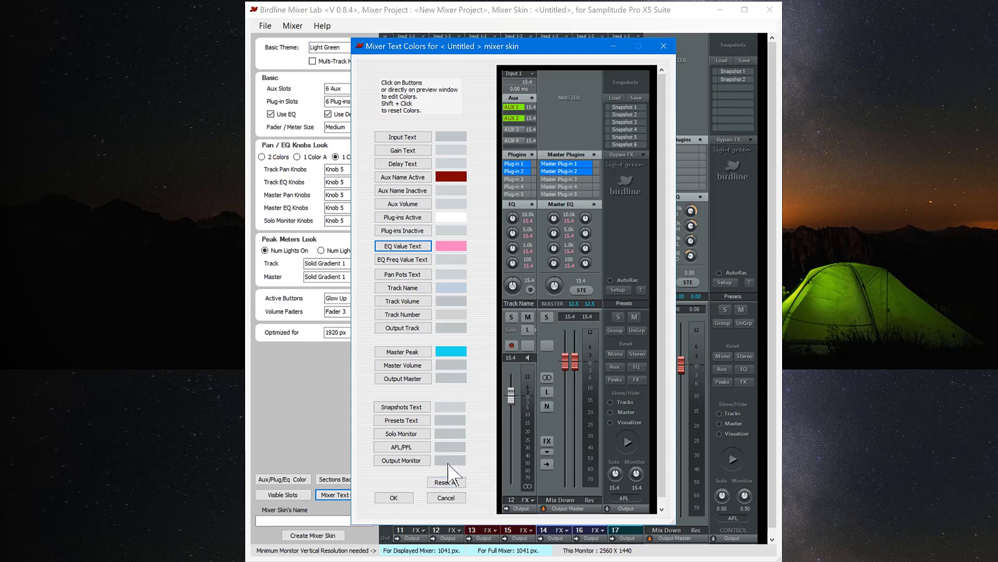
pyautogui.moveTo(460, 405)
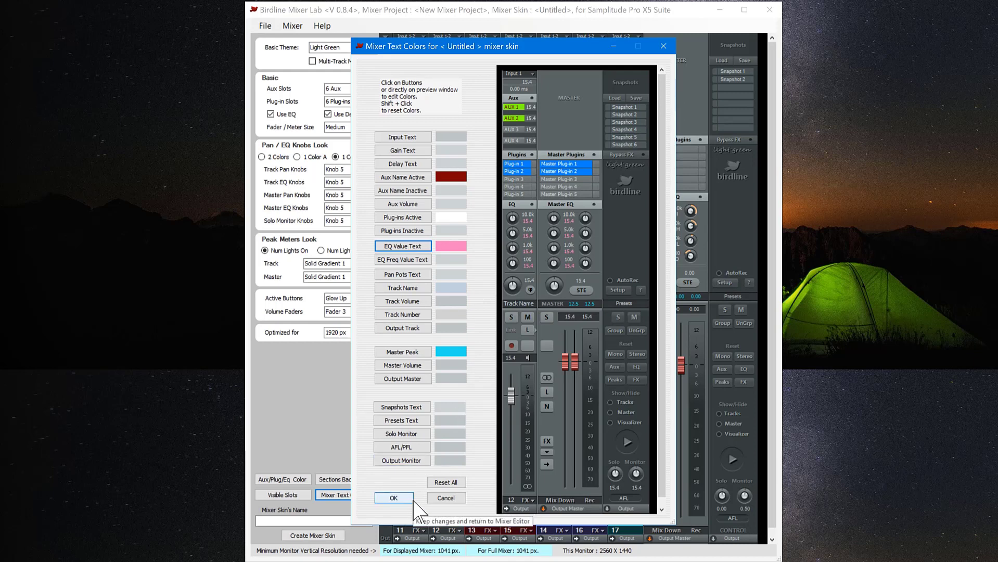
# Keep the text colours, then create a mixer skin named 'Custom 1' and dismiss the notice.
pyautogui.click(393, 497)
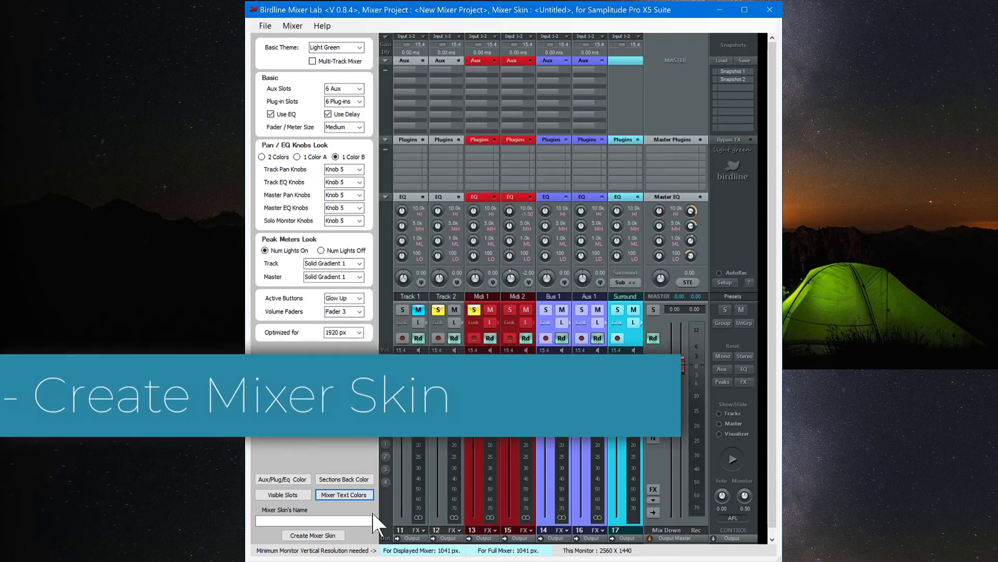
pyautogui.click(313, 520)
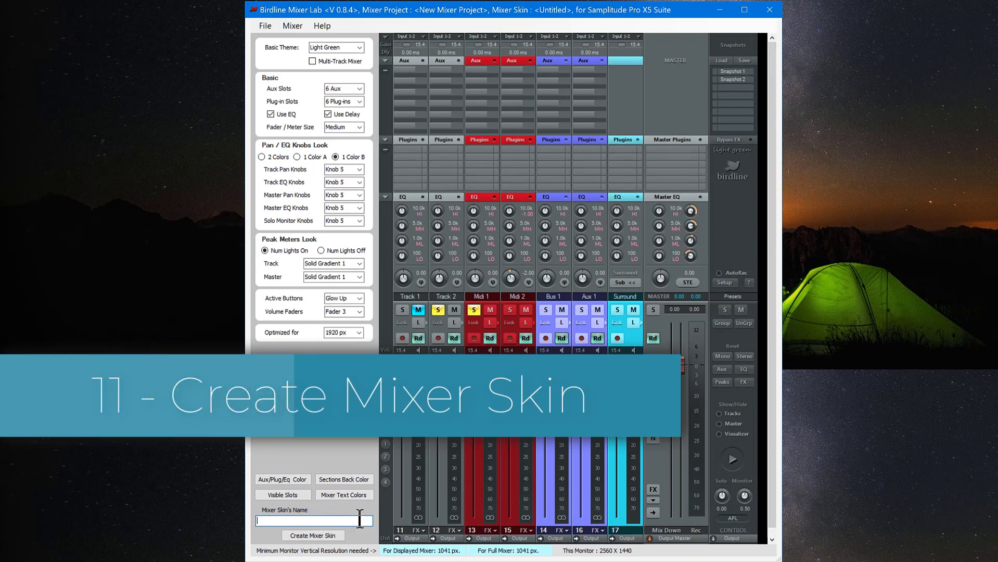
pyautogui.write('c')
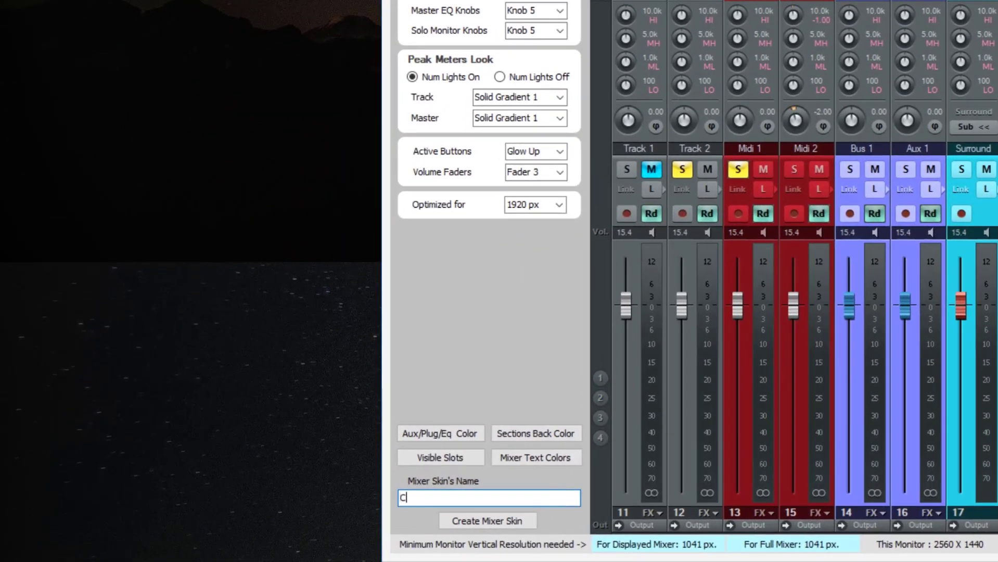
pyautogui.write('usto')
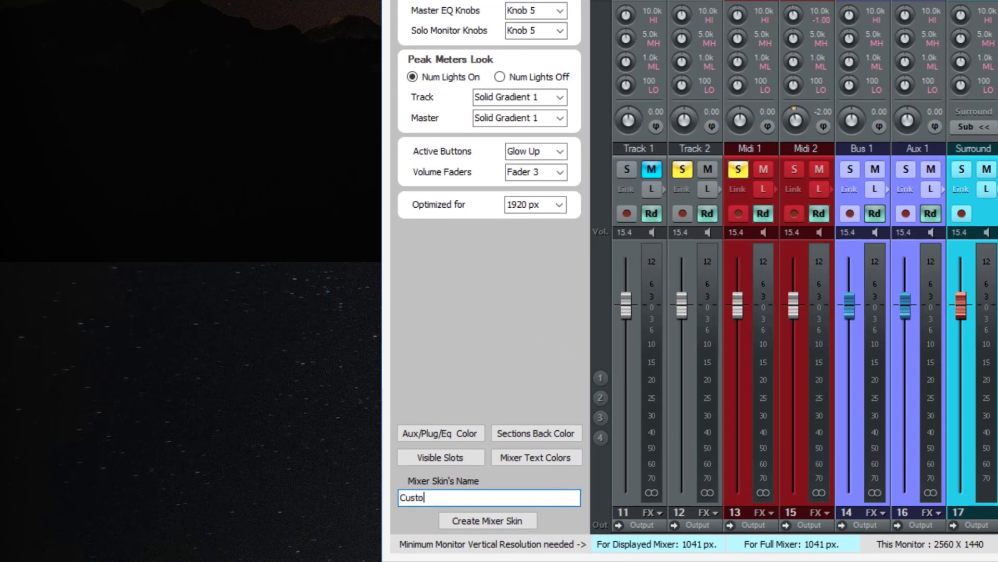
pyautogui.write('m 1')
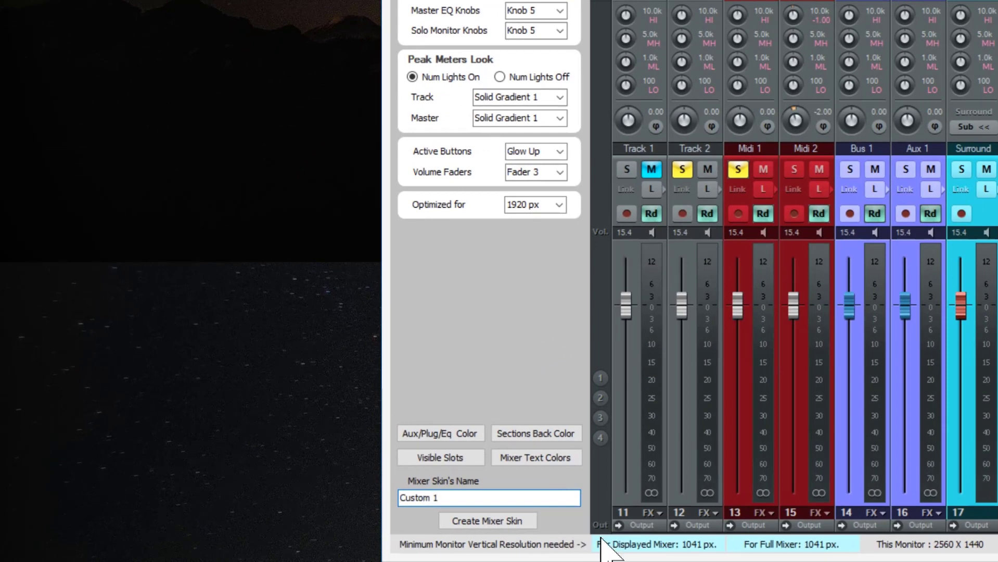
pyautogui.click(487, 520)
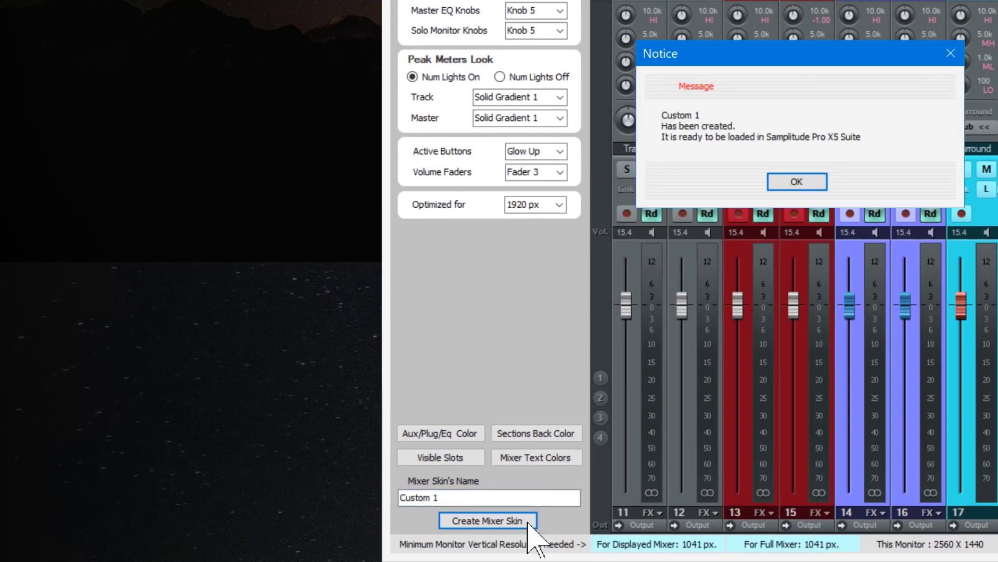
pyautogui.moveTo(796, 182)
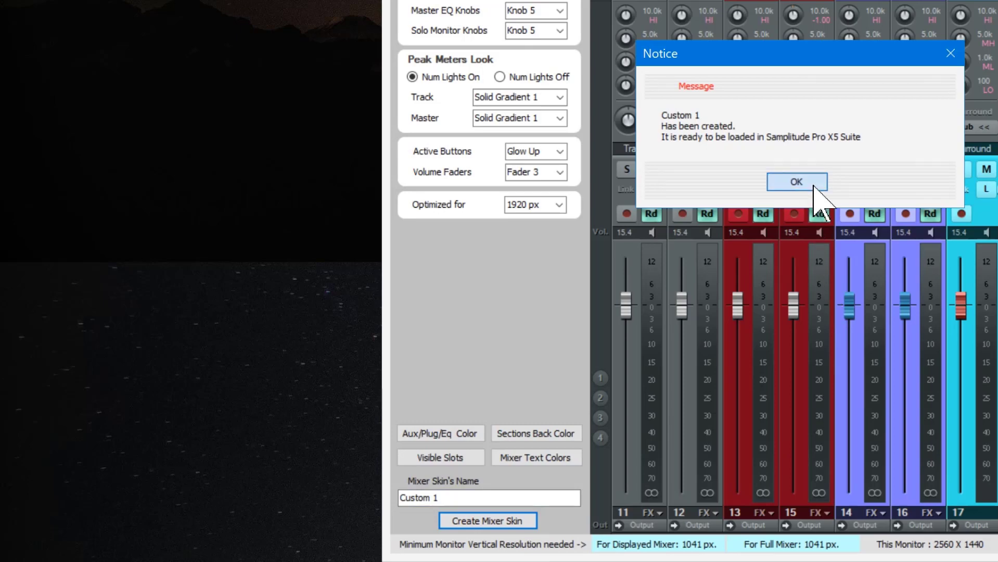
pyautogui.click(796, 182)
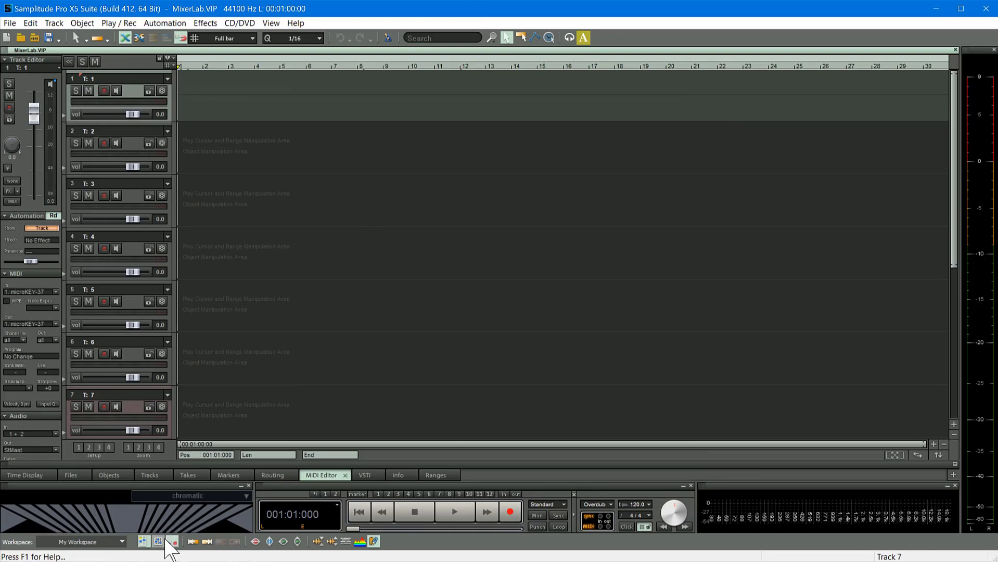
# Bring up Samplitude's mixer window for MixerLab.VIP from the bottom toolbar.
pyautogui.click(157, 542)
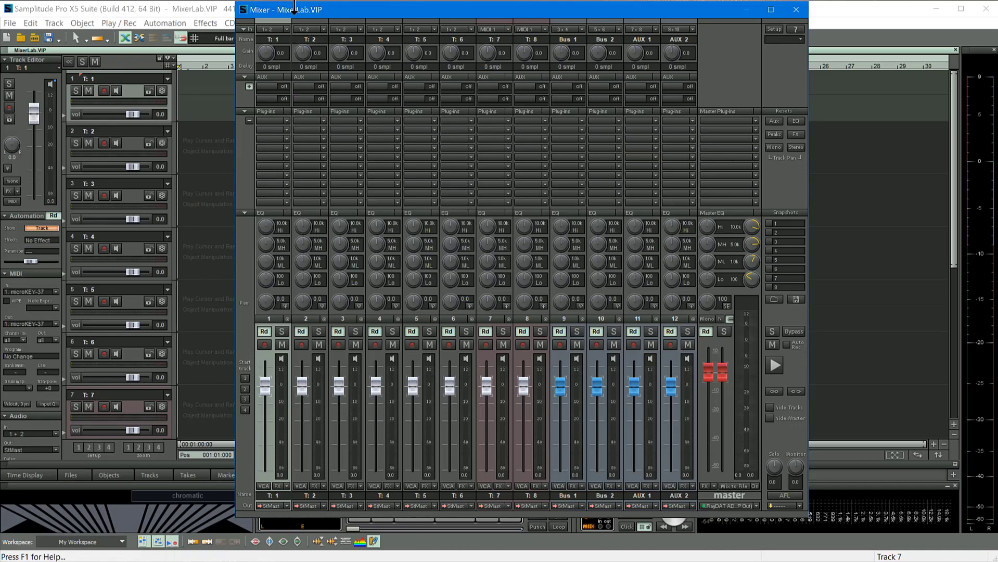
pyautogui.moveTo(304, 30)
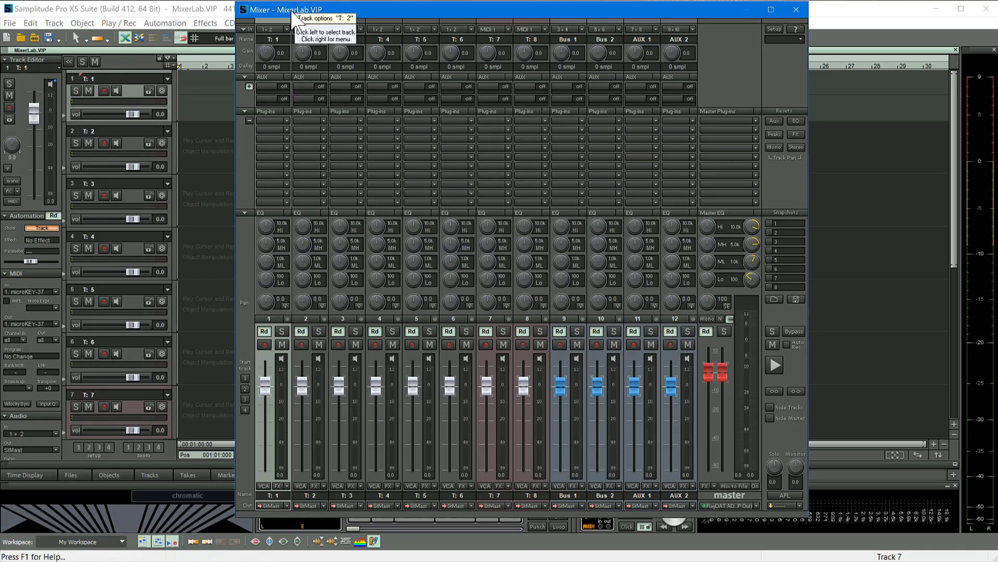
pyautogui.moveTo(248, 19)
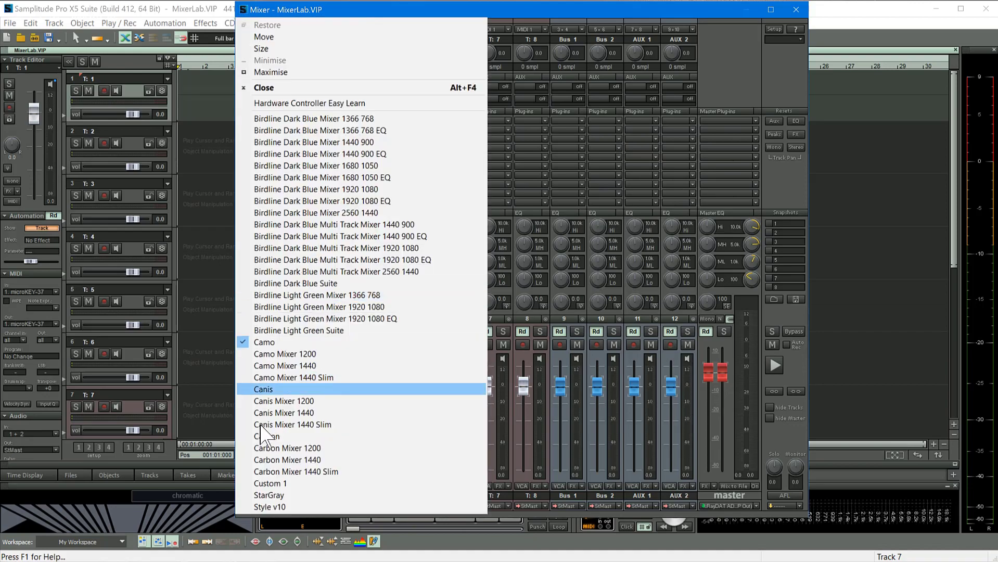
pyautogui.moveTo(270, 483)
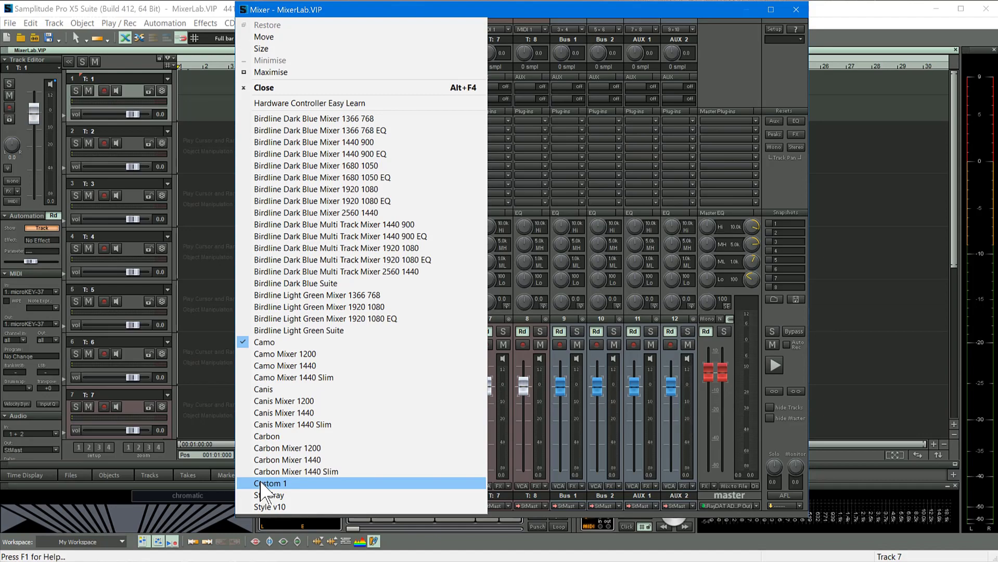
pyautogui.click(270, 483)
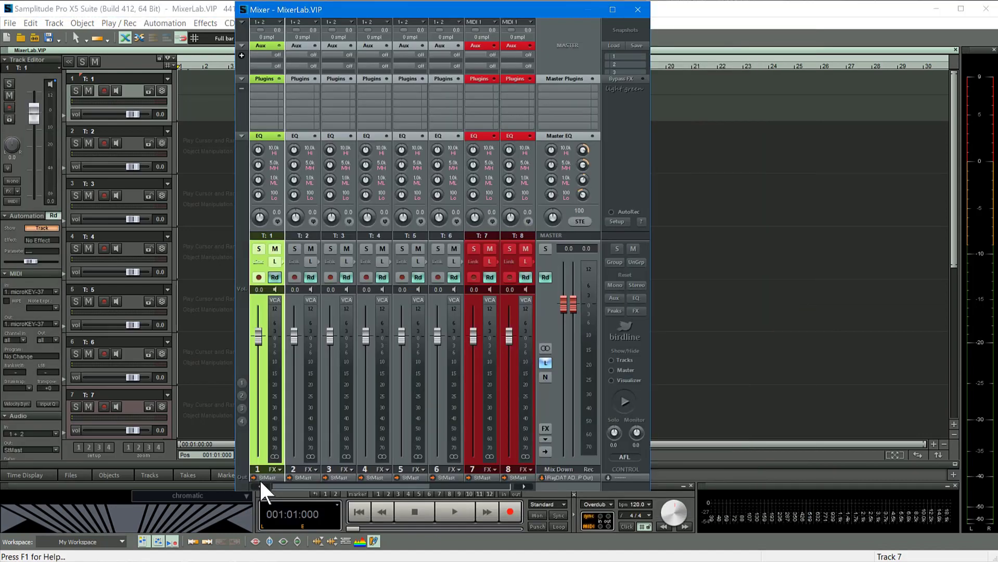
pyautogui.moveTo(652, 264)
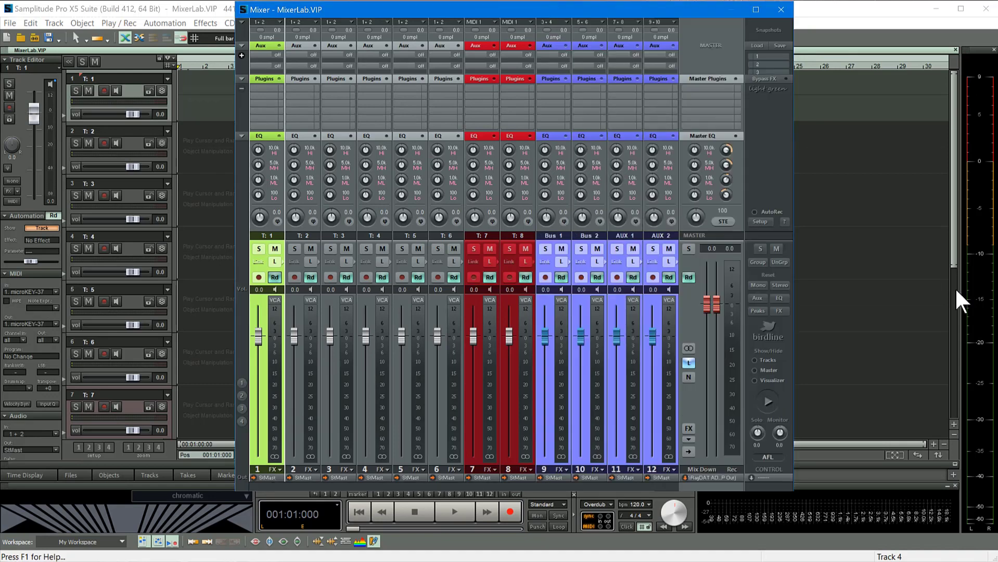
pyautogui.moveTo(266, 299)
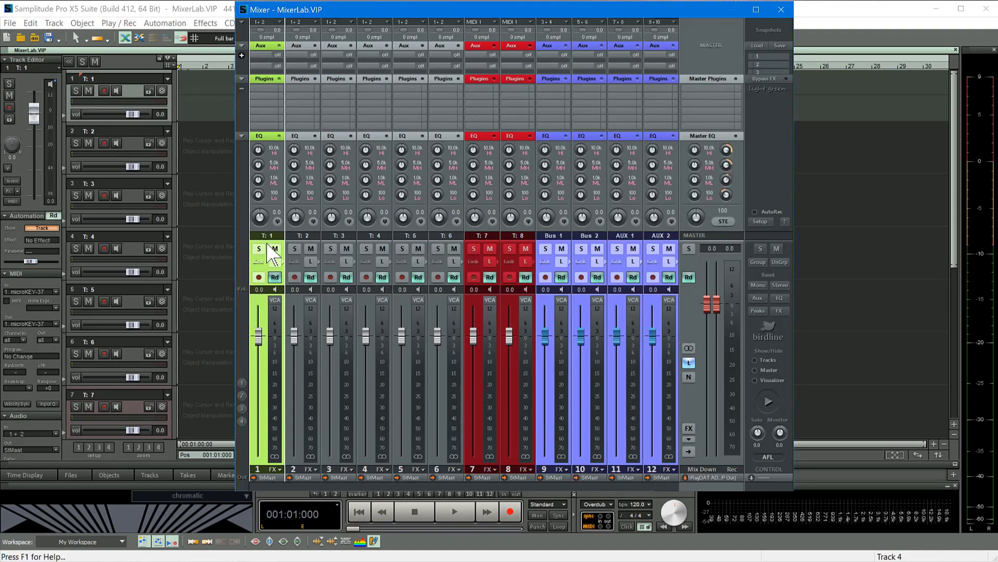
pyautogui.moveTo(308, 245)
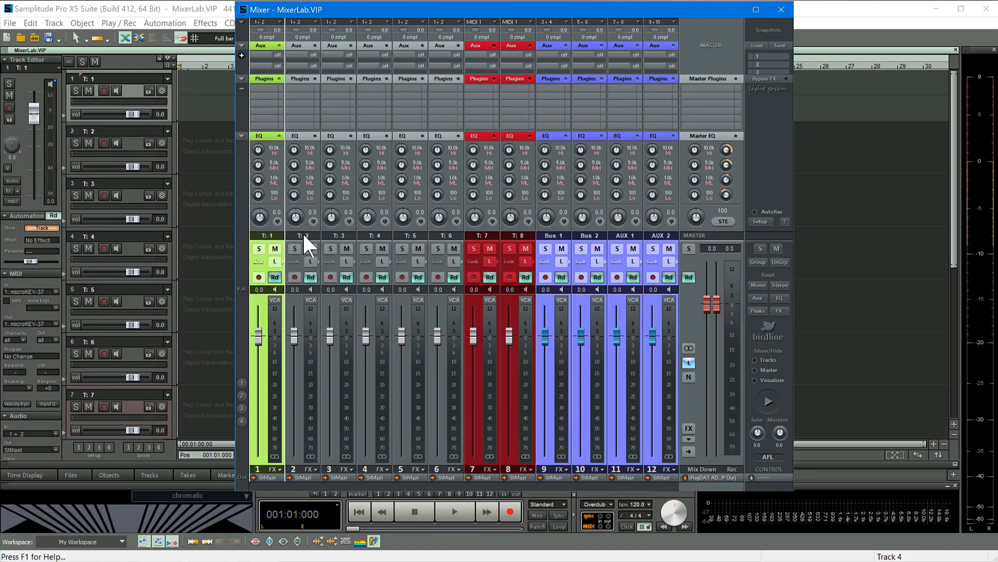
pyautogui.click(303, 236)
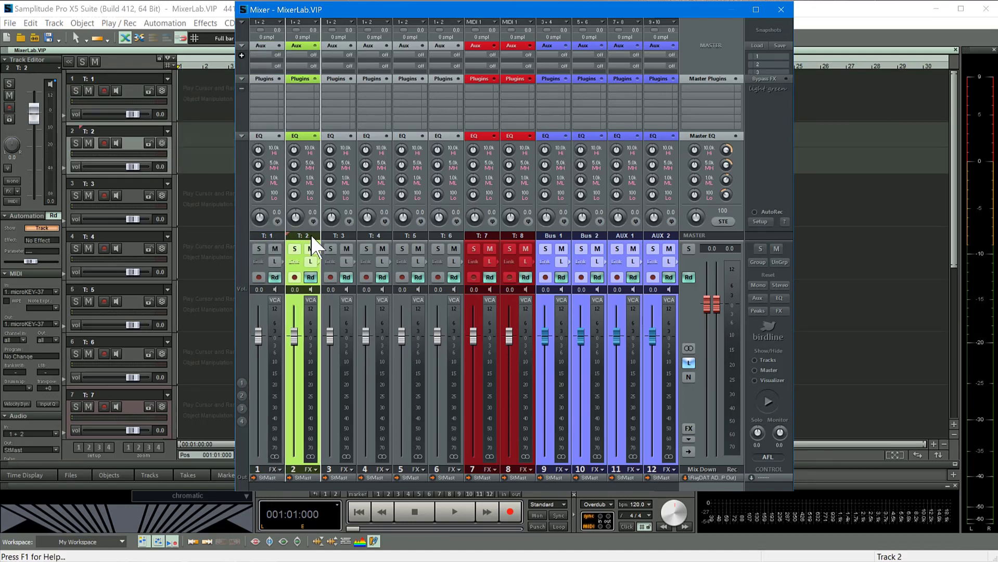
pyautogui.click(266, 236)
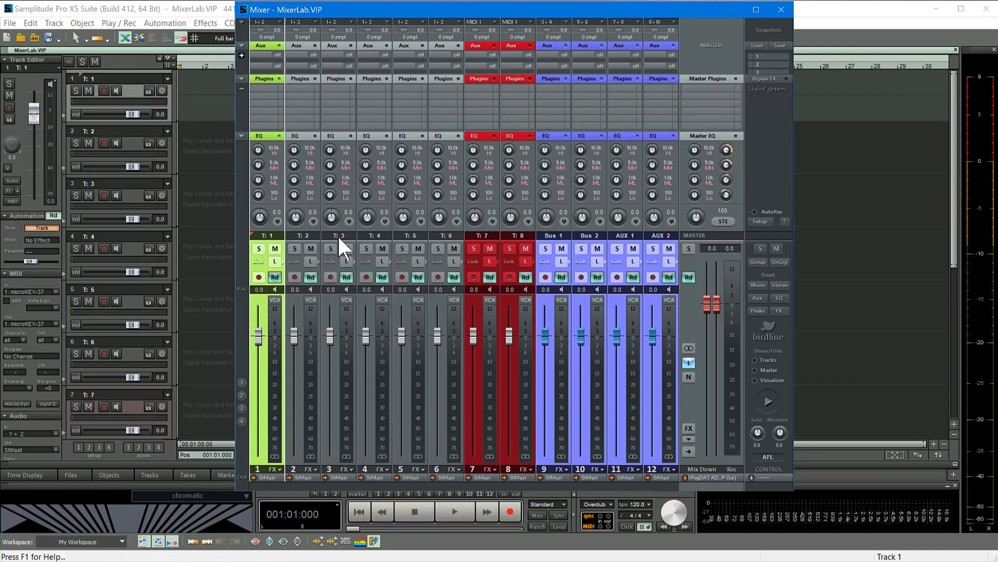
pyautogui.click(340, 248)
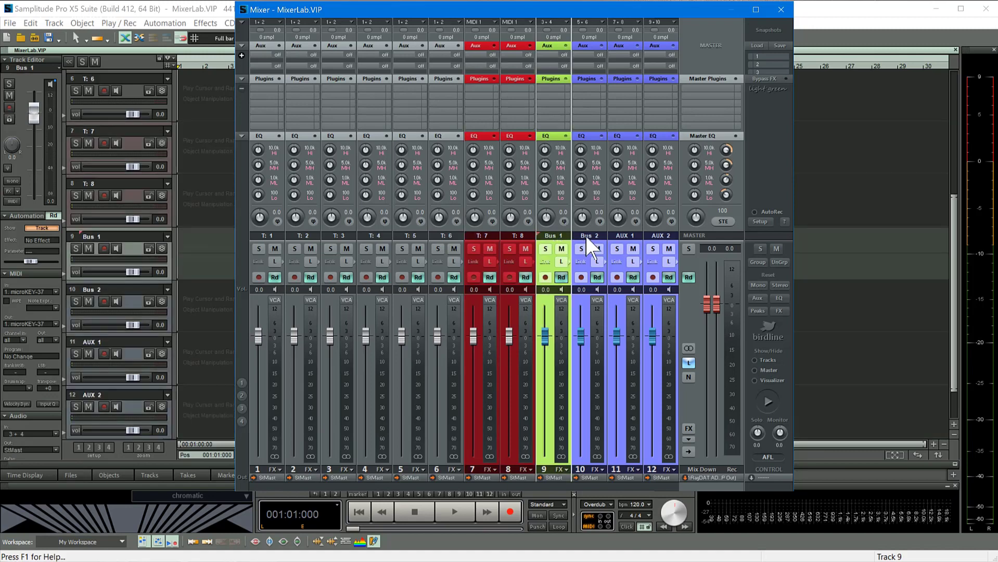
pyautogui.moveTo(659, 245)
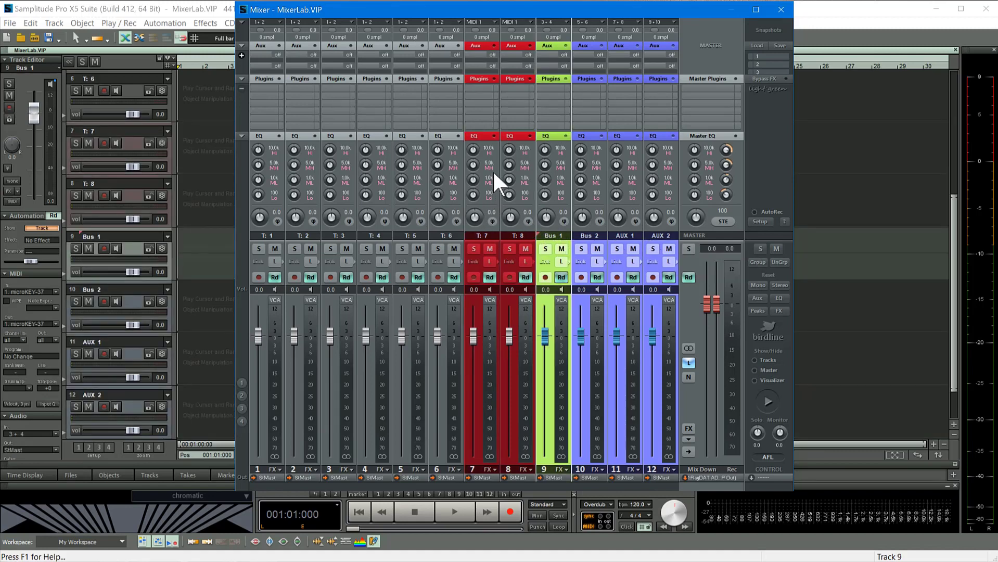
pyautogui.moveTo(481, 194)
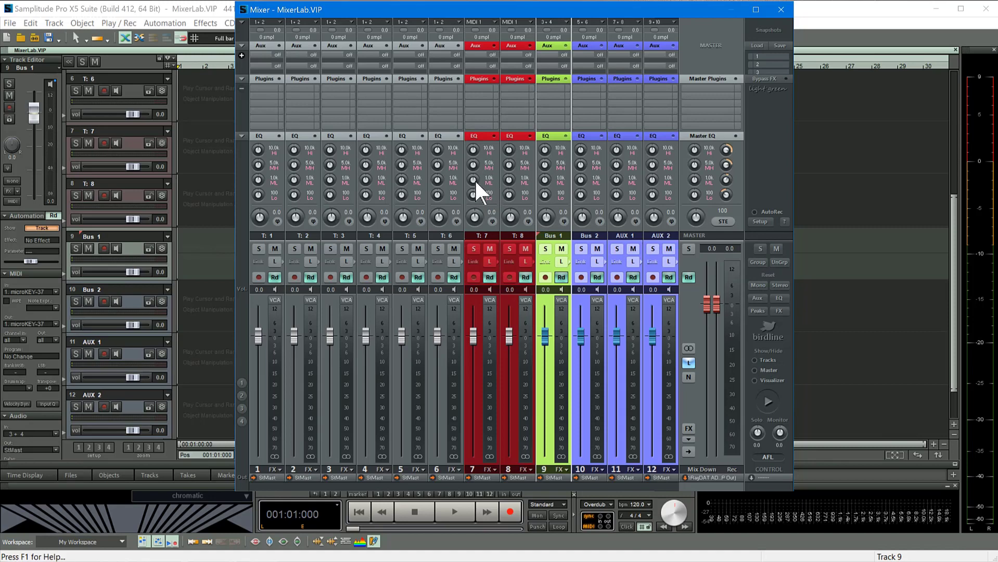
pyautogui.moveTo(476, 181)
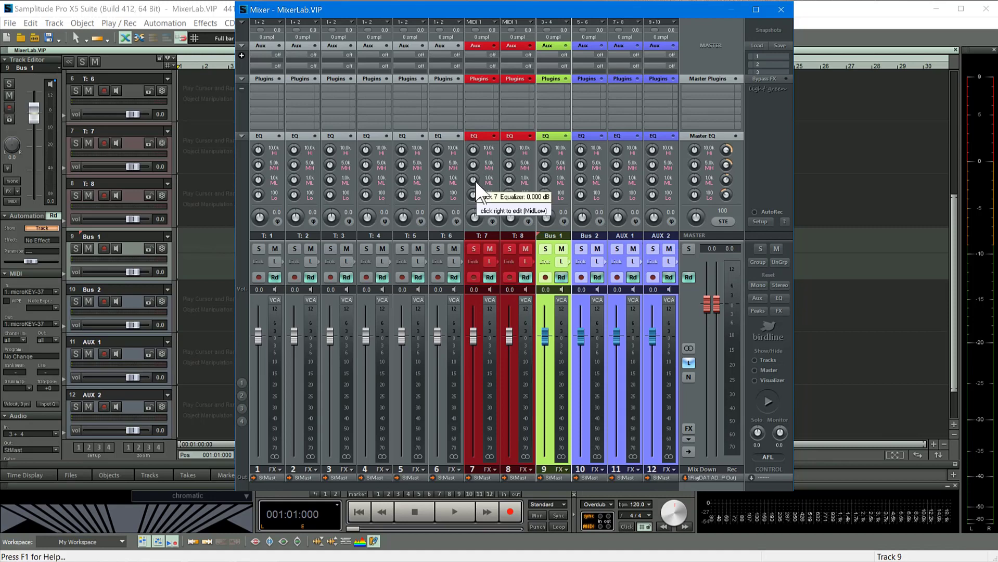
pyautogui.moveTo(531, 210)
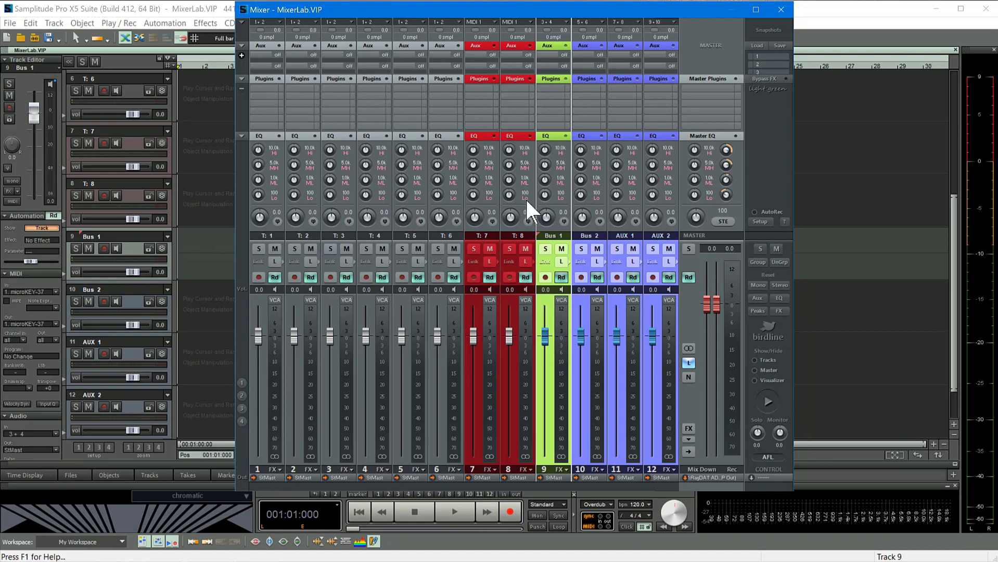
pyautogui.moveTo(271, 66)
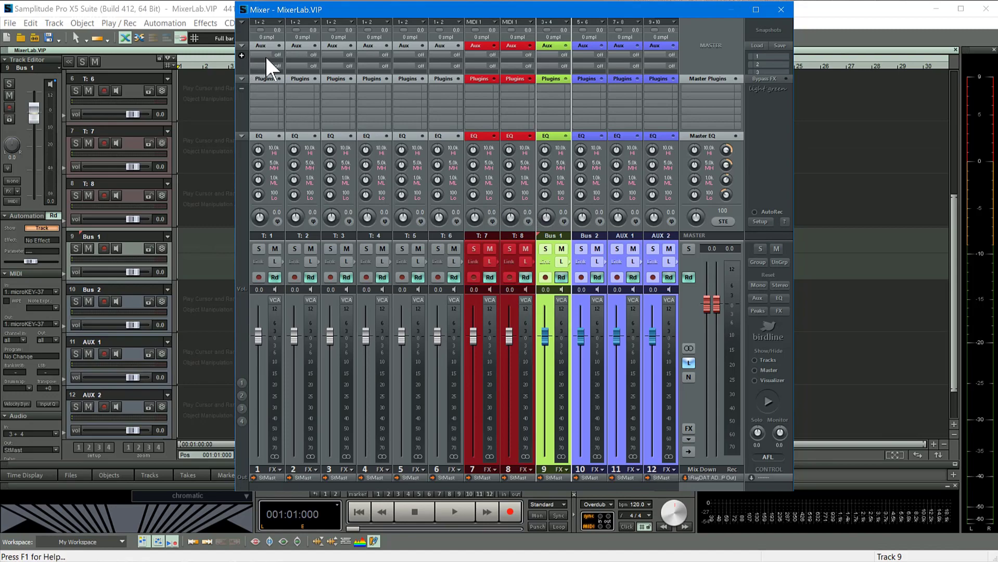
pyautogui.moveTo(245, 60)
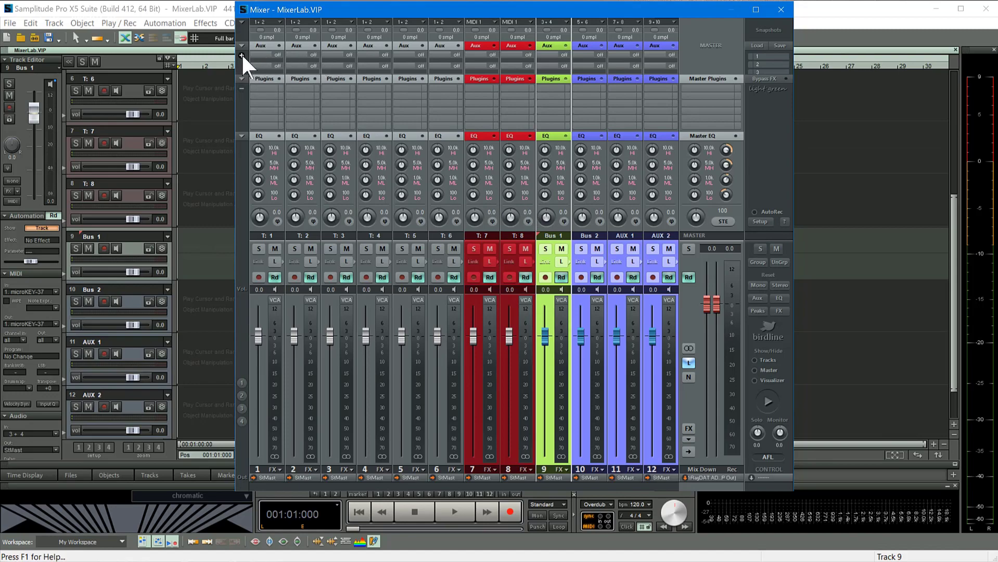
pyautogui.click(242, 45)
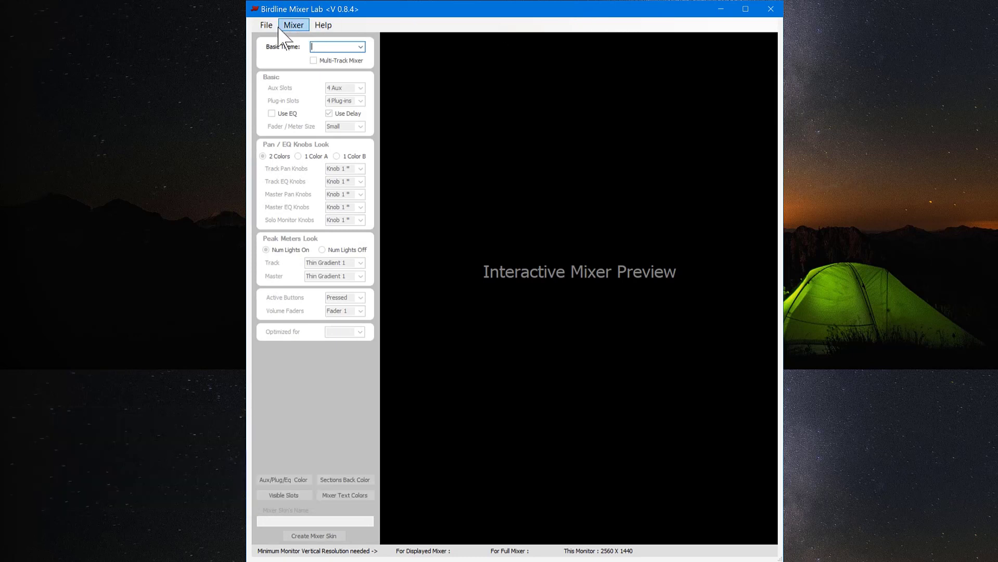
# Load the Custom 1 skin for Samplitude Pro X5 Suite via File > Load Mixer Skin.
pyautogui.click(265, 25)
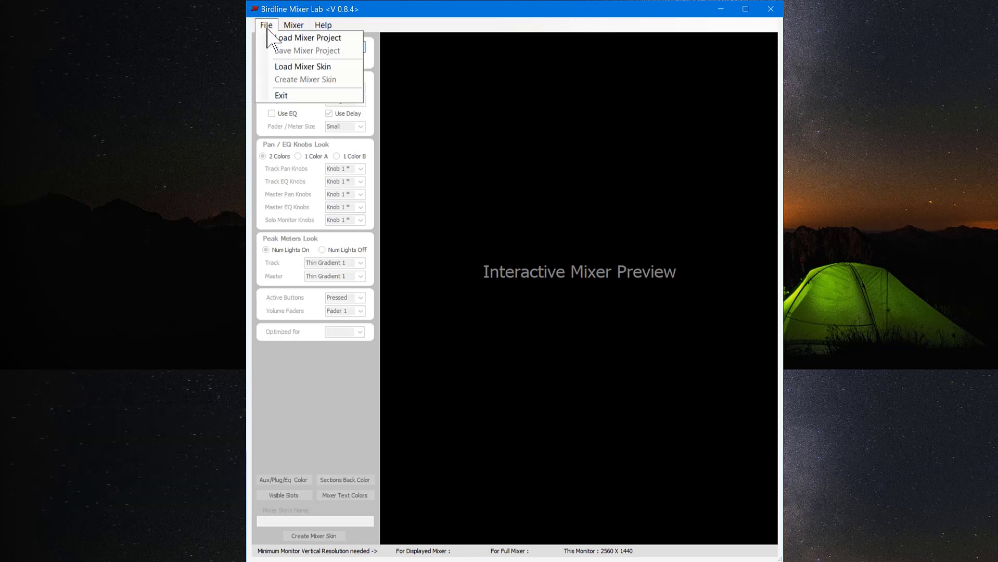
pyautogui.moveTo(303, 66)
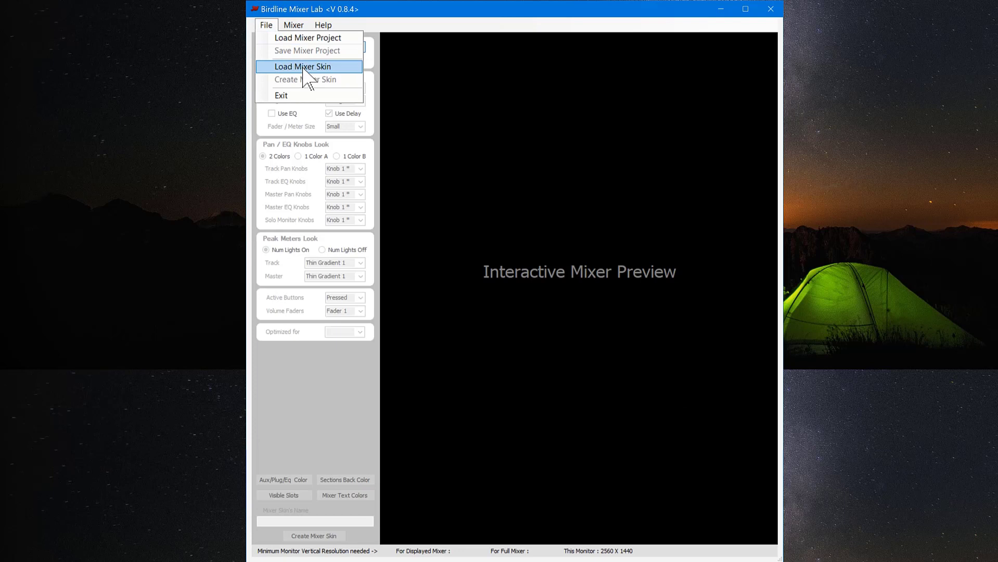
pyautogui.click(302, 66)
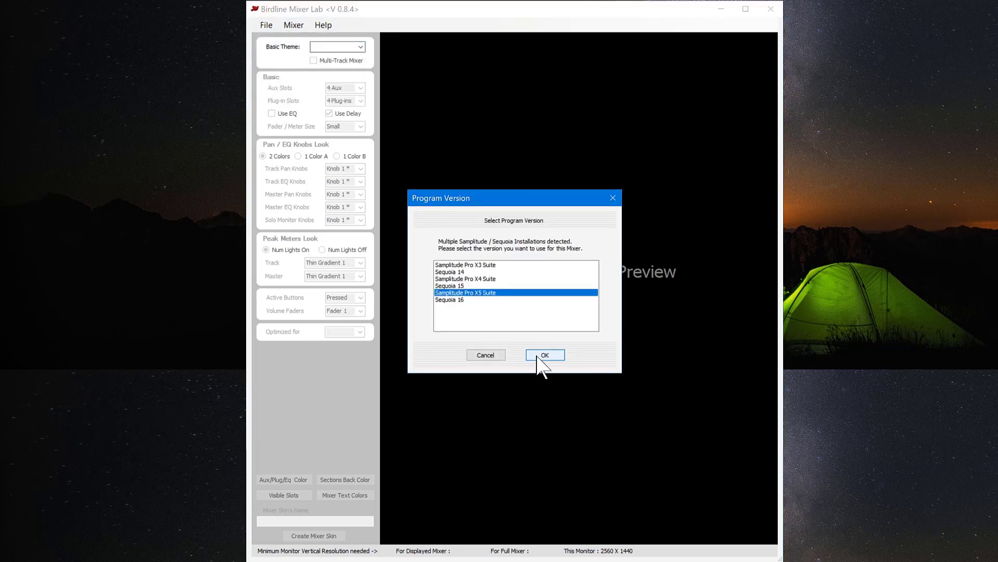
pyautogui.click(545, 354)
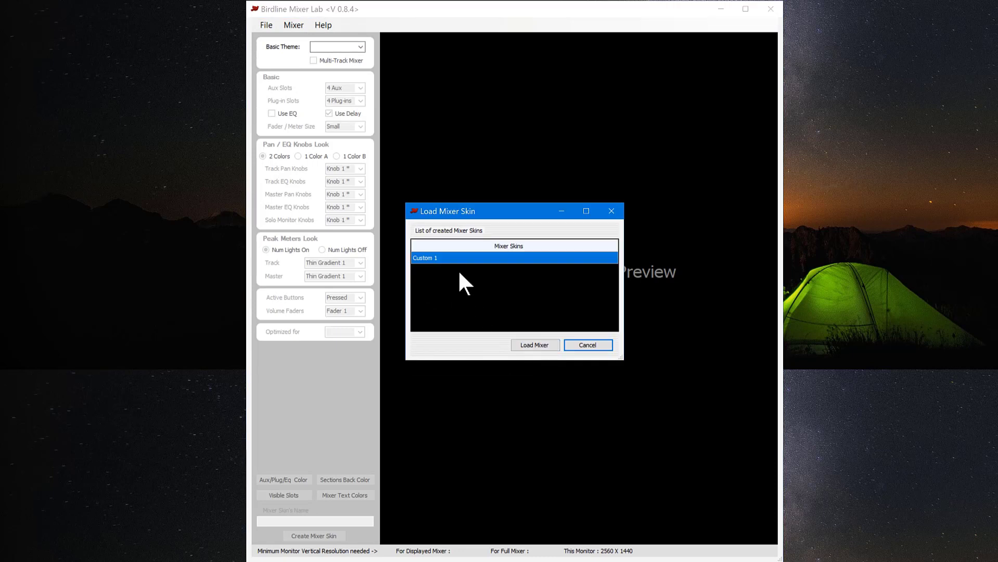
pyautogui.moveTo(535, 345)
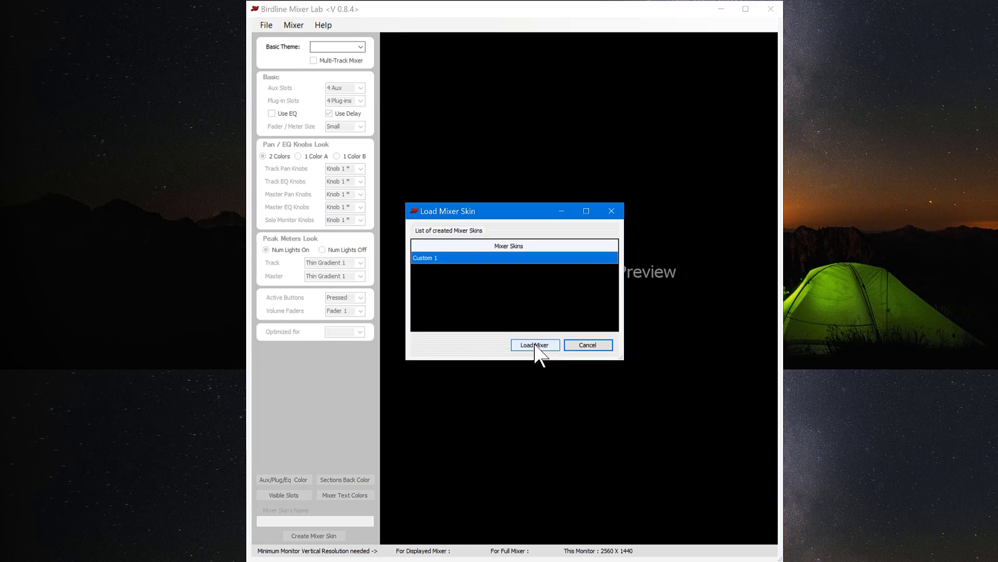
pyautogui.click(534, 344)
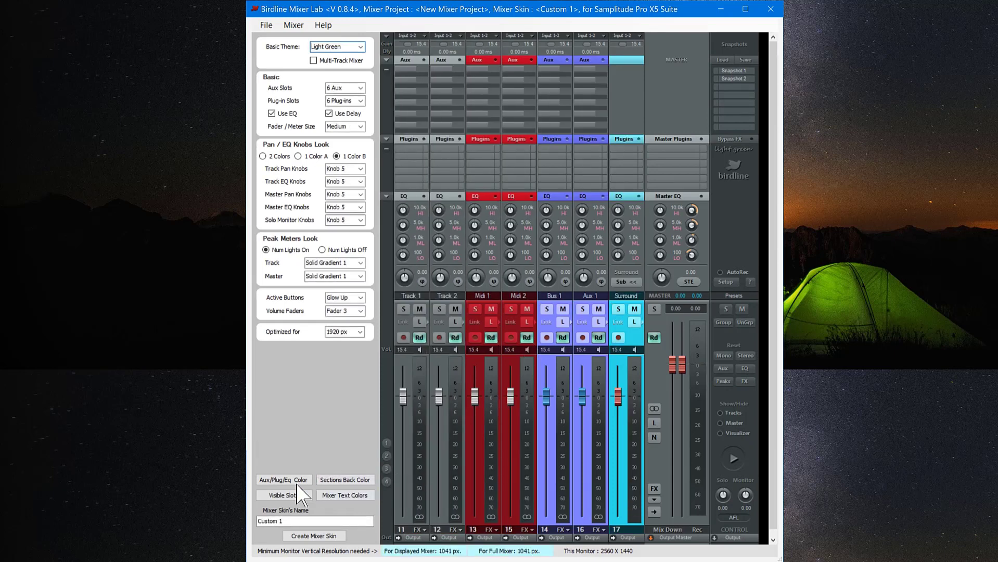
# Set Midi Back Color in Sections Back Color to a light blue swatch.
pyautogui.click(344, 480)
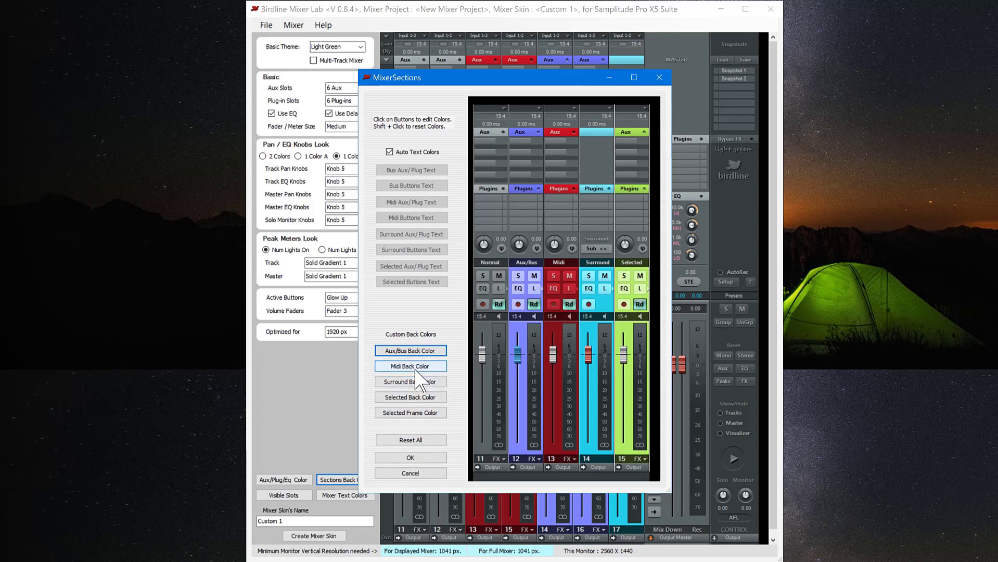
pyautogui.click(410, 366)
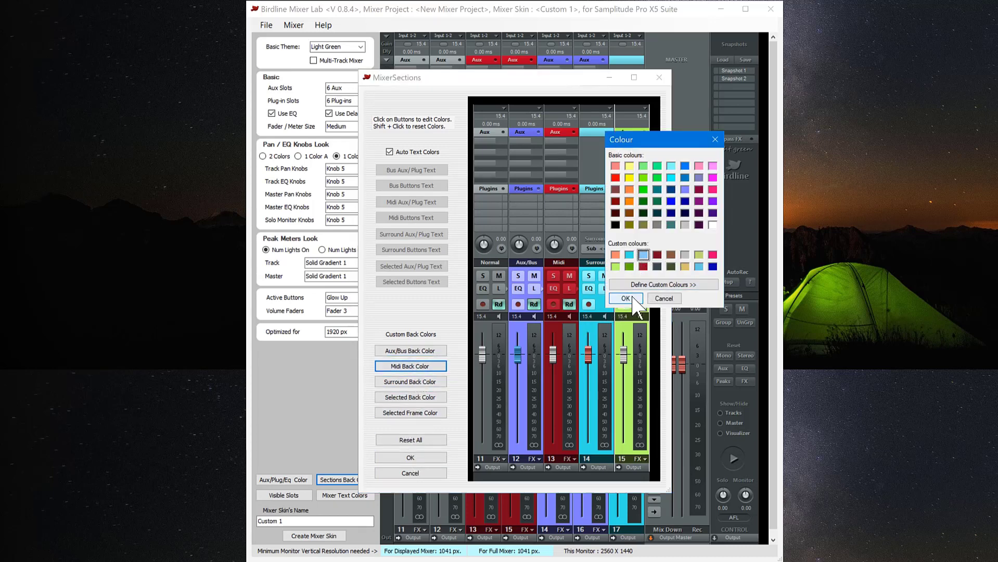
pyautogui.click(625, 298)
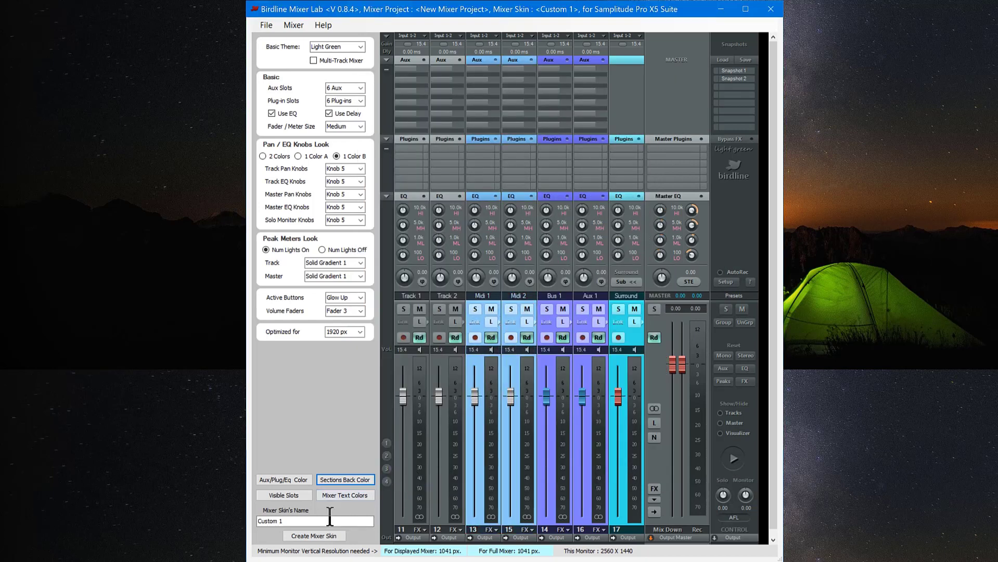
# Rename the skin to 'Custom 2' and create it, dismissing the notice.
pyautogui.click(286, 521)
pyautogui.write('2')
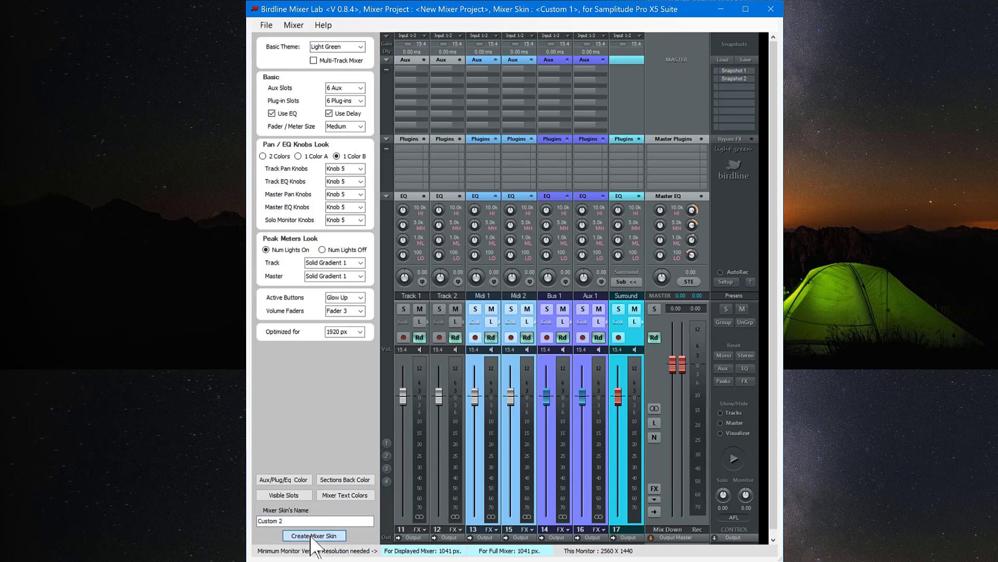
pyautogui.click(313, 535)
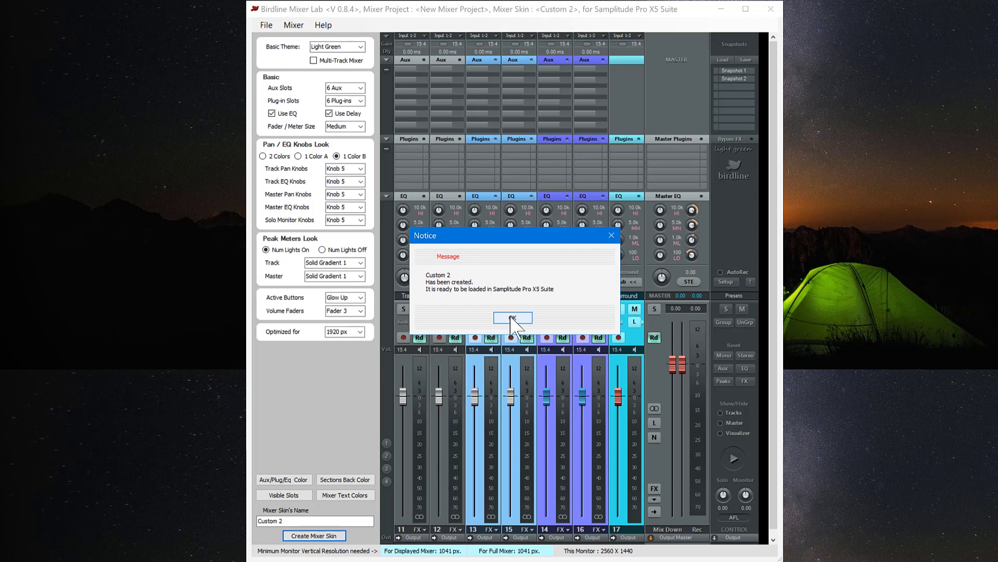
pyautogui.click(513, 318)
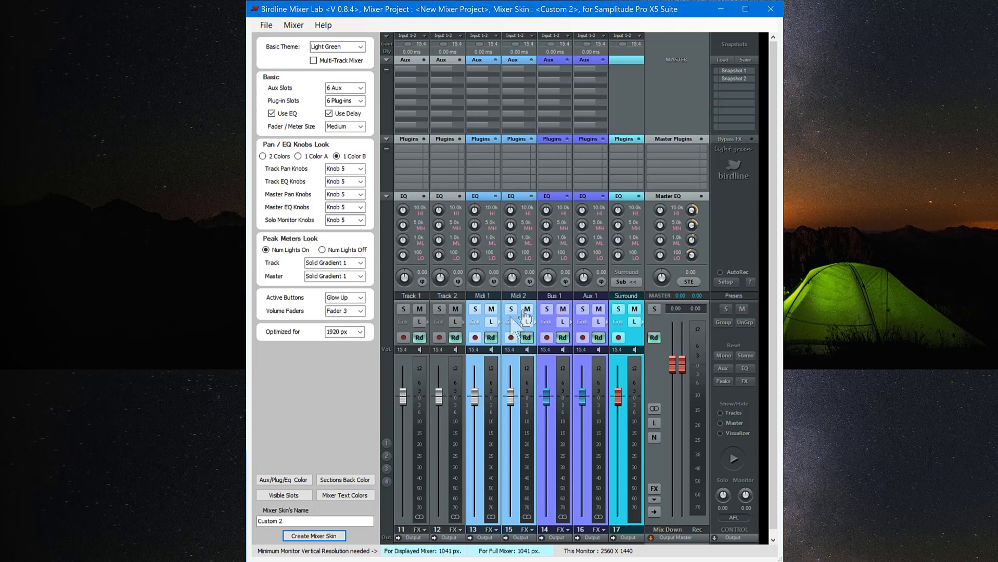
pyautogui.moveTo(513, 327)
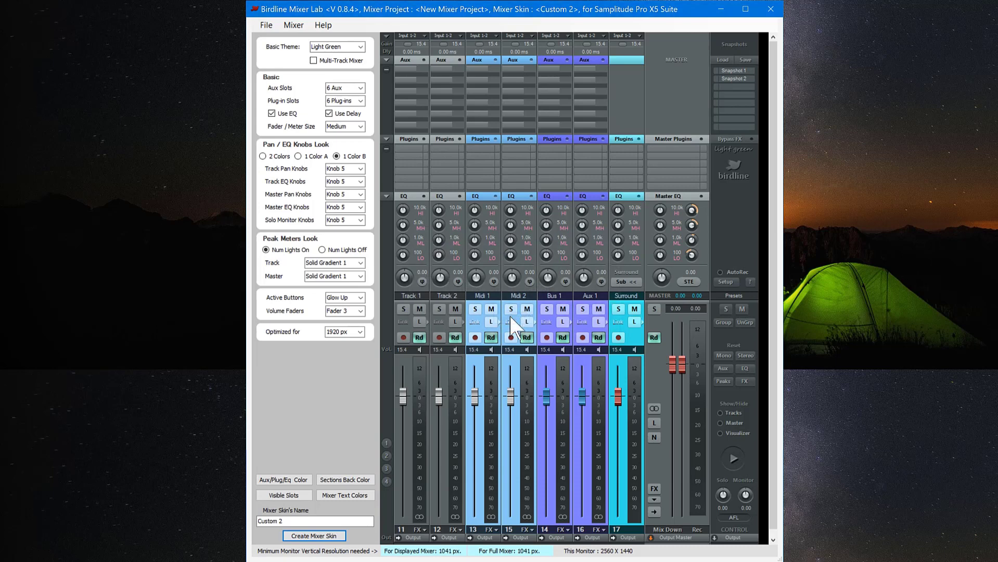